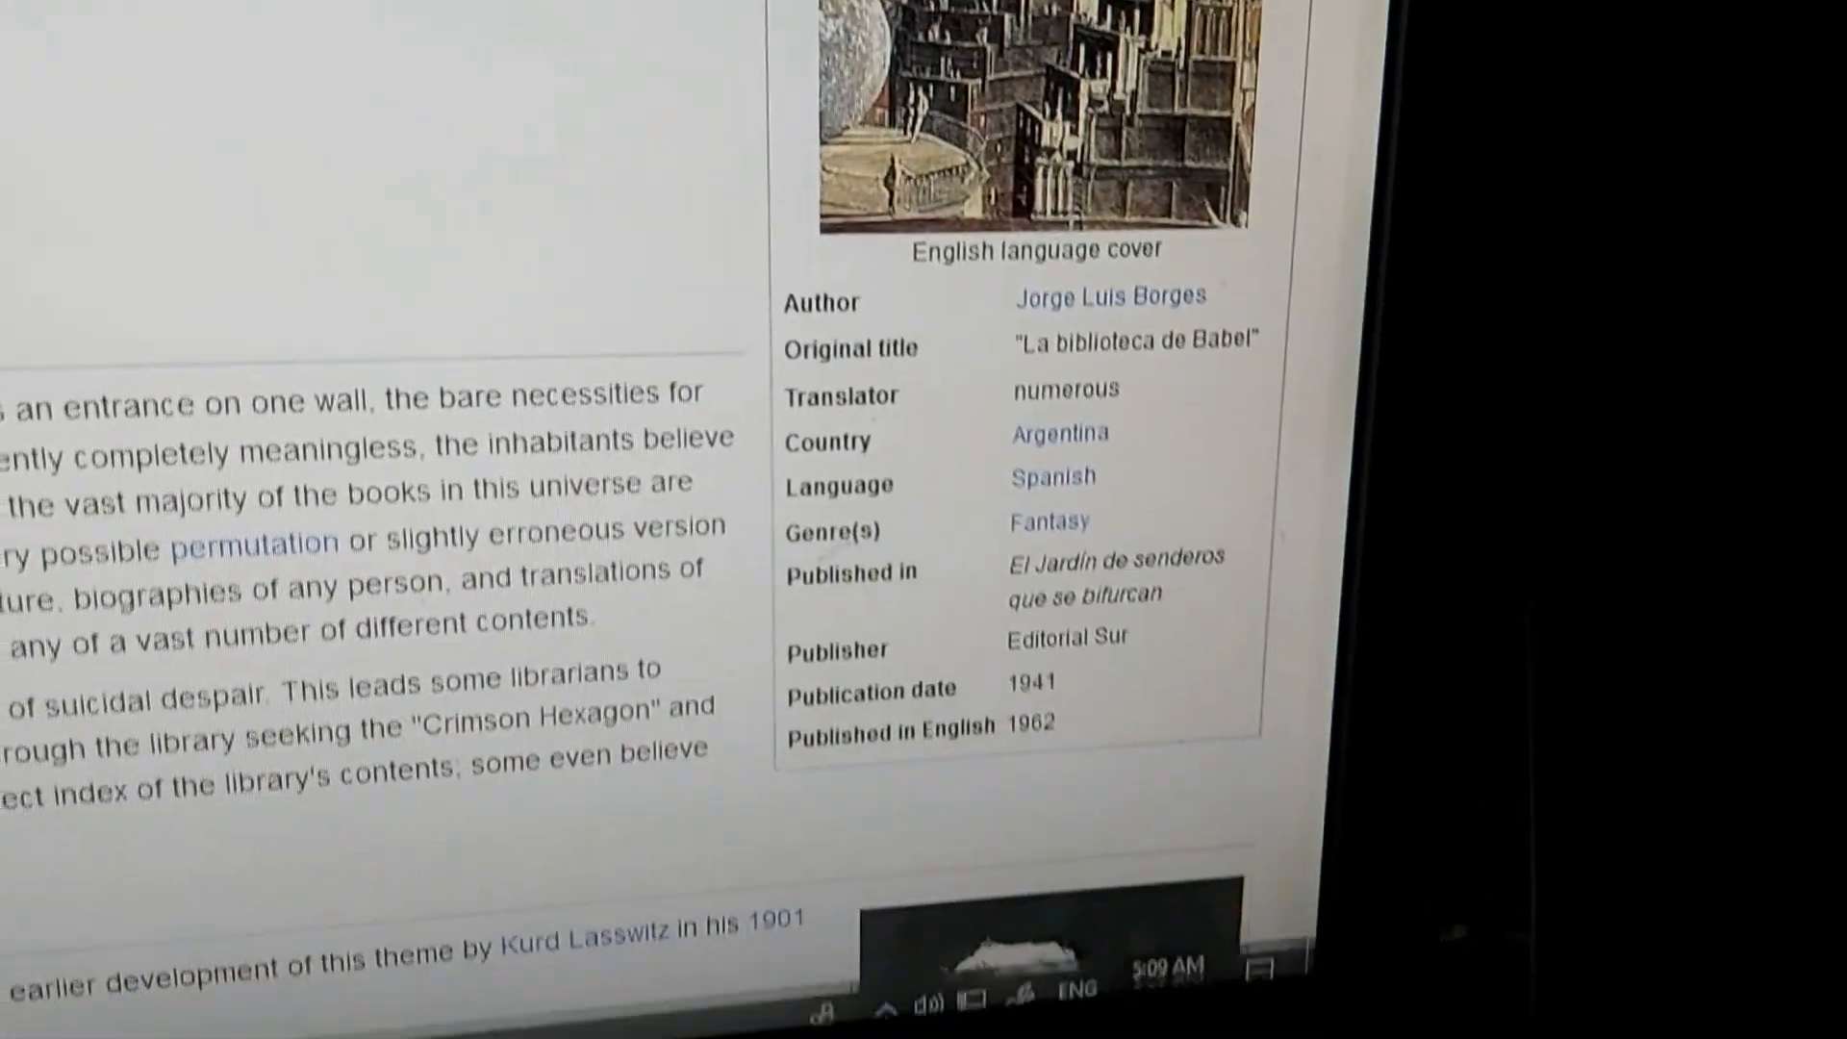
Search the Library of Babel for 'today is november four, two thousand and twenty.'
scroll("down", 3)
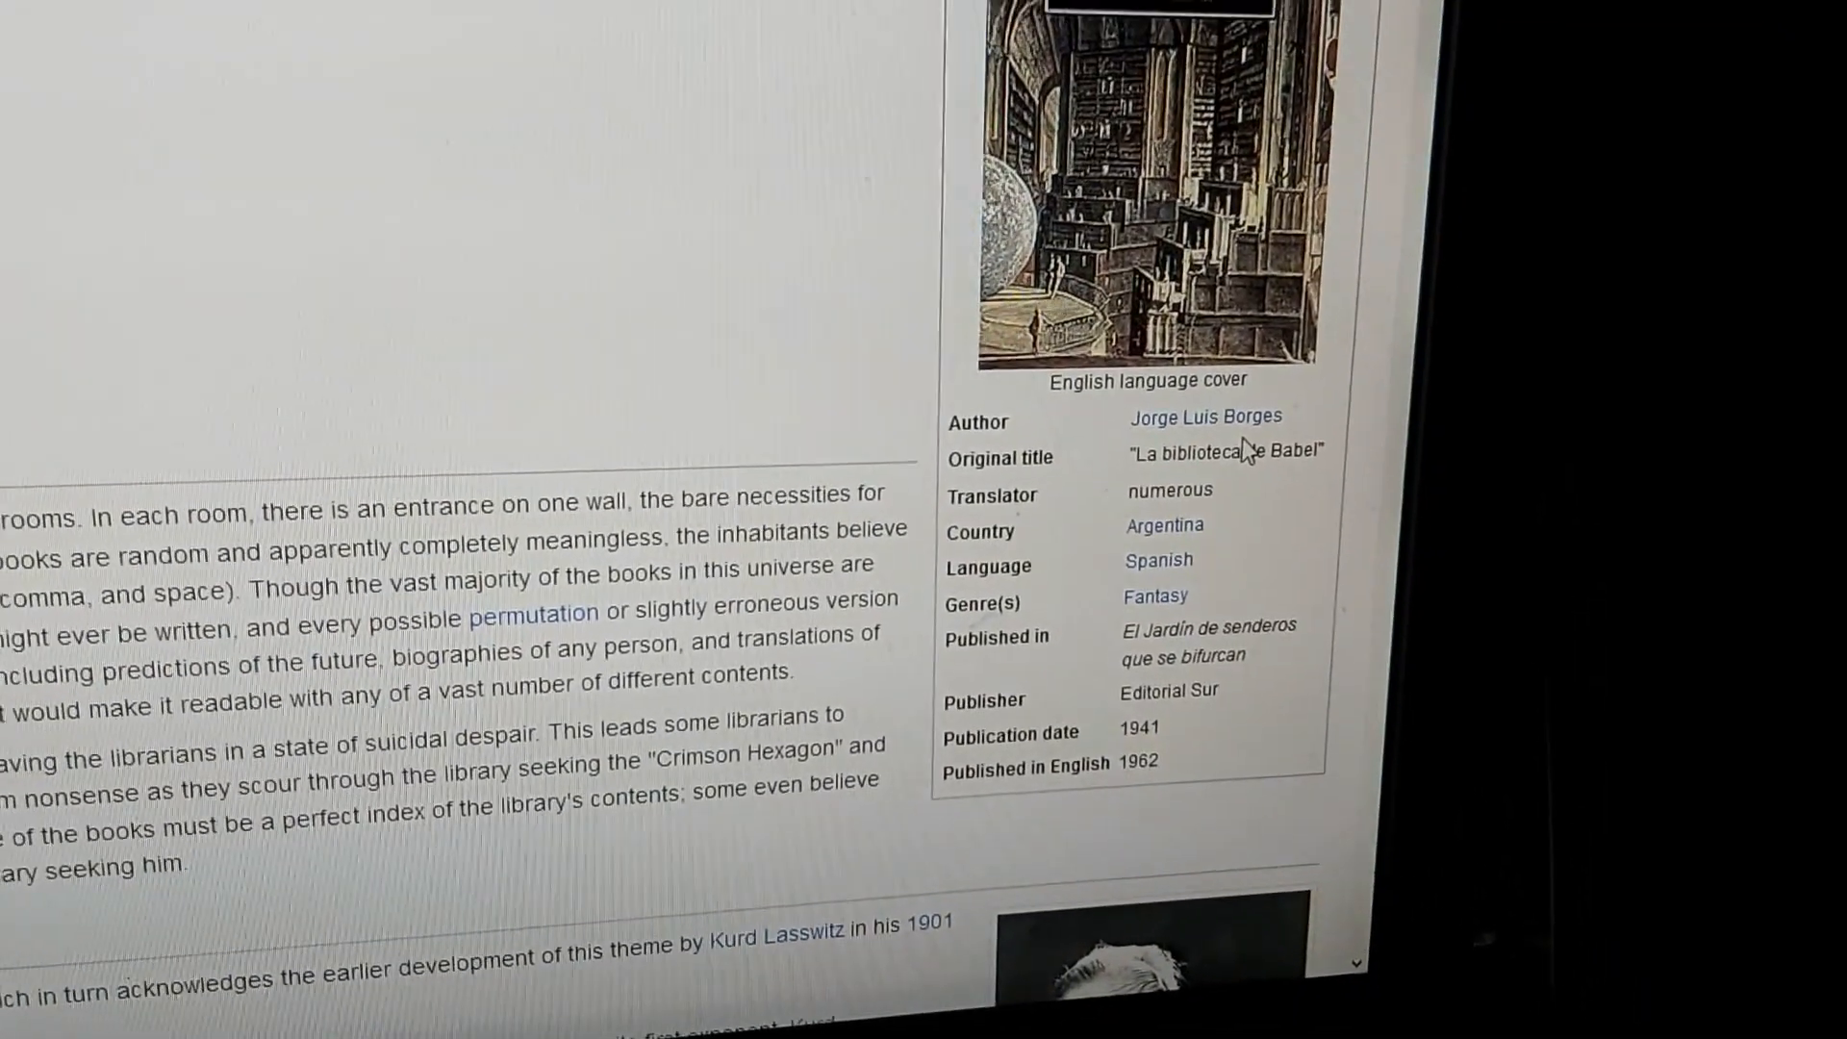
scroll("down", 3)
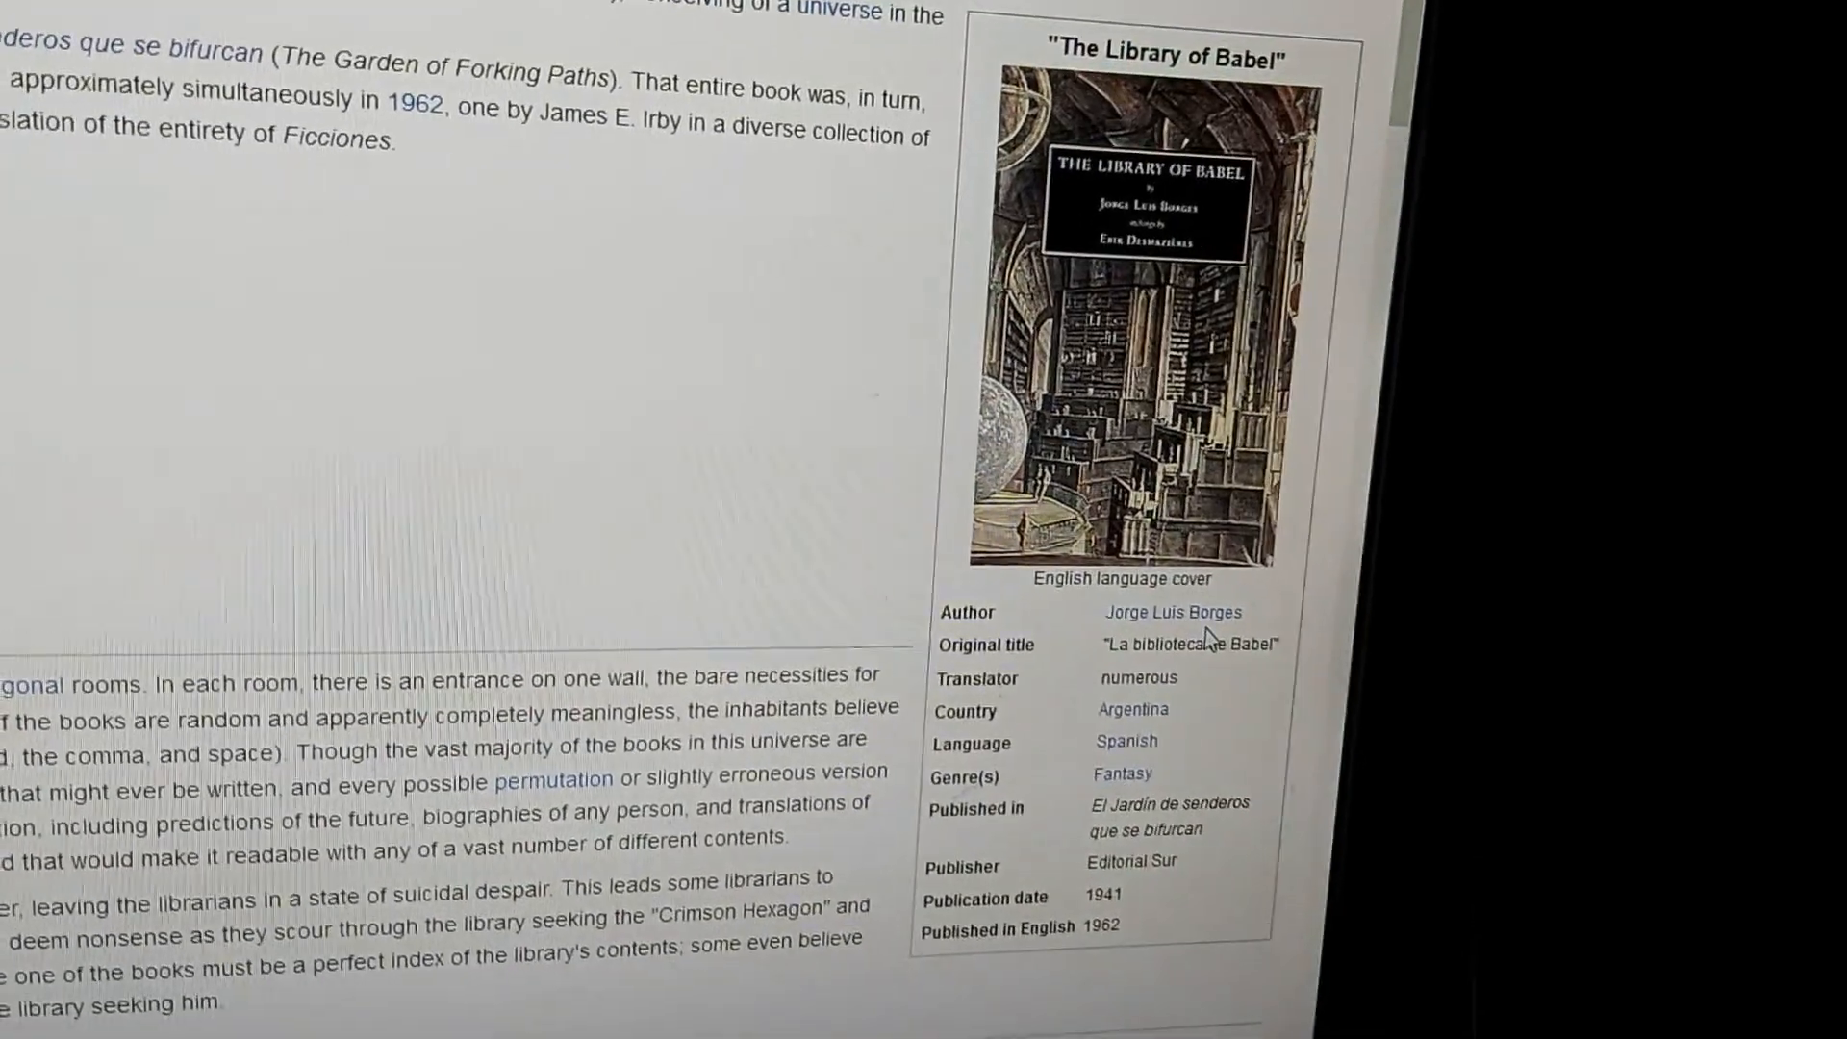
scroll("down", 3)
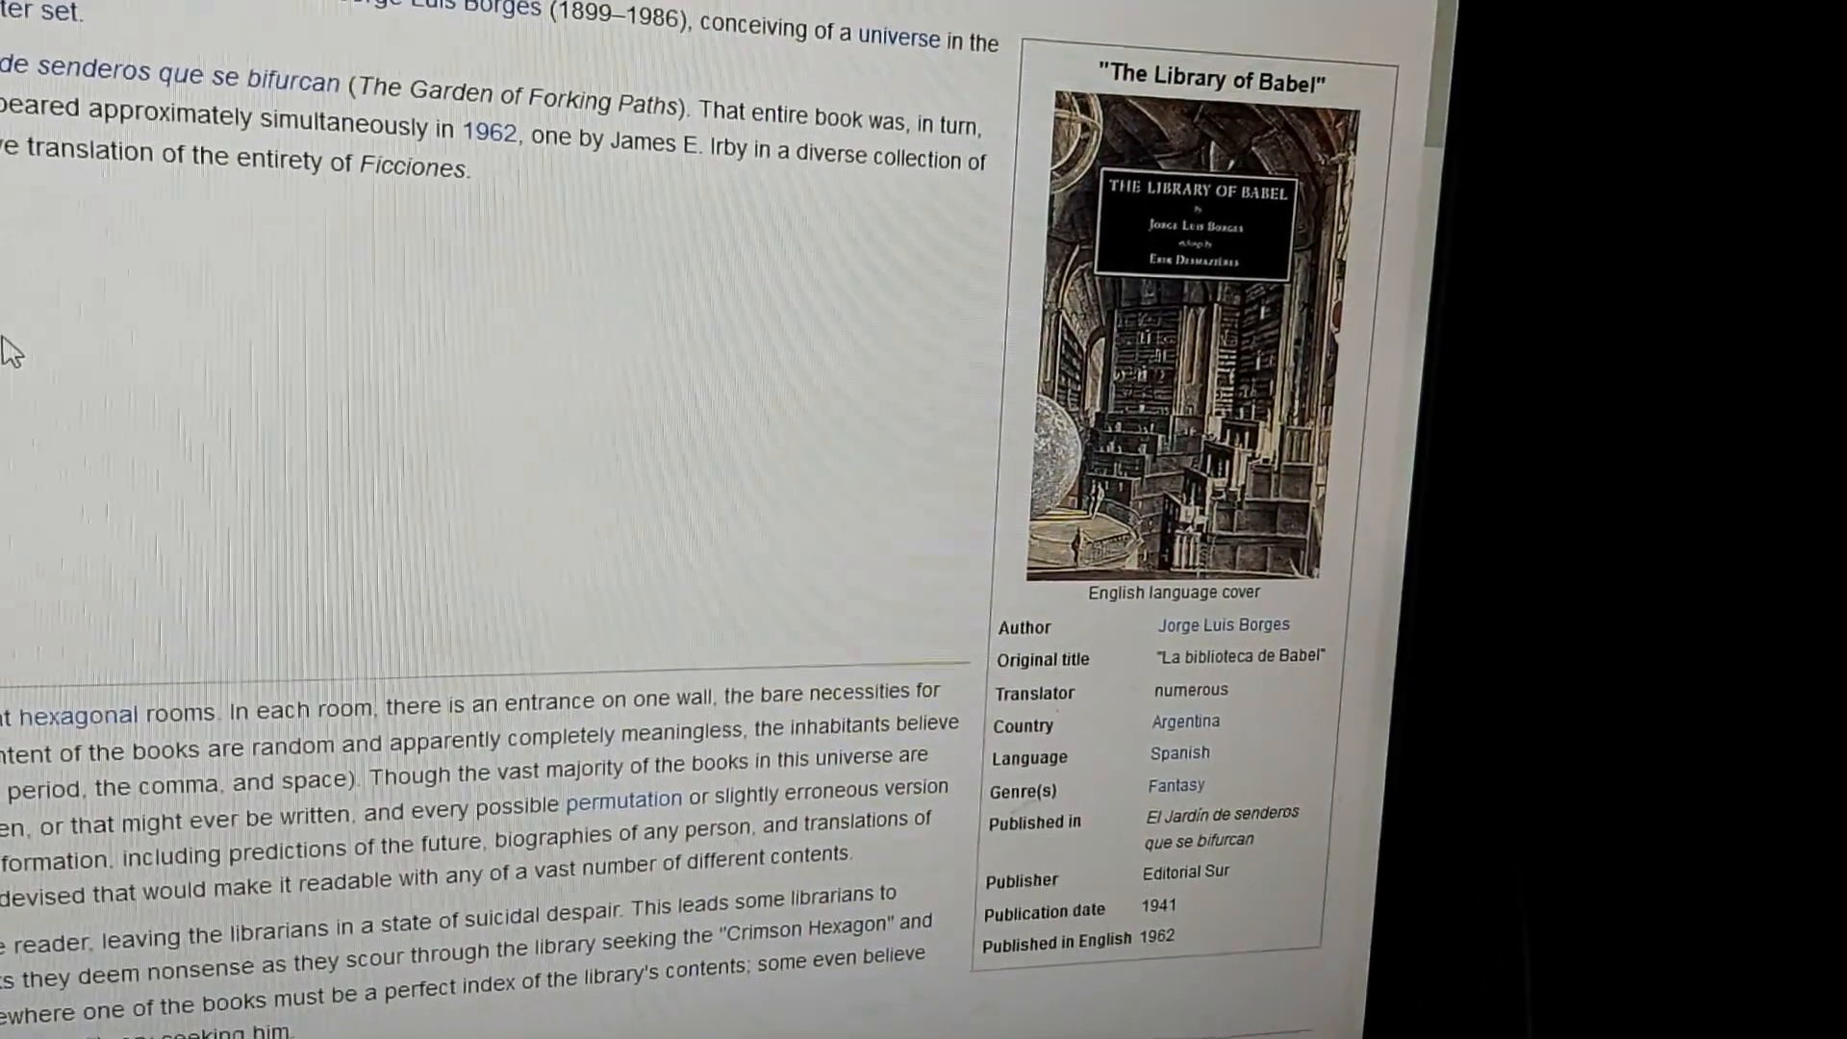
scroll("down", 3)
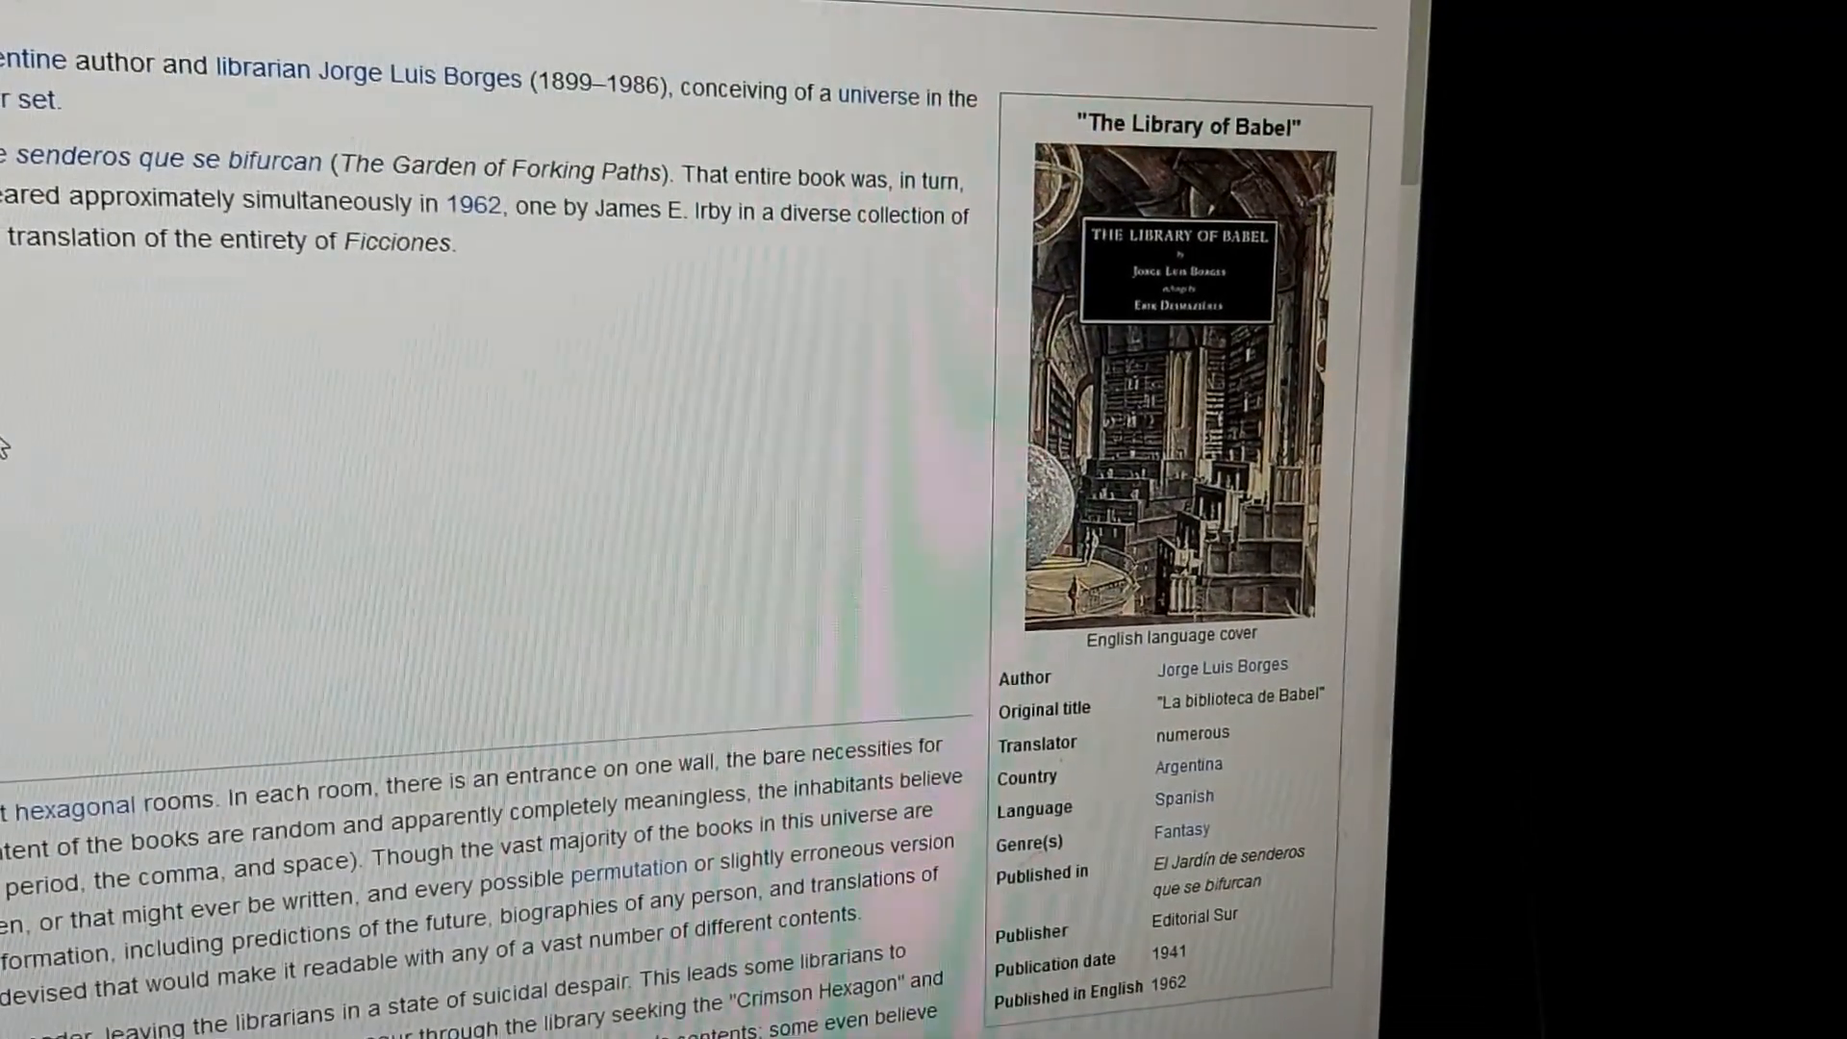
scroll("down", 3)
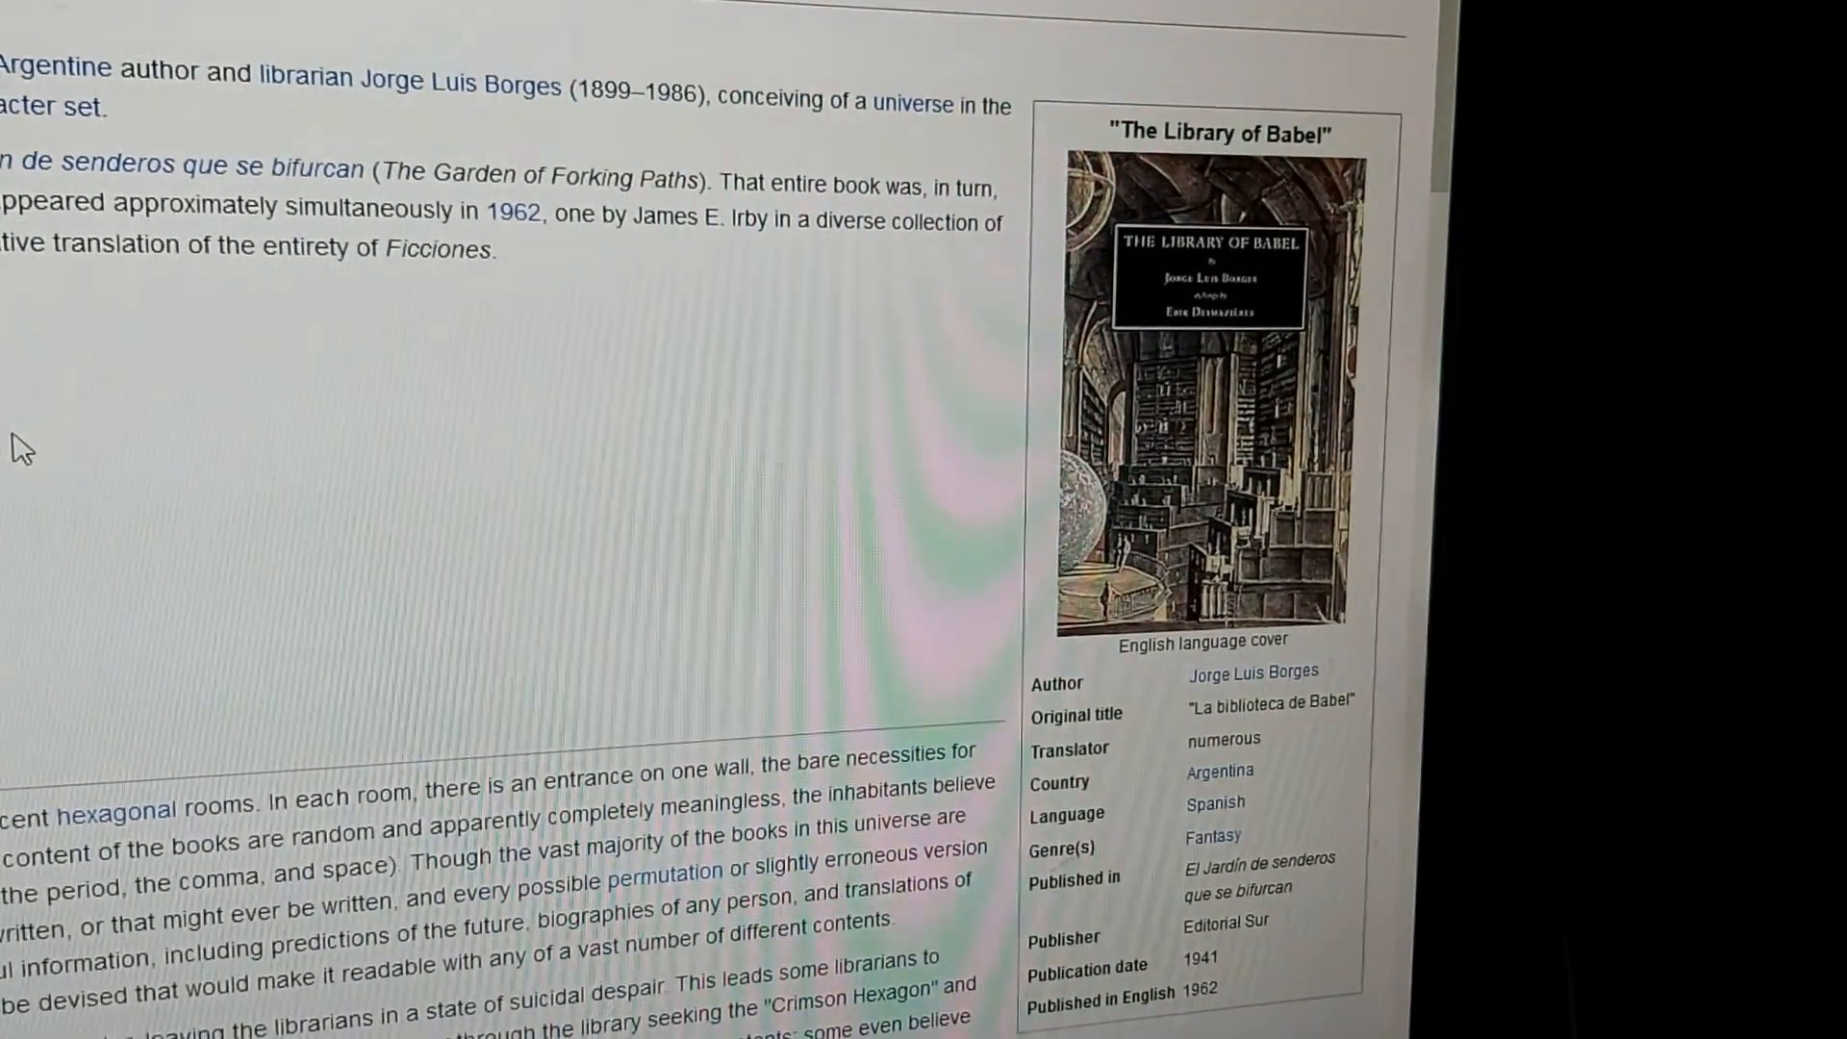
scroll("down", 3)
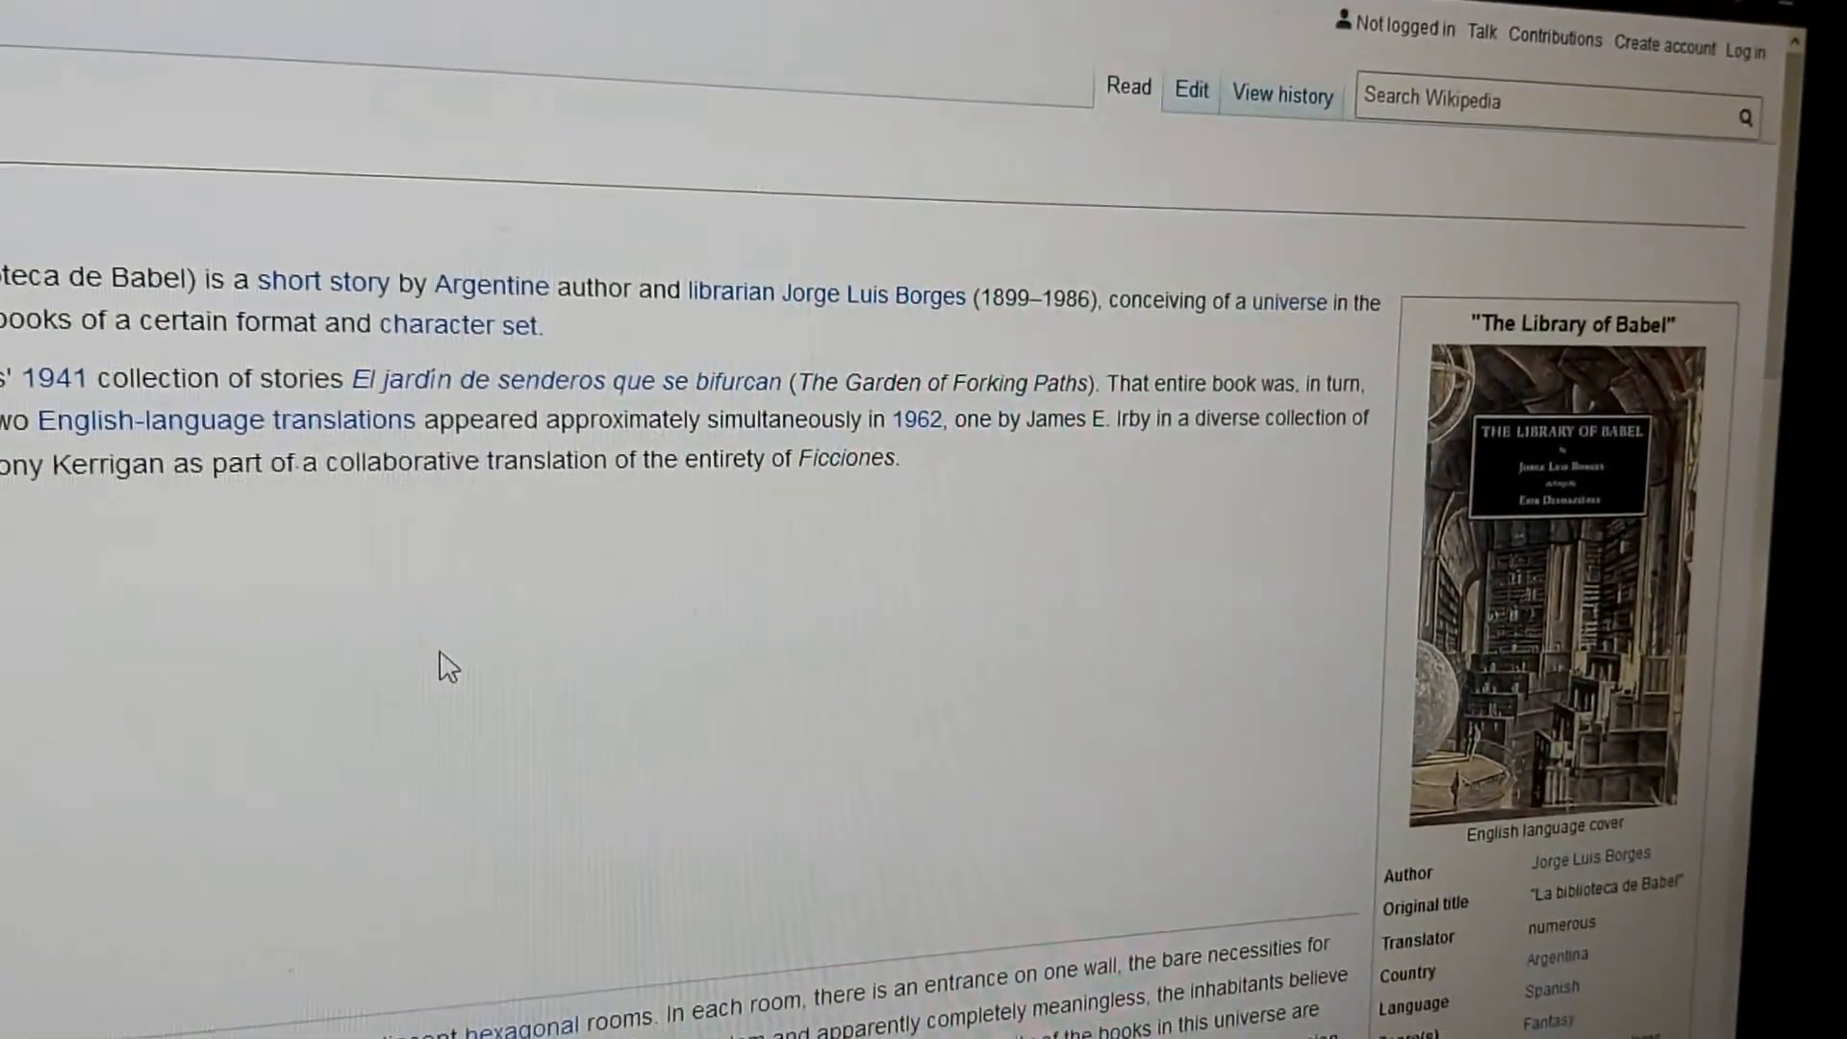
scroll("down", 3)
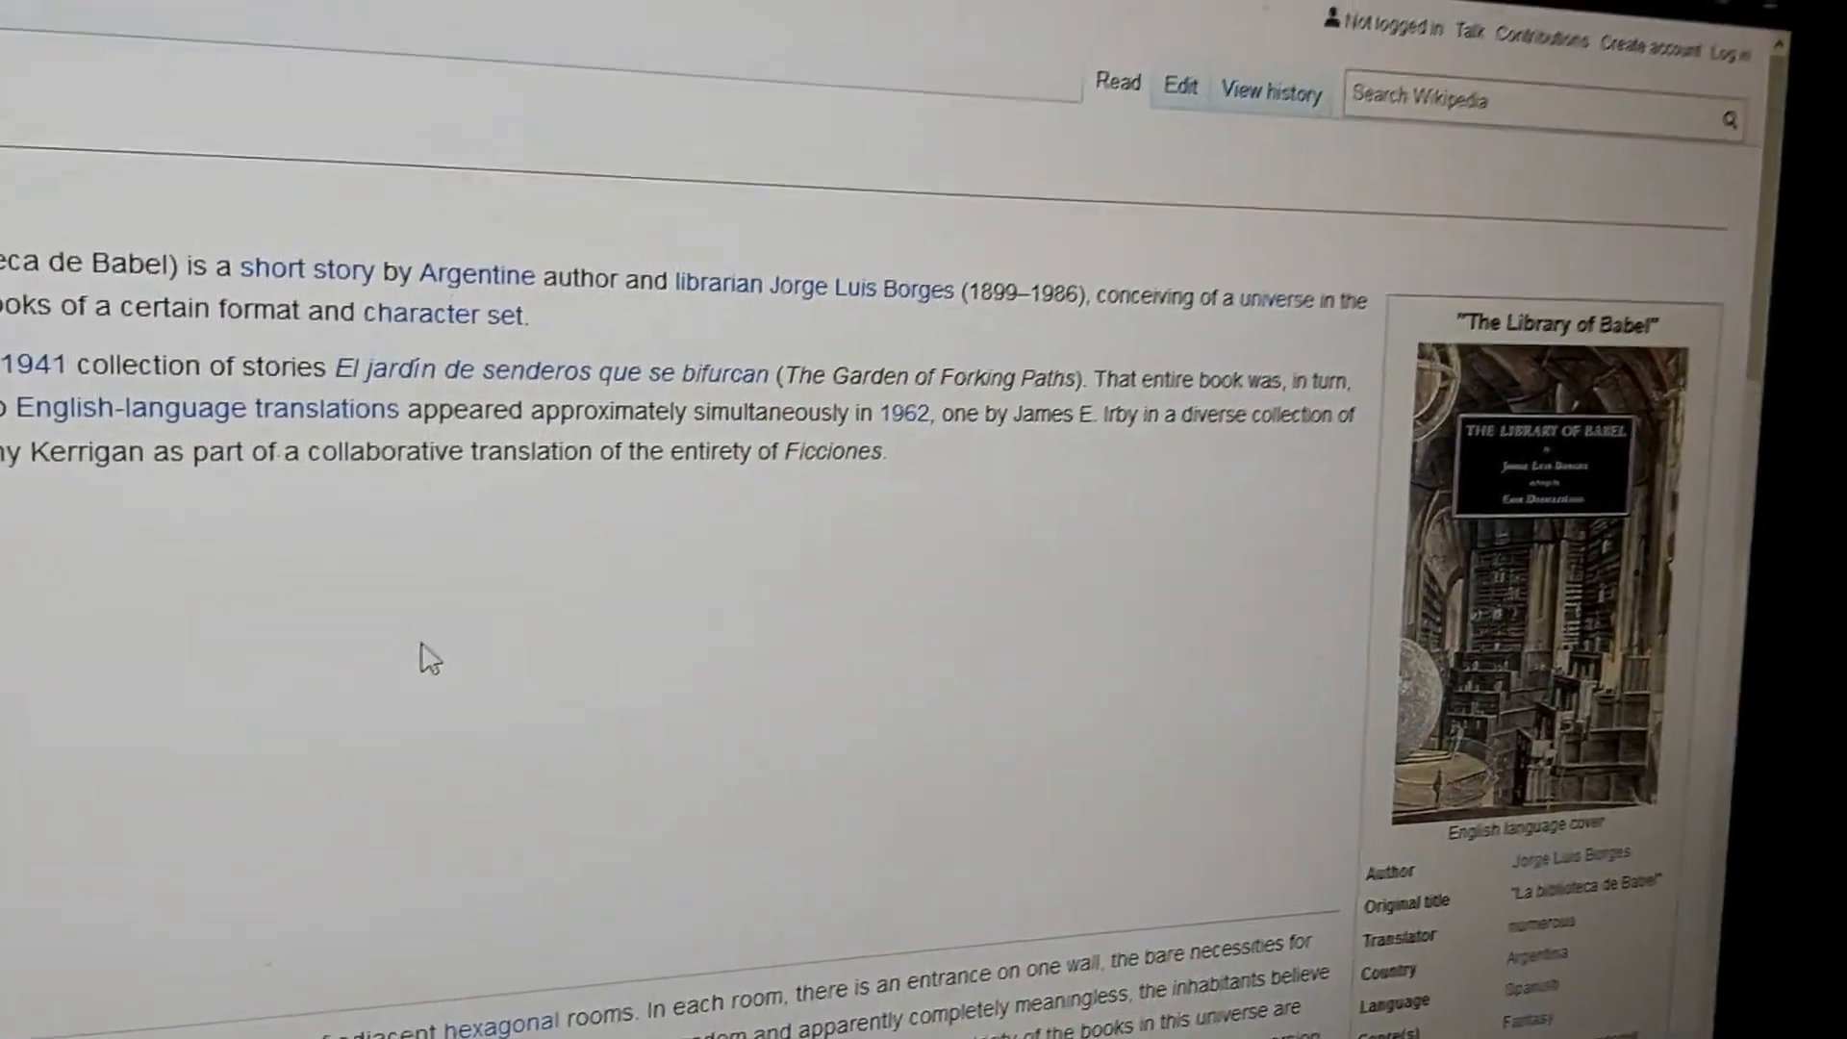
scroll("down", 3)
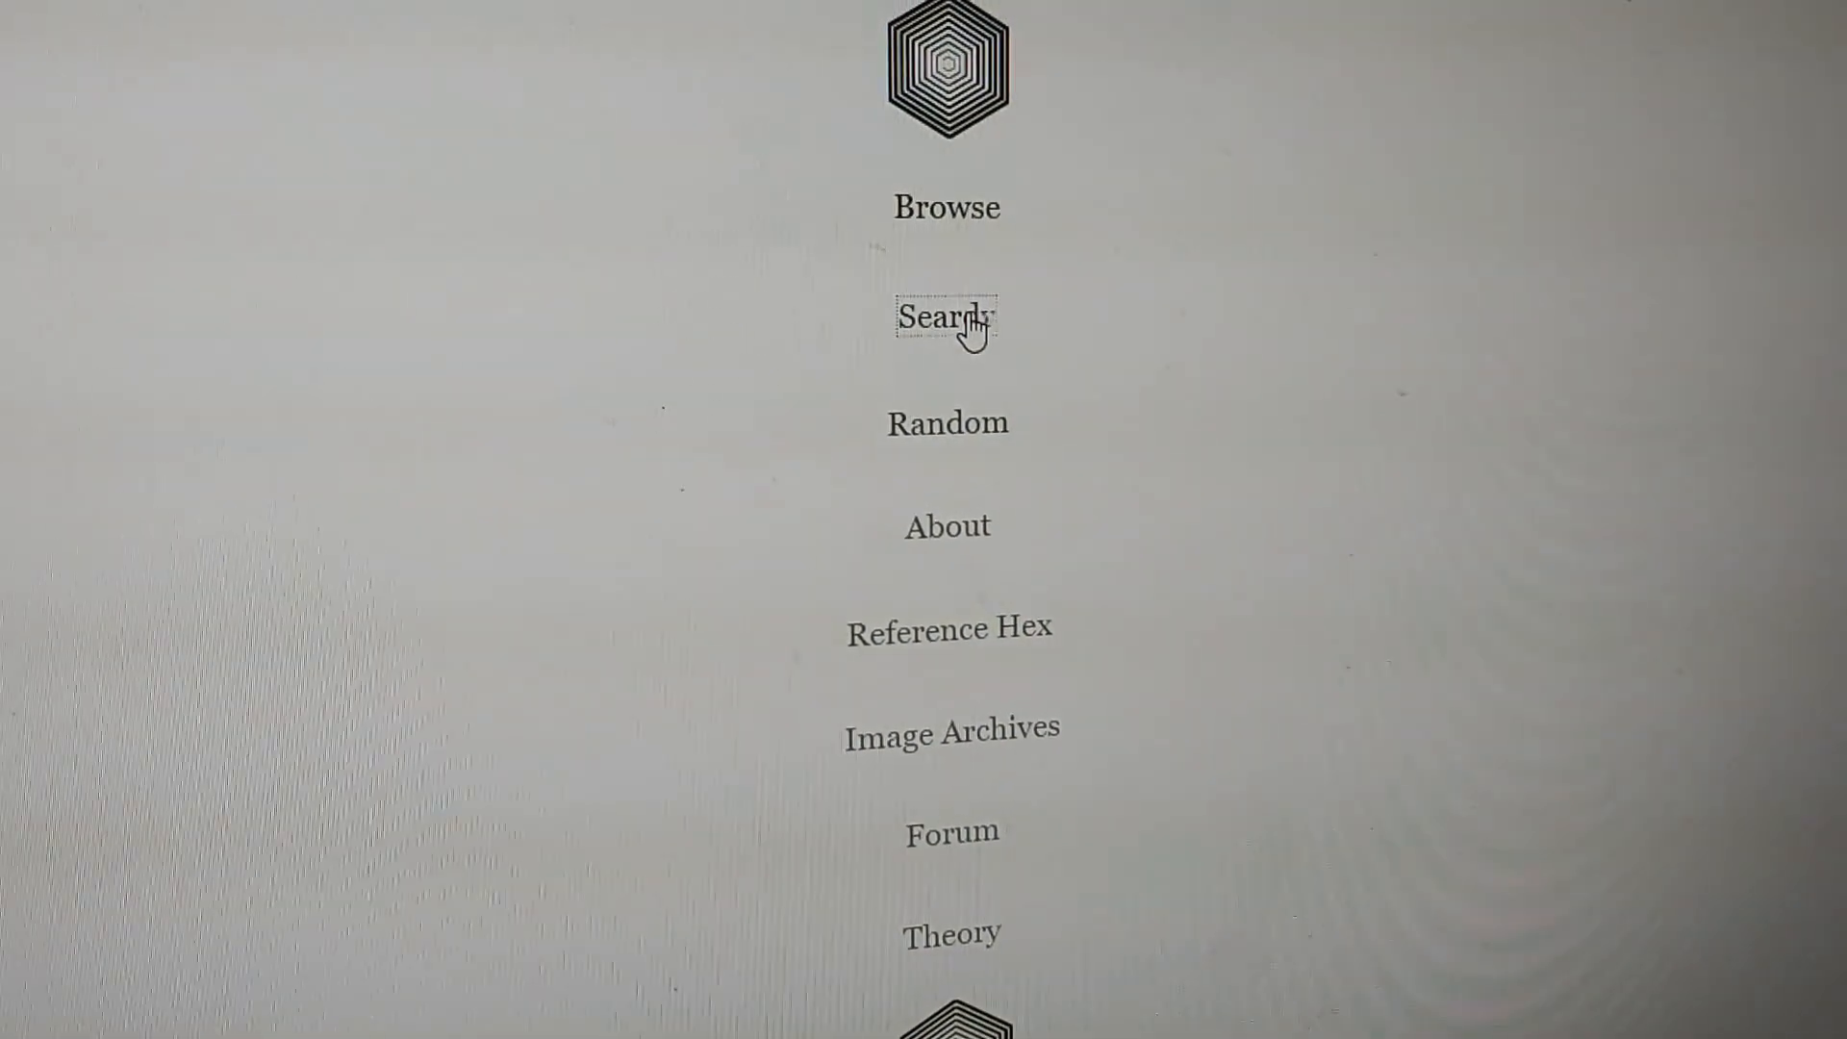
left_click(945, 318)
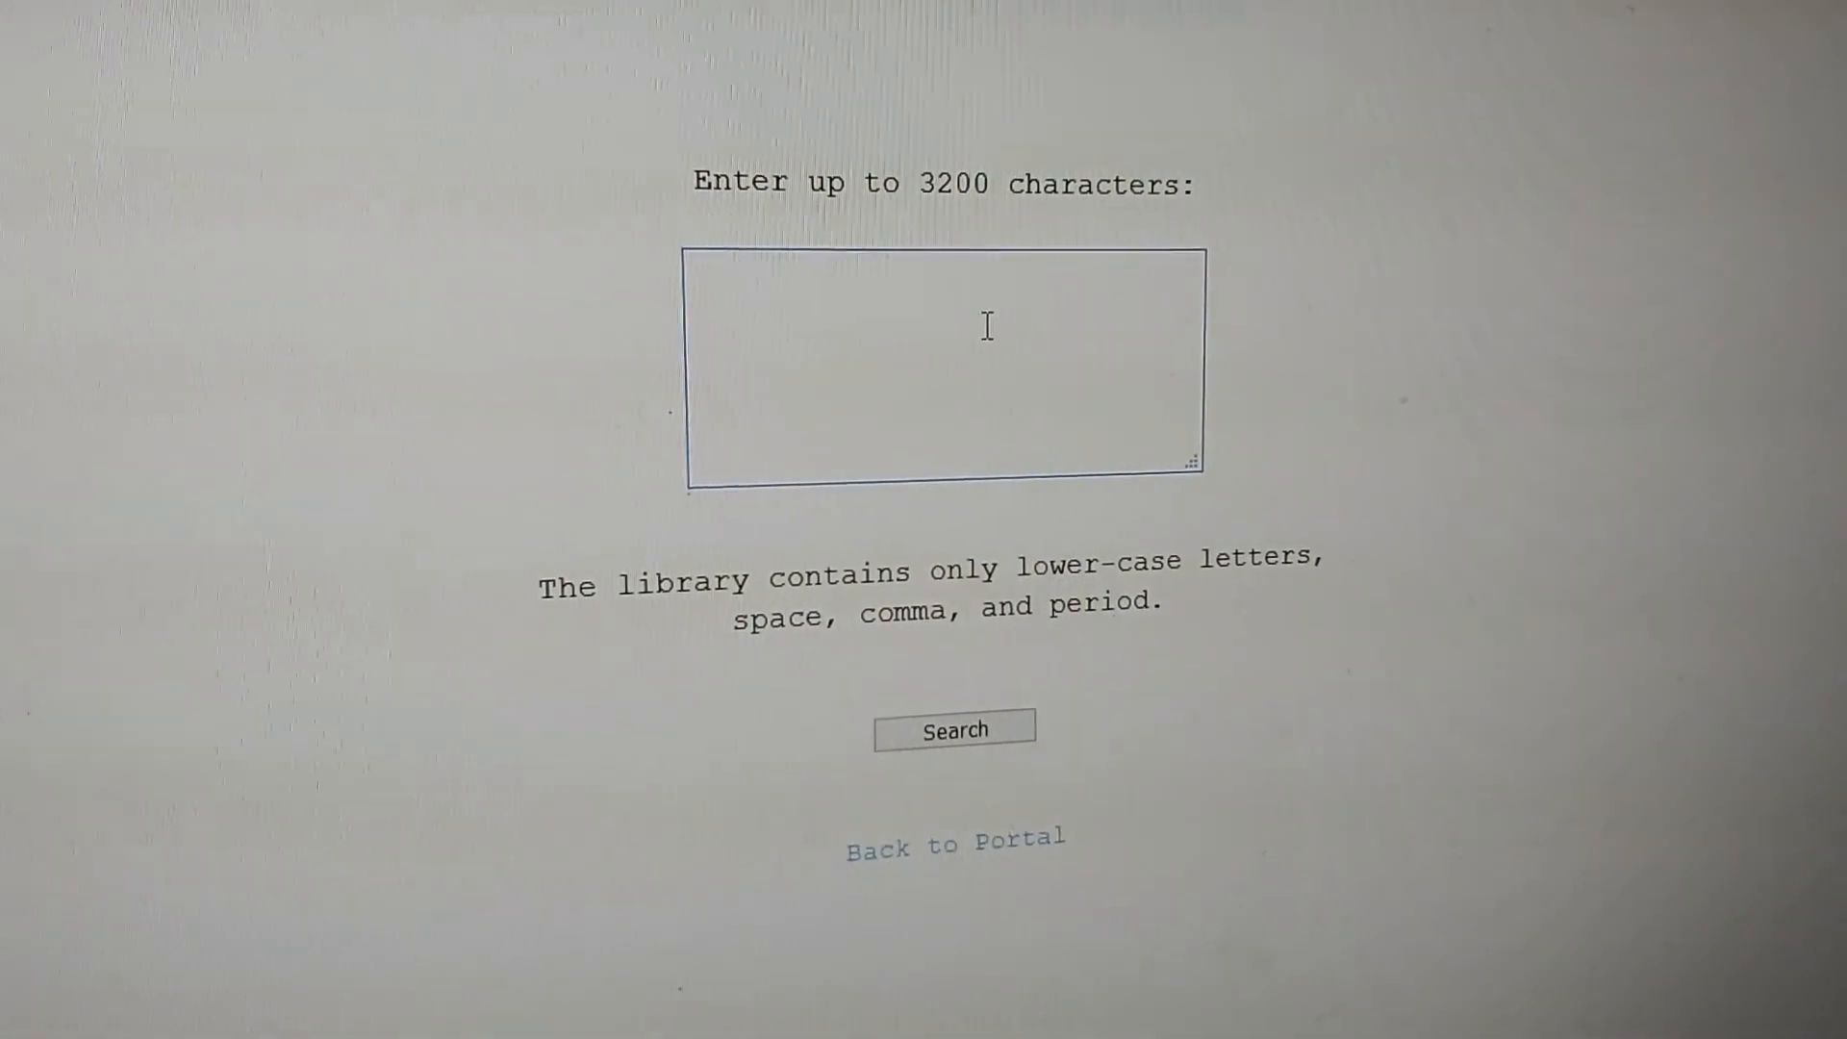
type("today is november four, two thousand and twenty.")
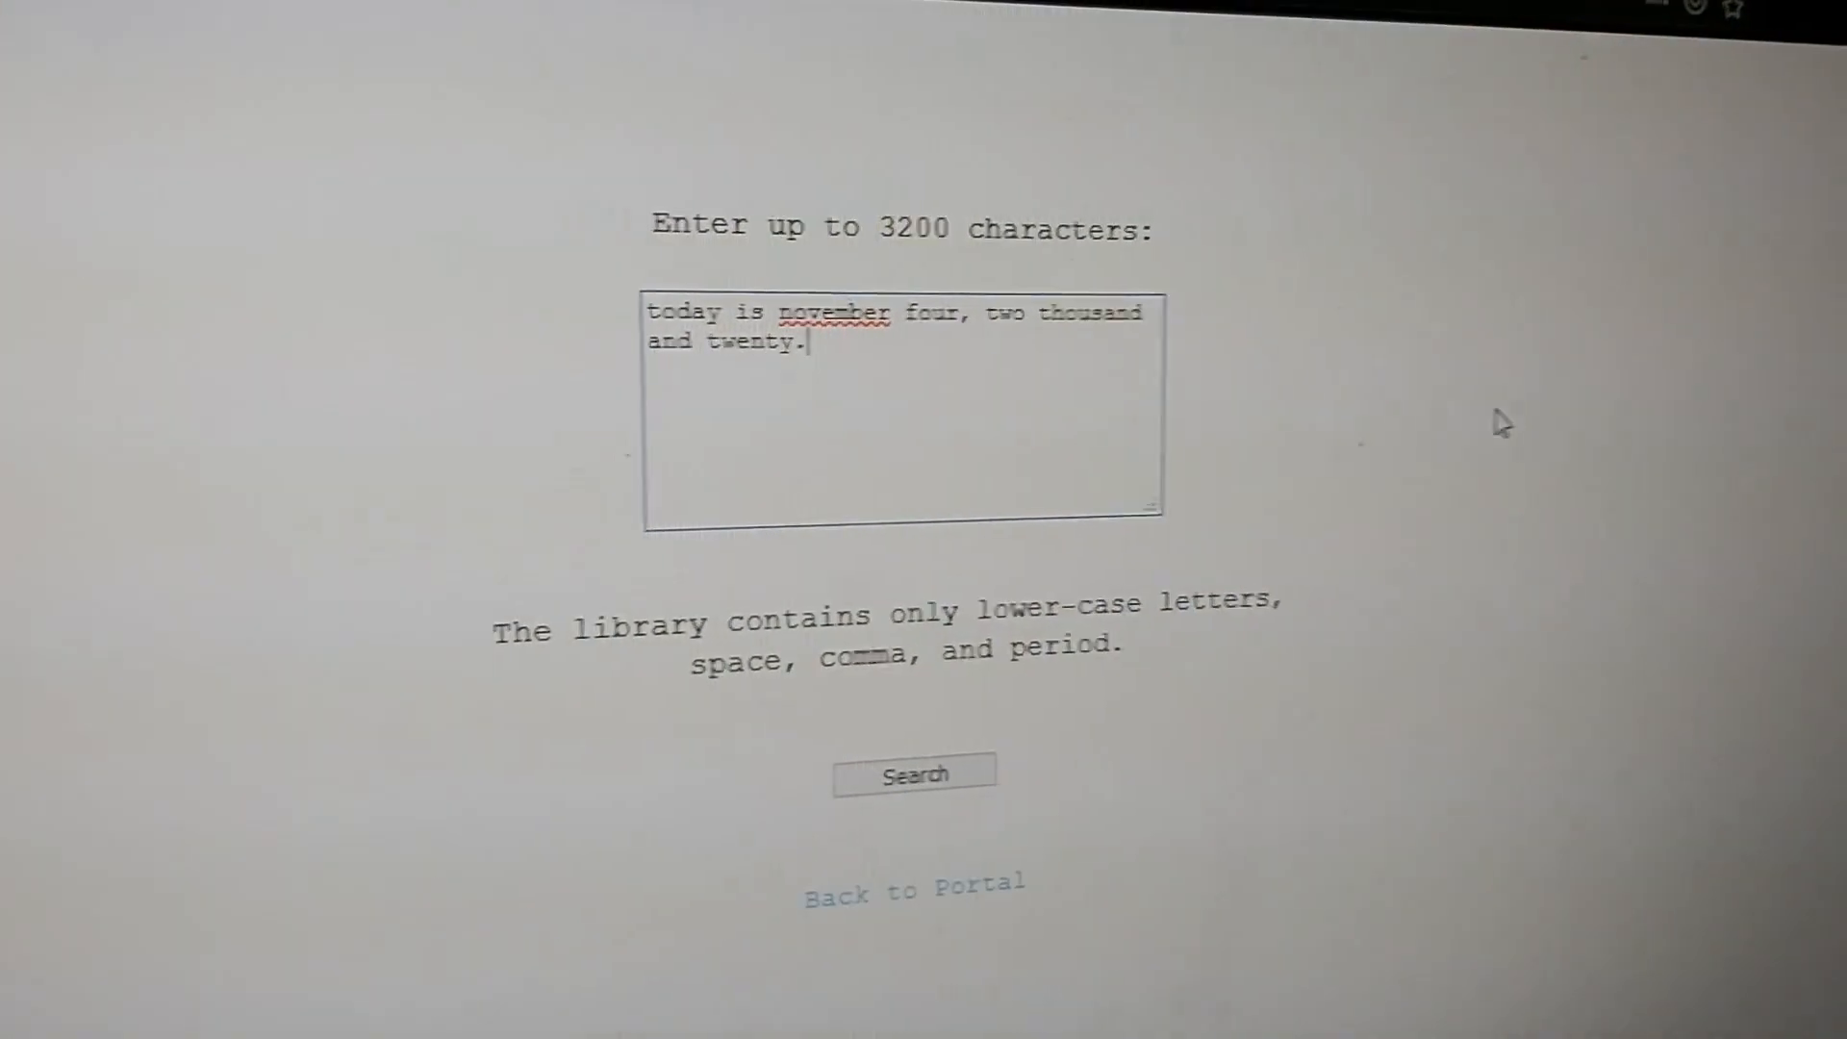
left_click(913, 773)
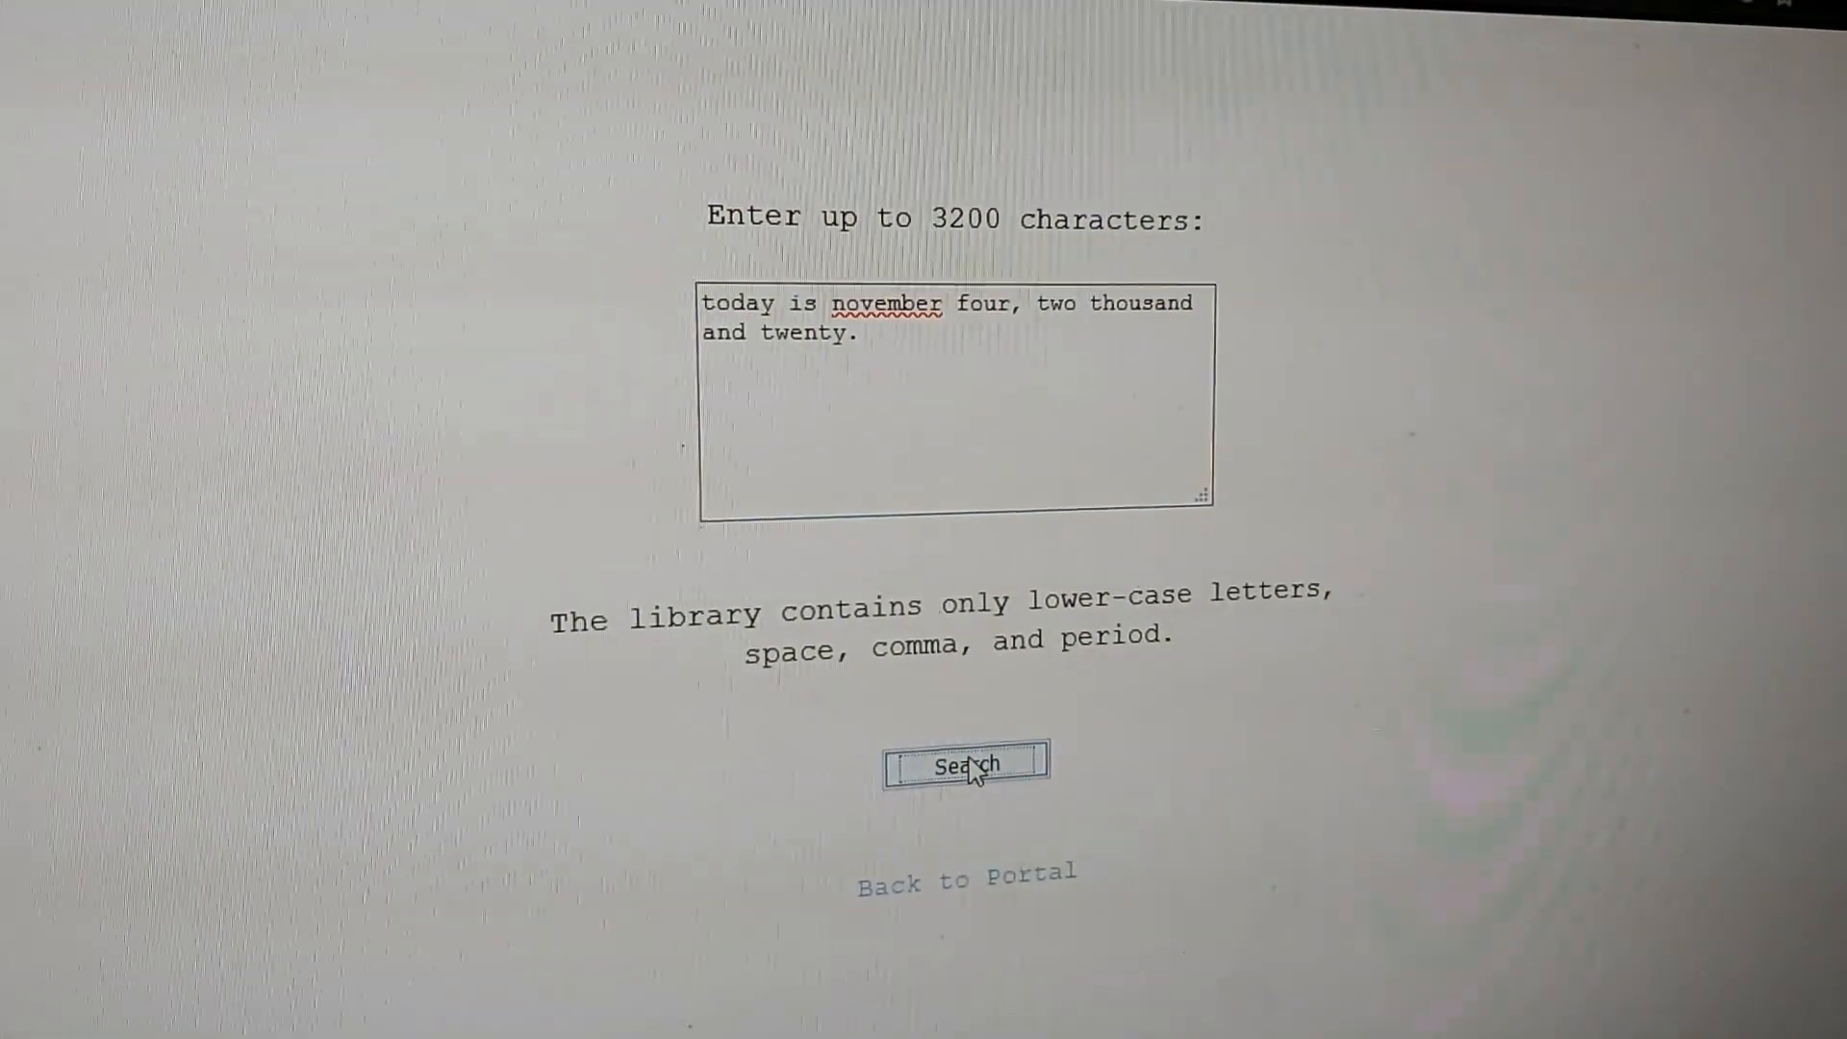
left_click(965, 763)
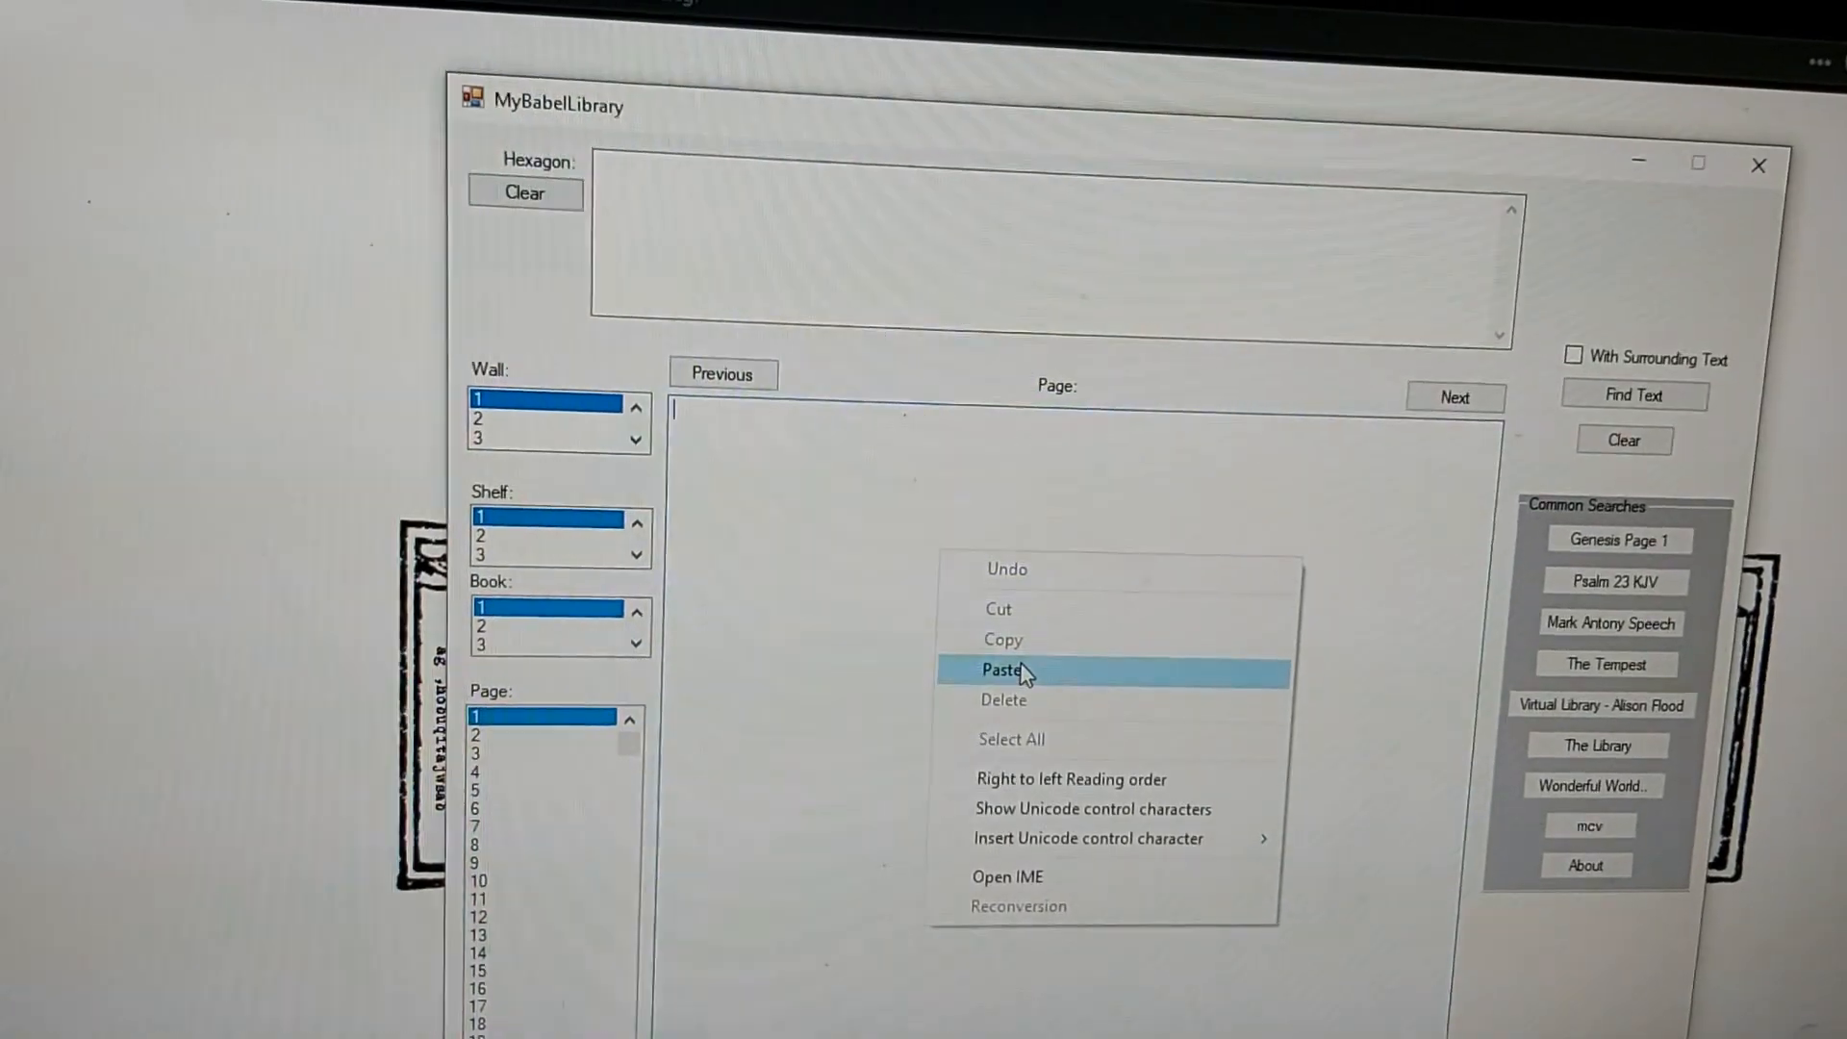
Paste the sentence and run Find Text to get its hexagon, wall 3, shelf 3, book 8
left_click(1000, 669)
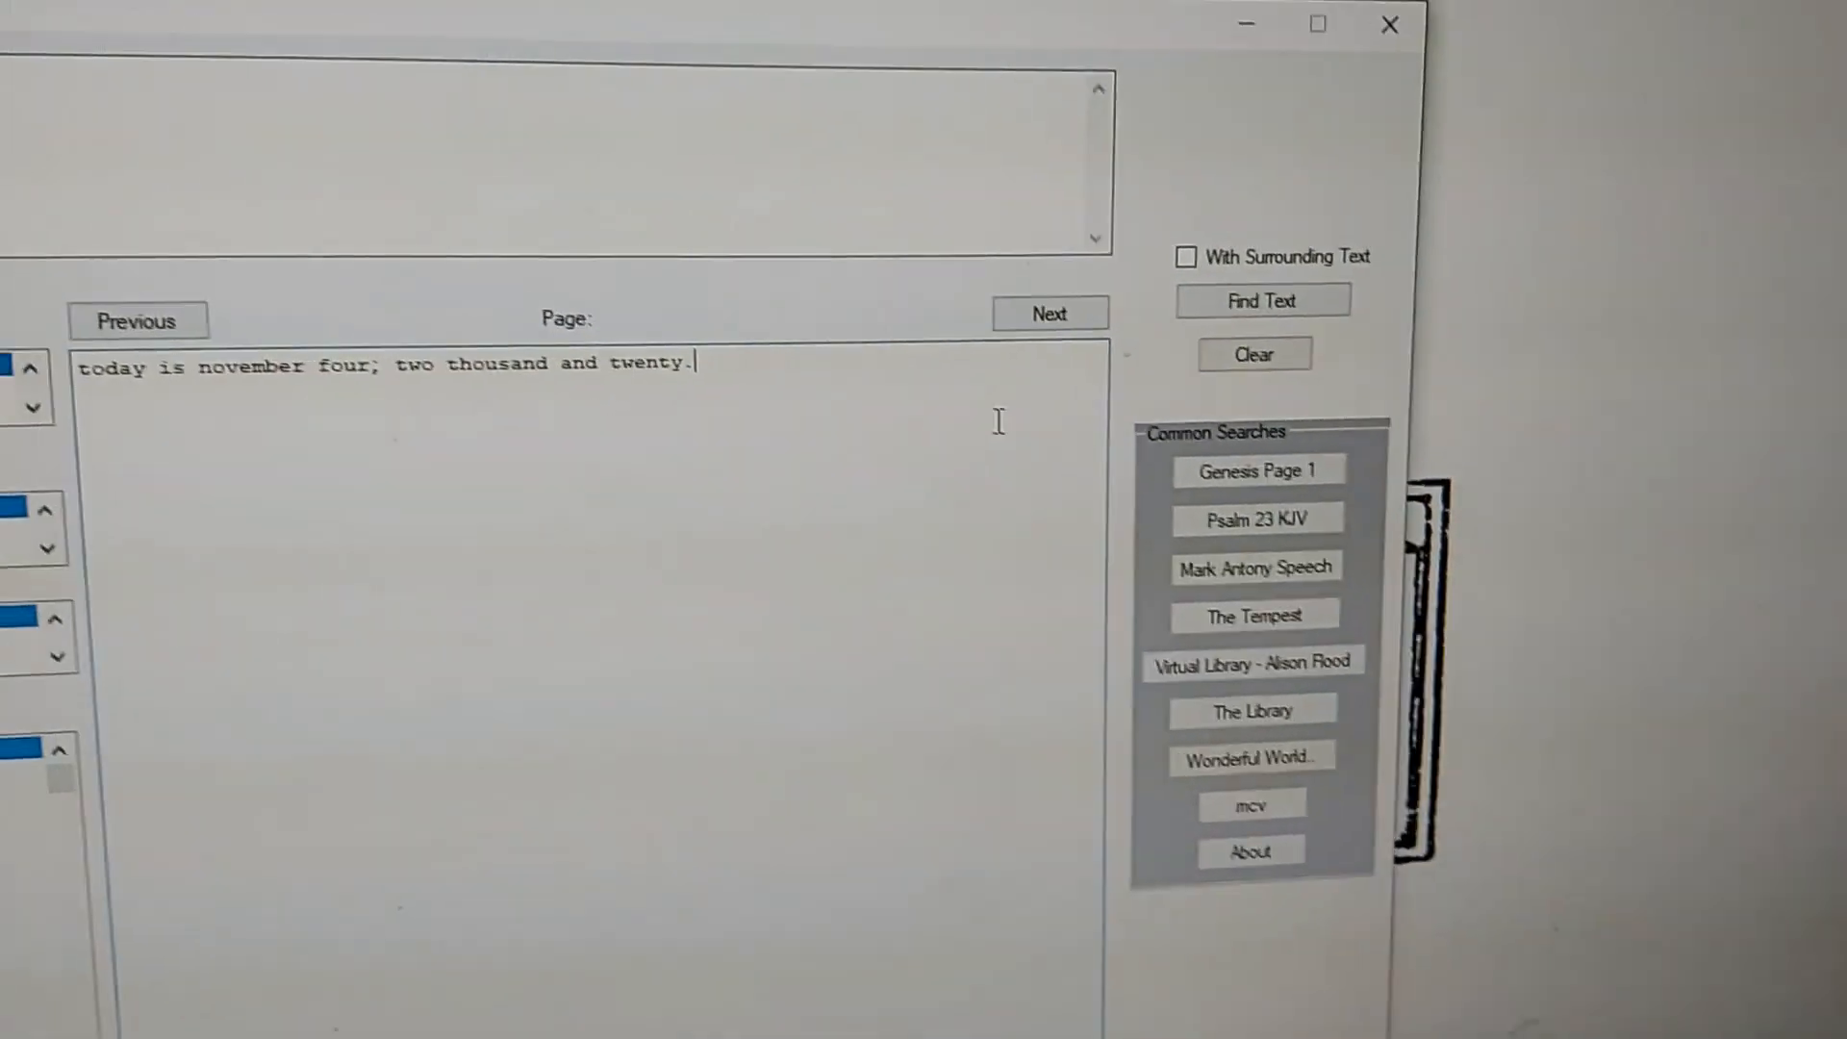
left_click(1261, 300)
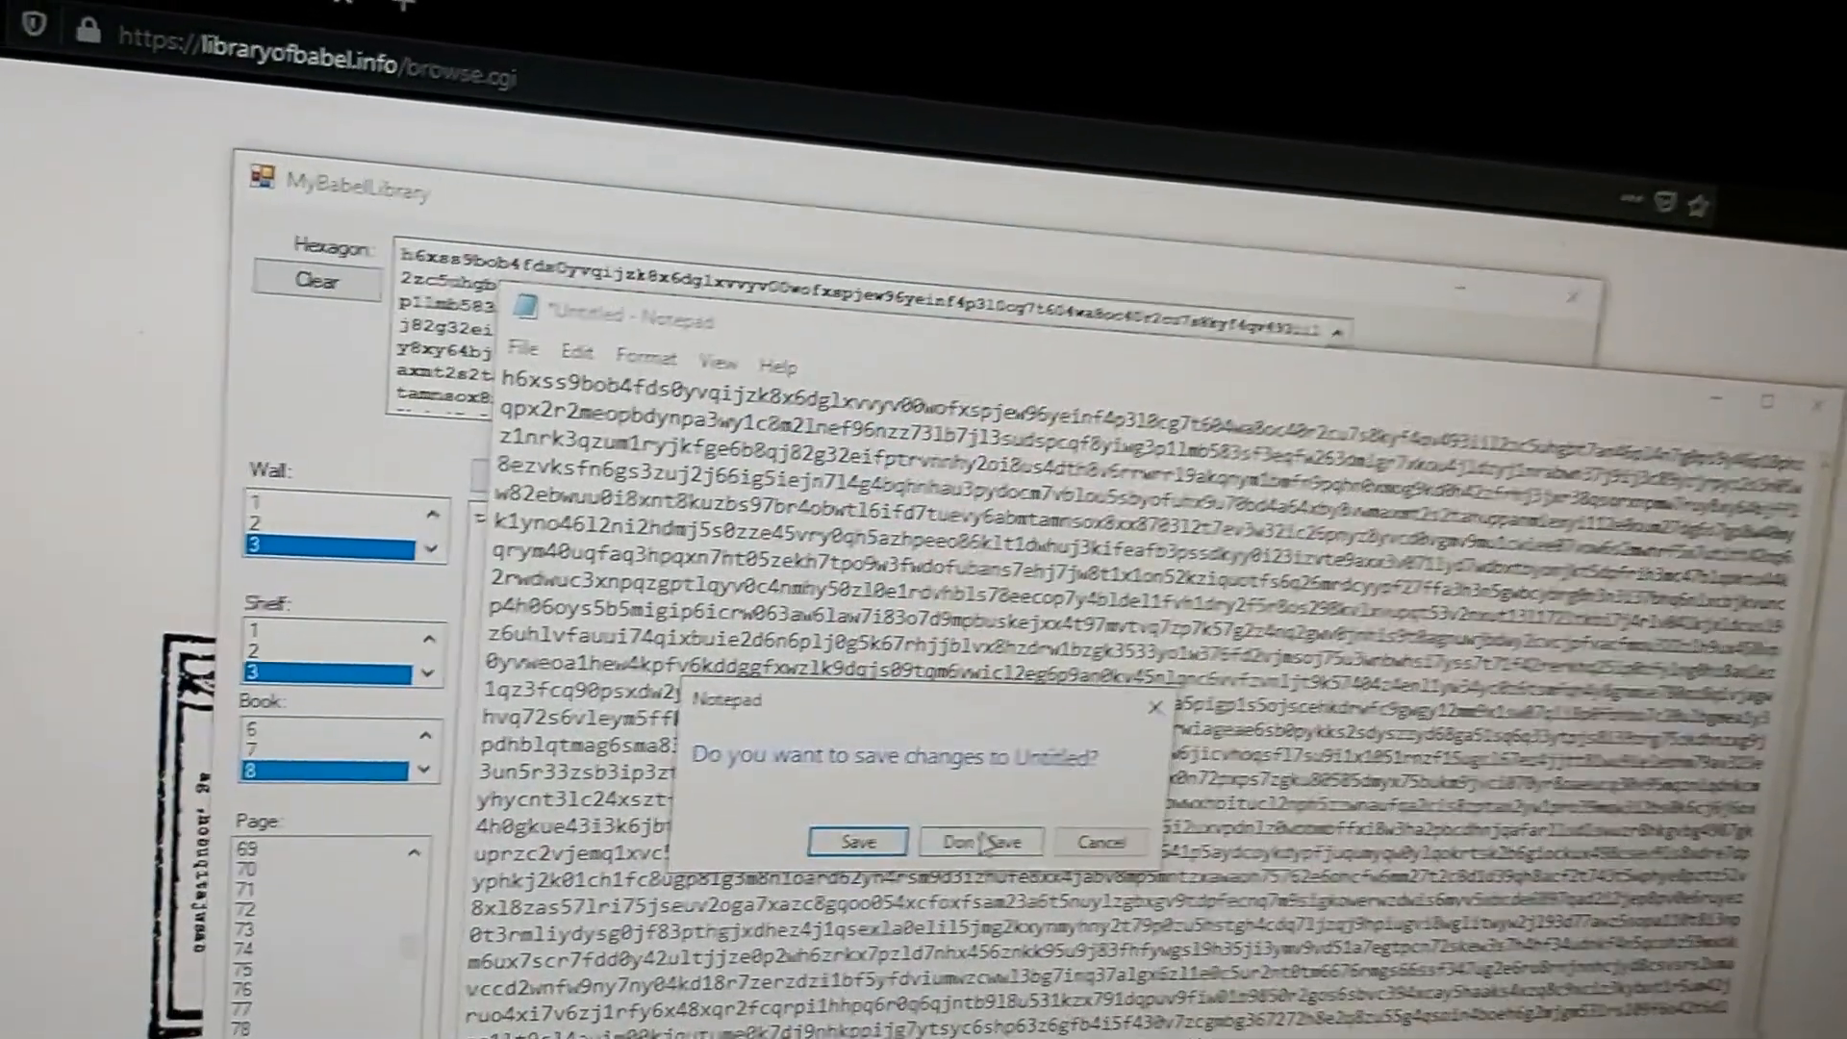
Discard the hexagon-address note in Notepad with Don't Save
left_click(981, 840)
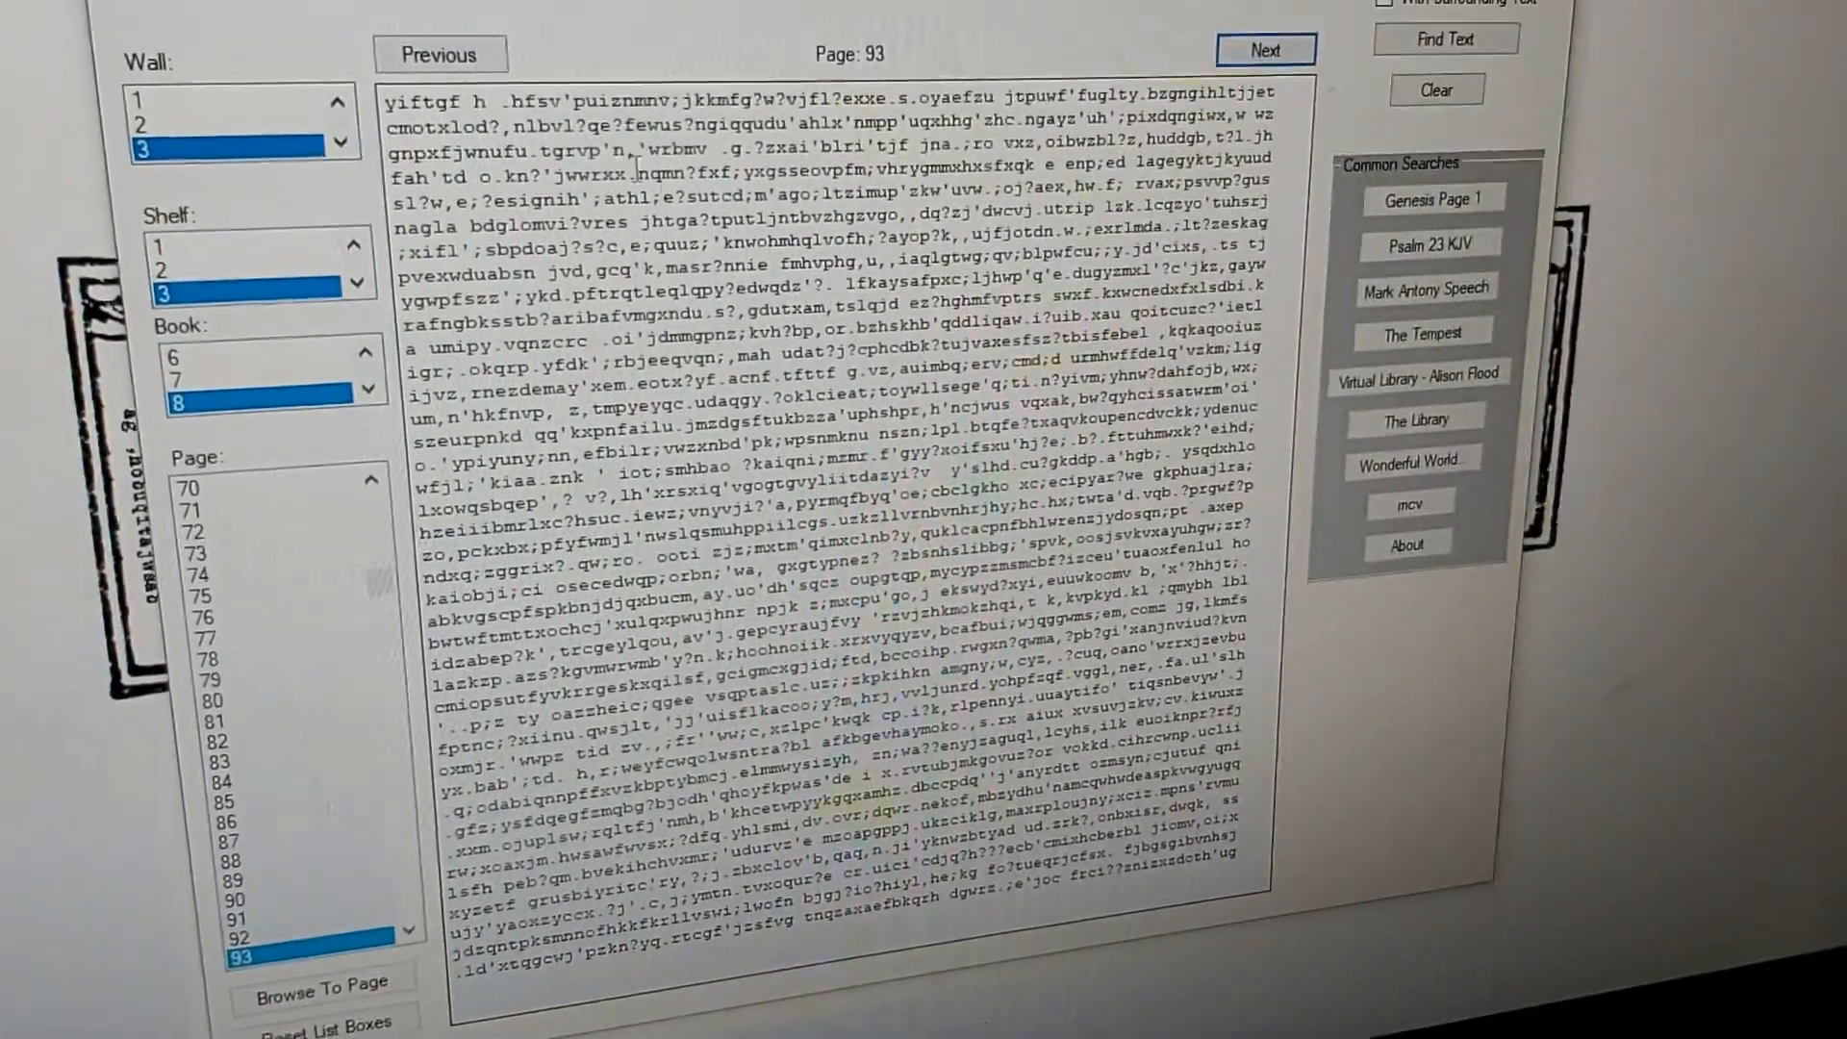
Step between pages 91–93 of book 8 with Previous and Next
left_click(453, 67)
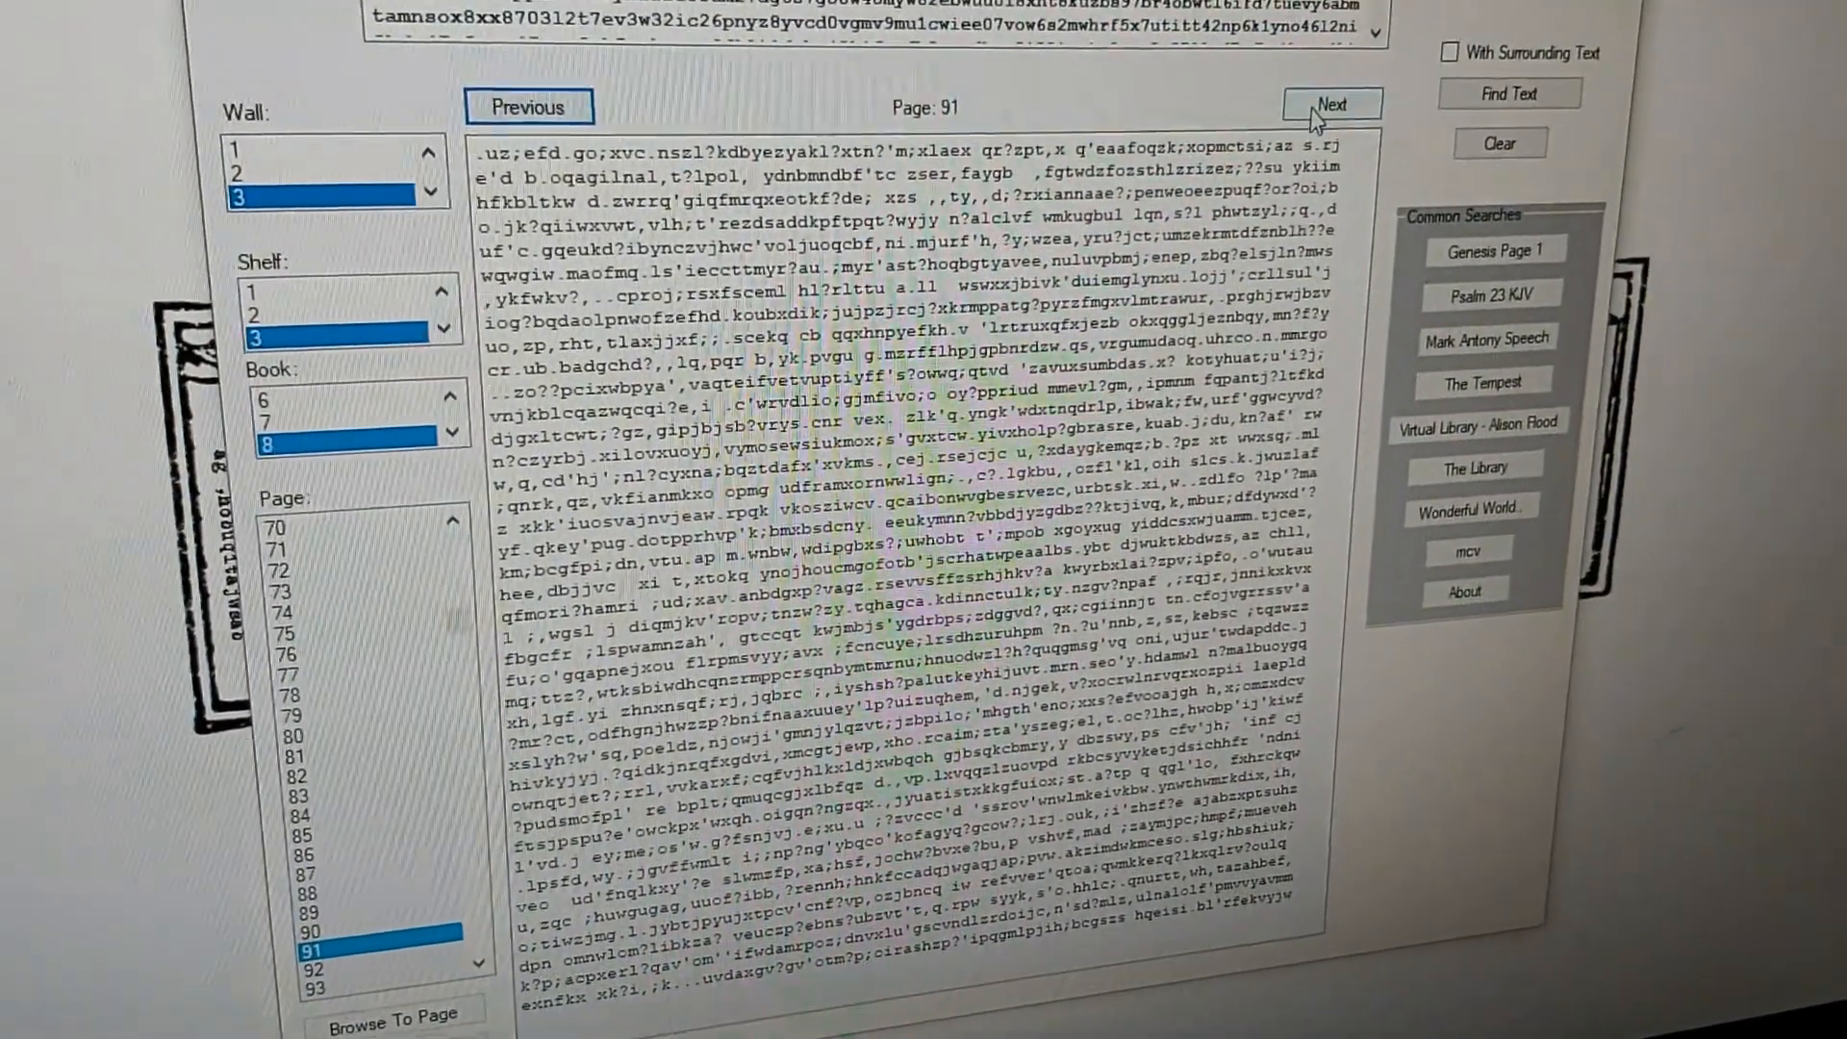
left_click(1332, 104)
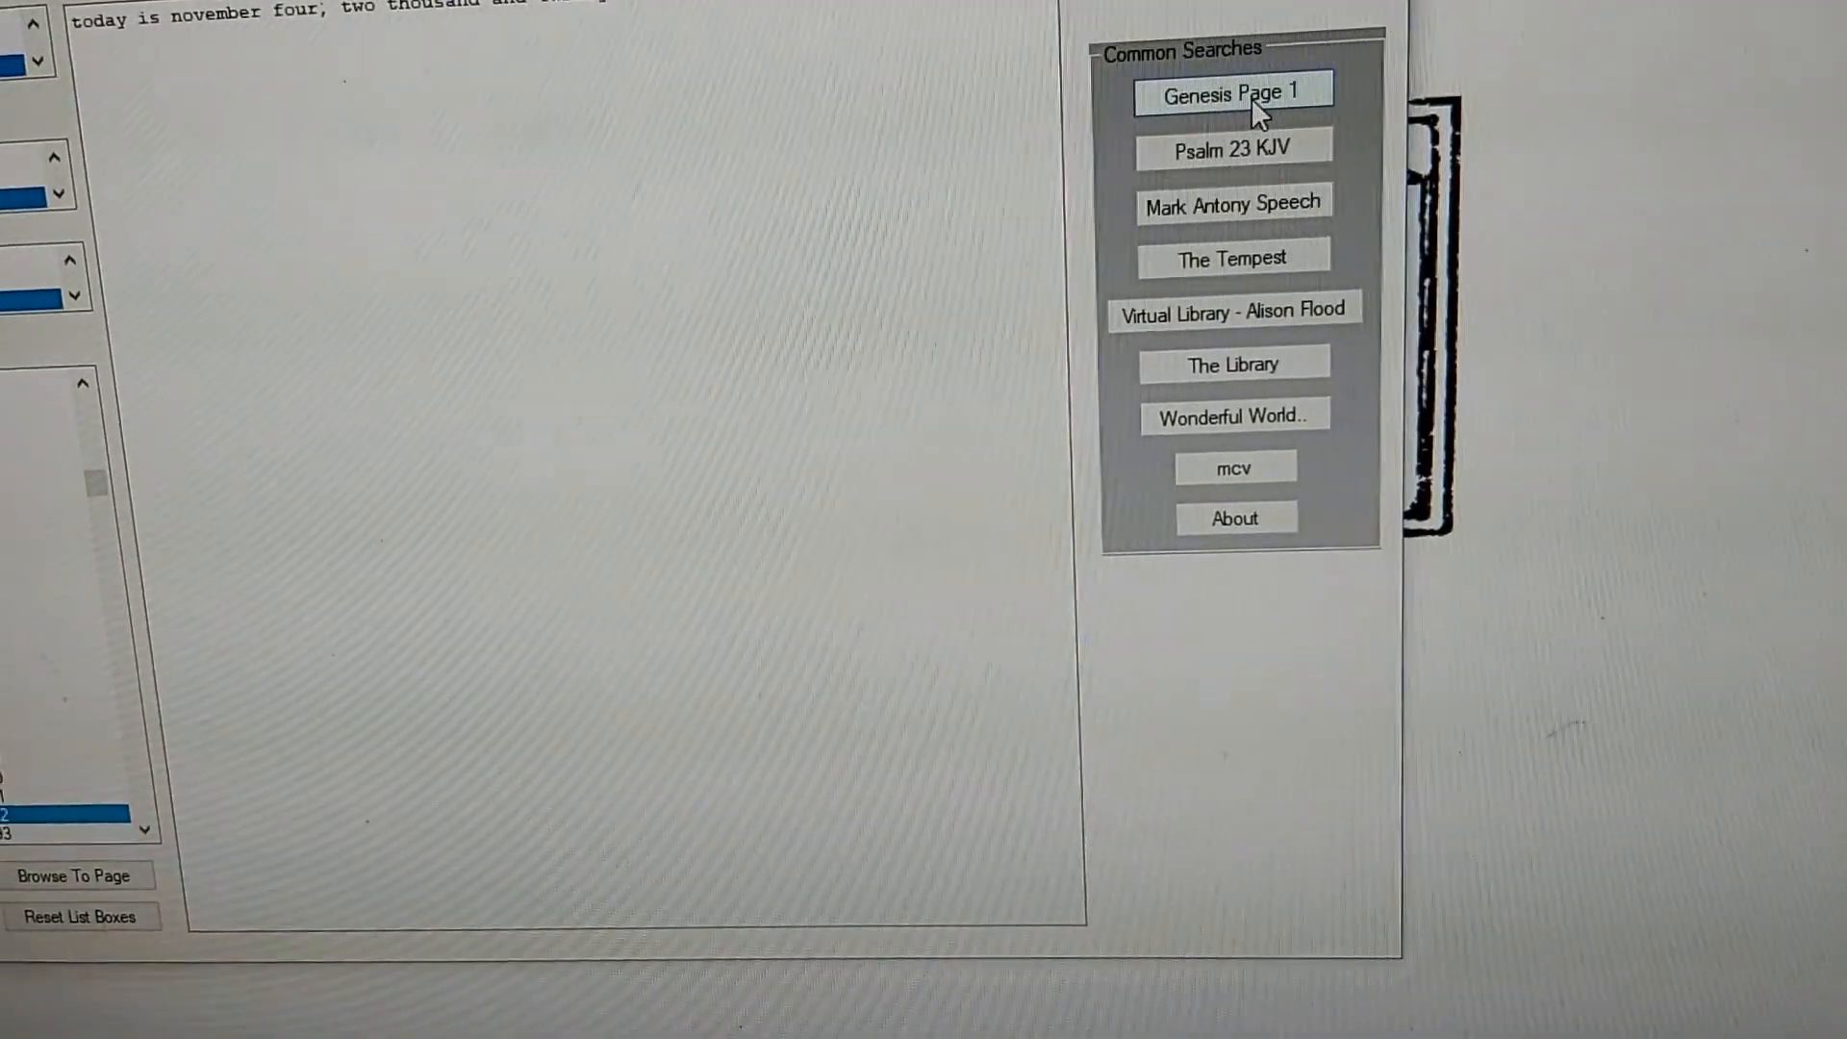
Find the Genesis Page 1 text and page back and forth around page 59 of book 20
left_click(1232, 93)
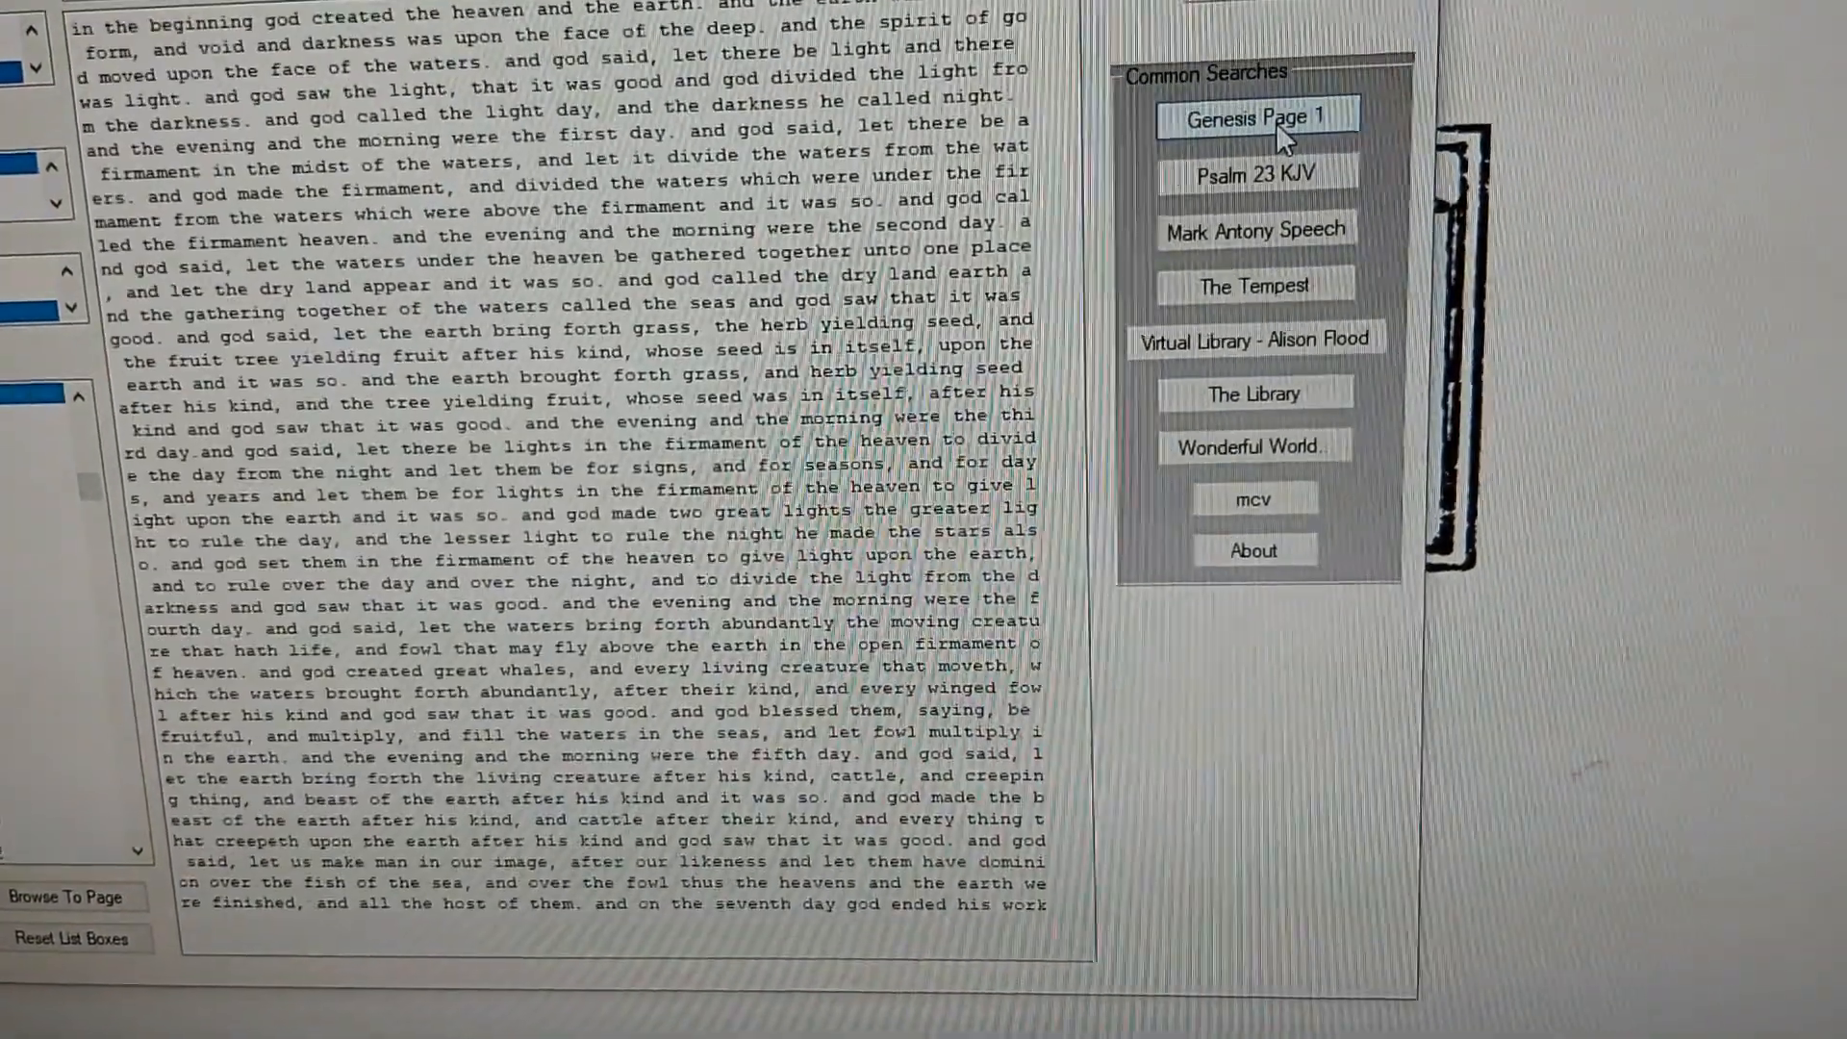
left_click(1254, 117)
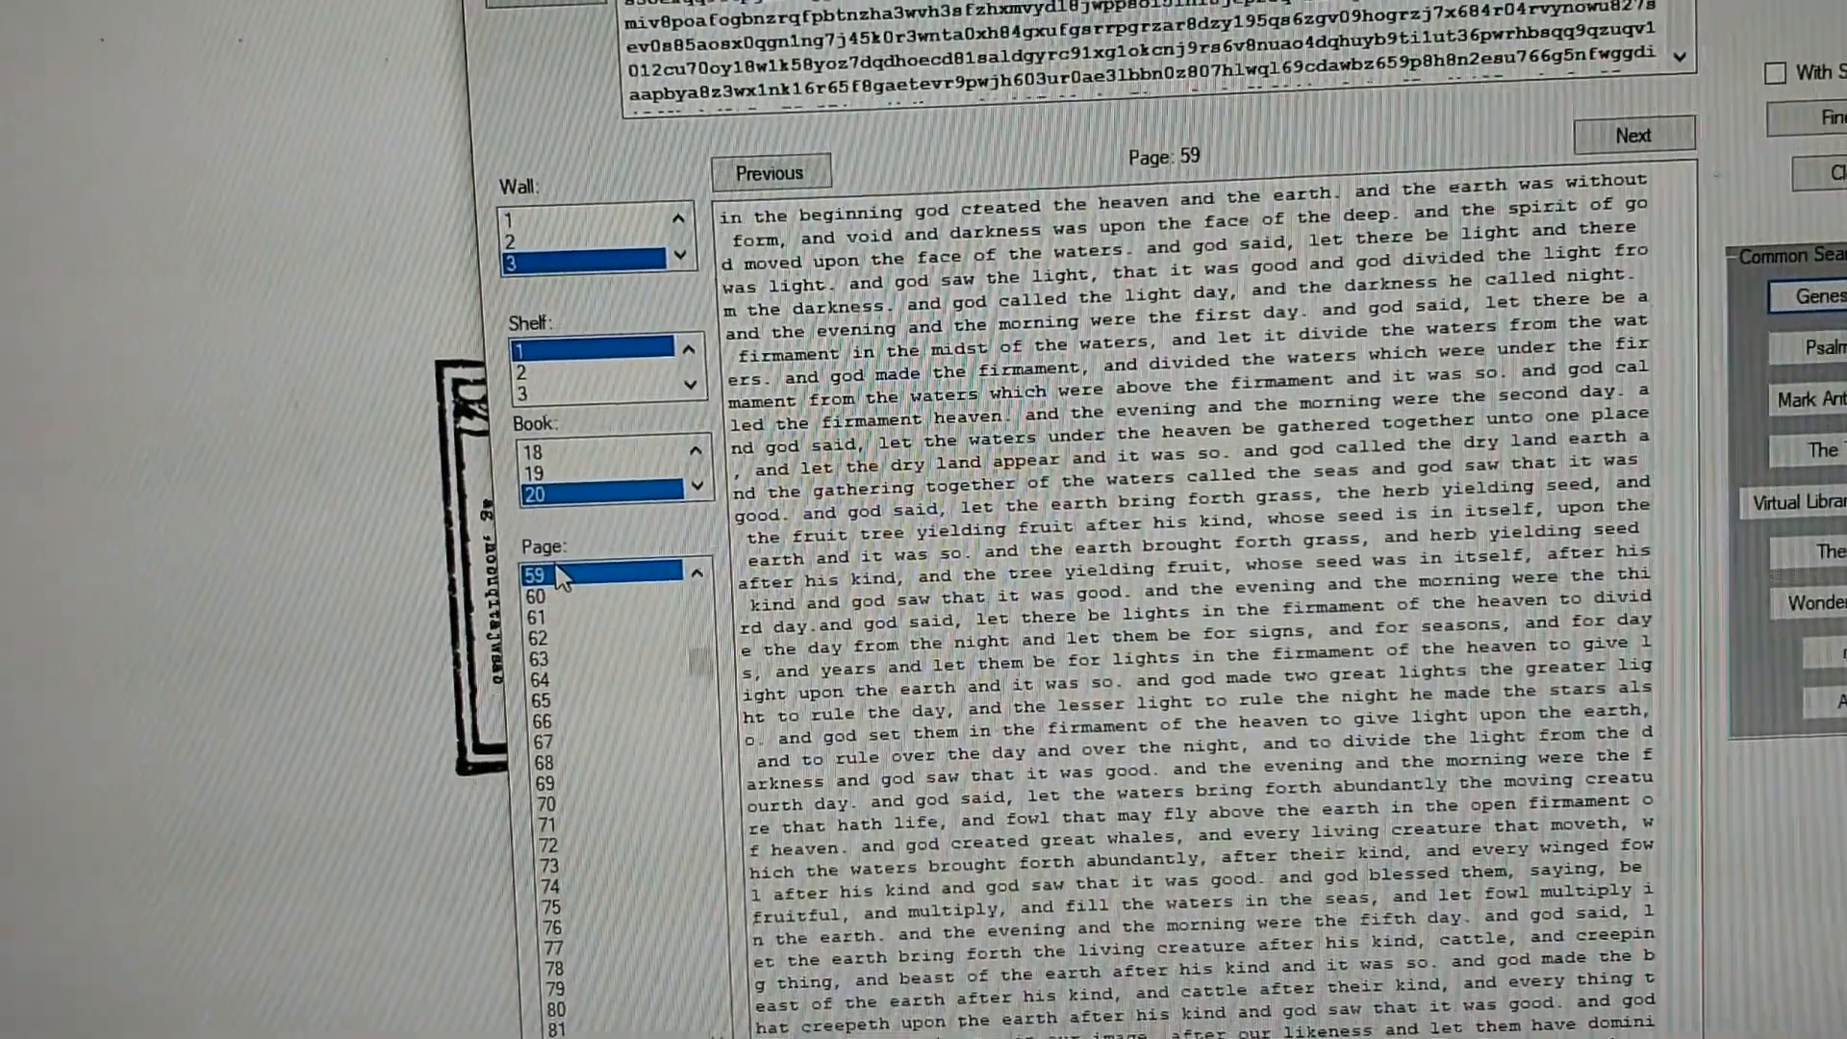
left_click(767, 172)
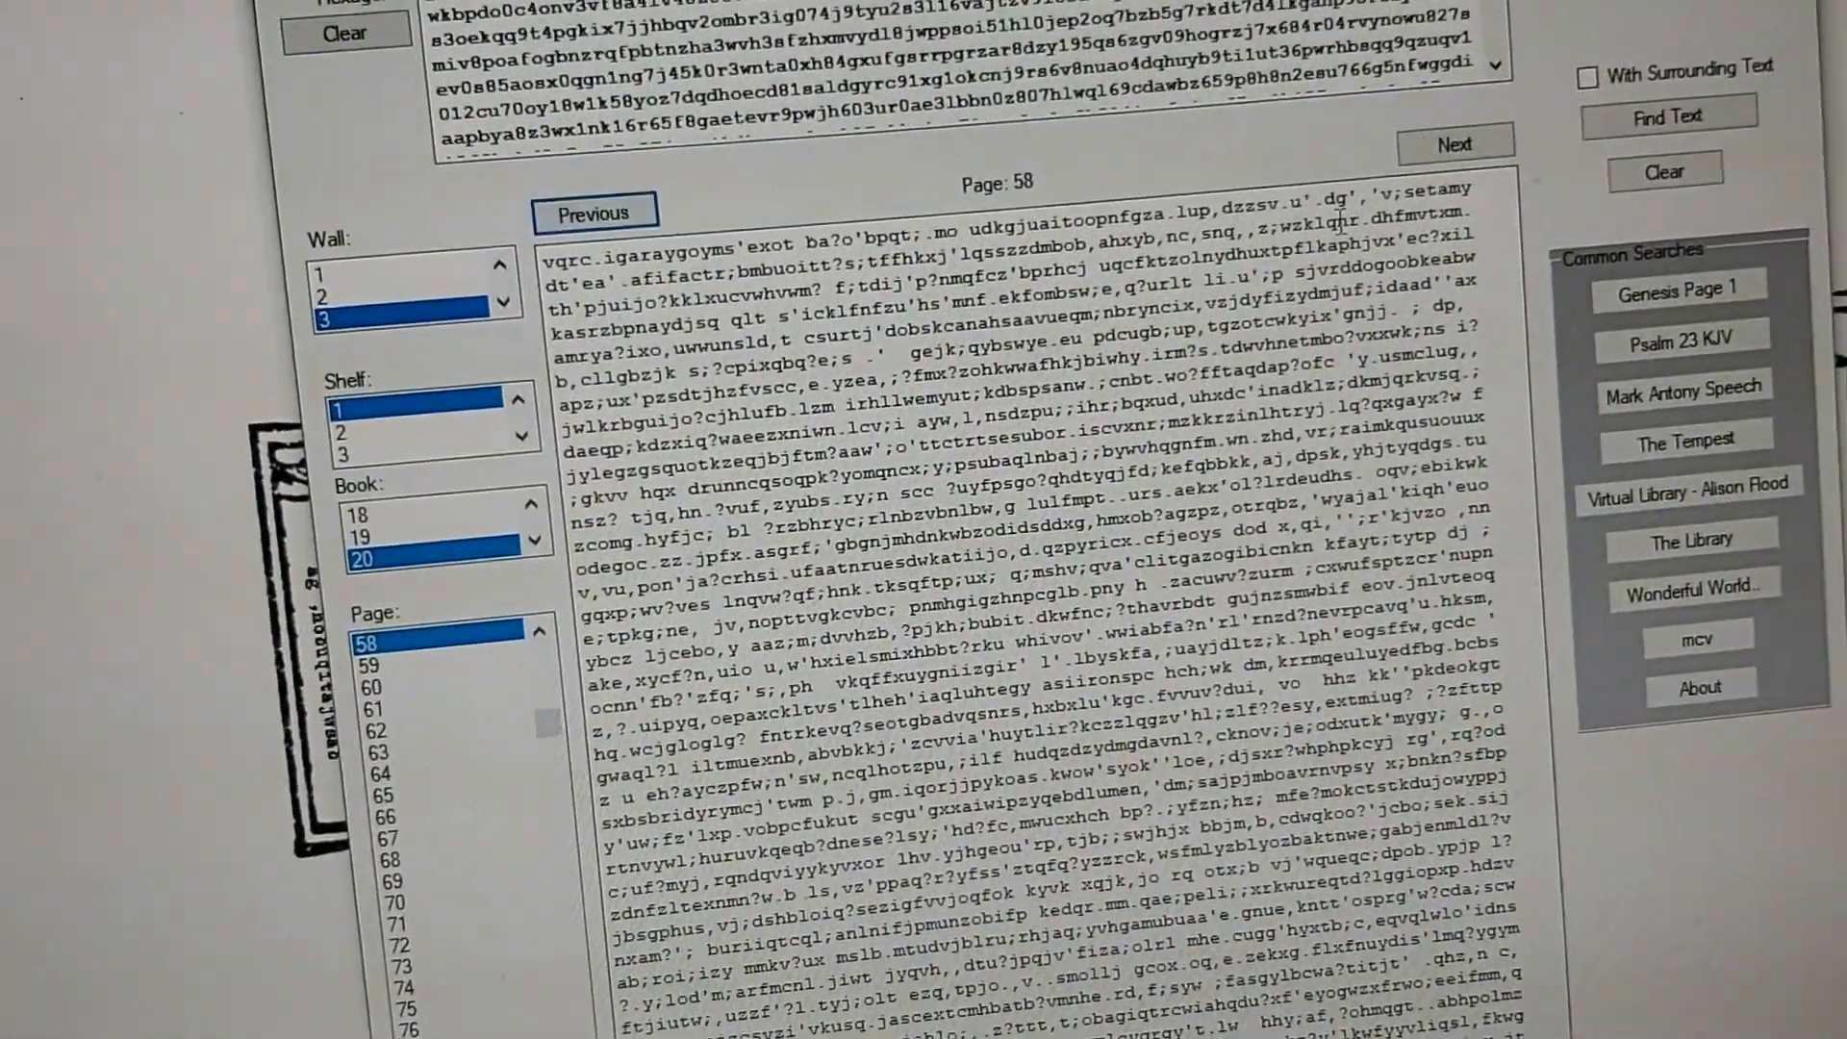
left_click(1453, 142)
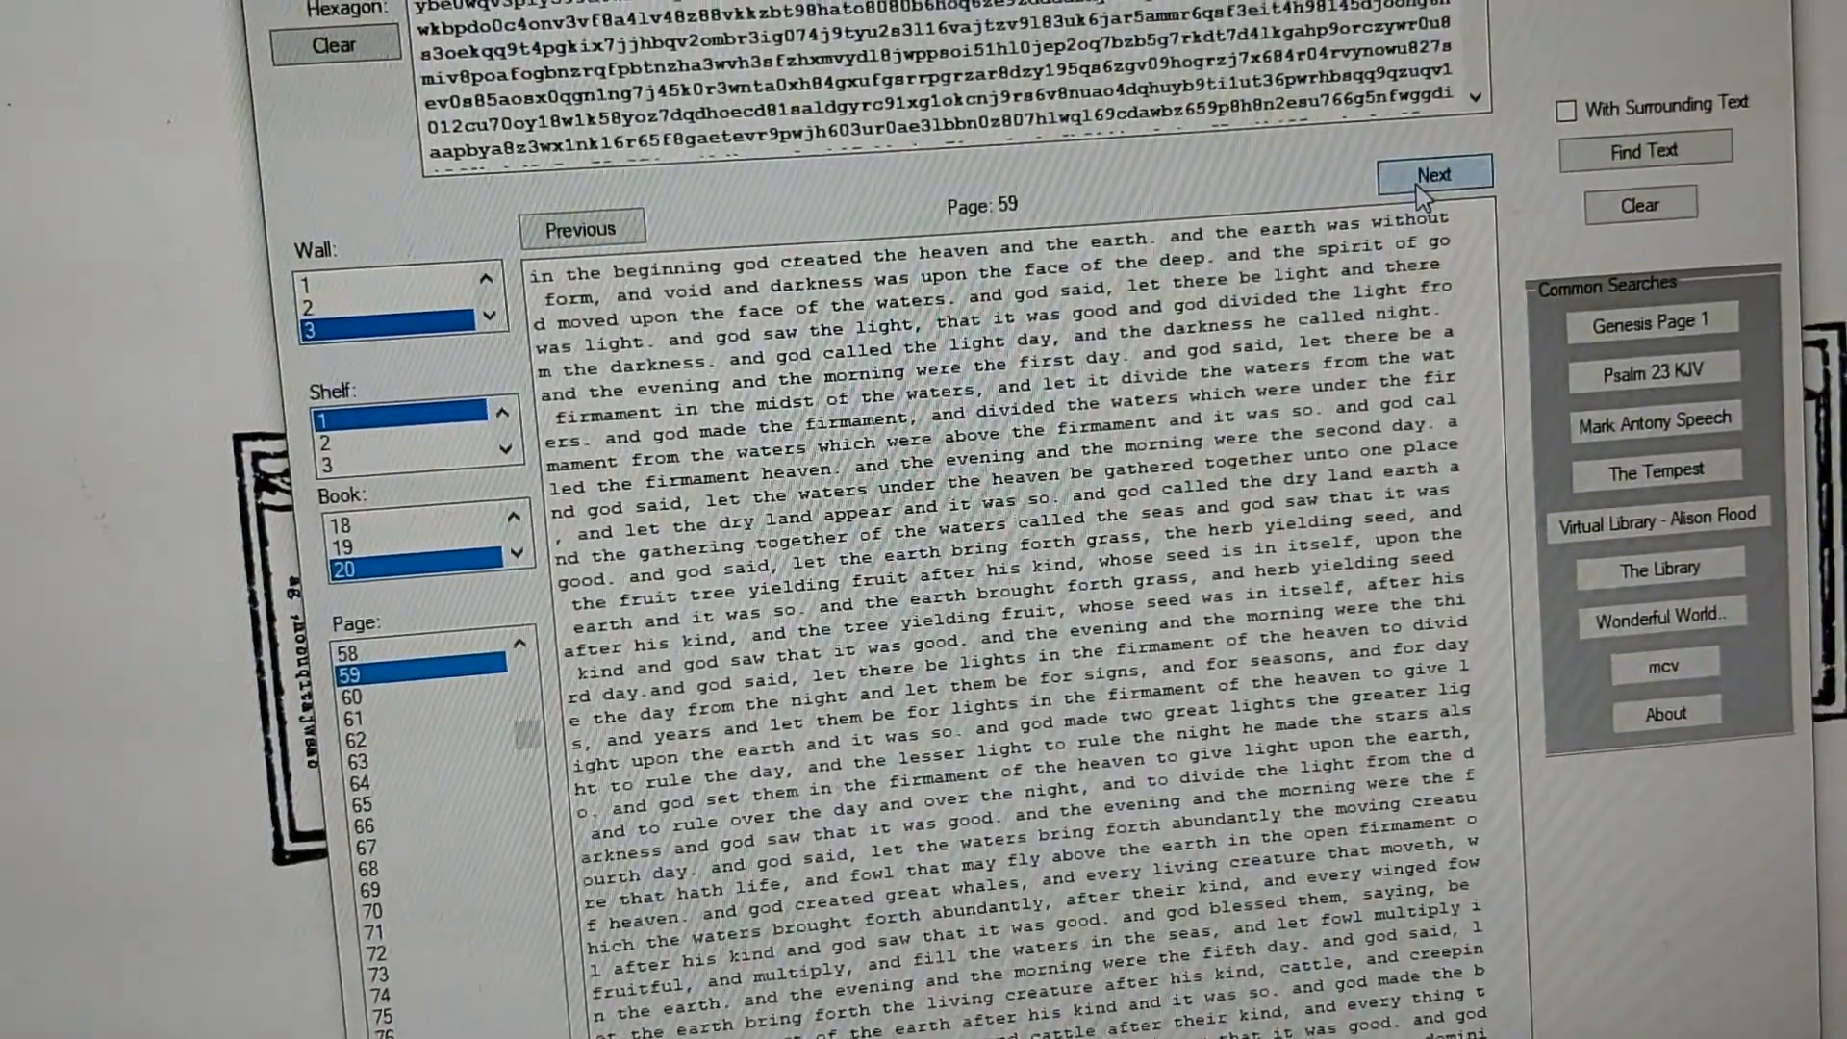
left_click(1428, 173)
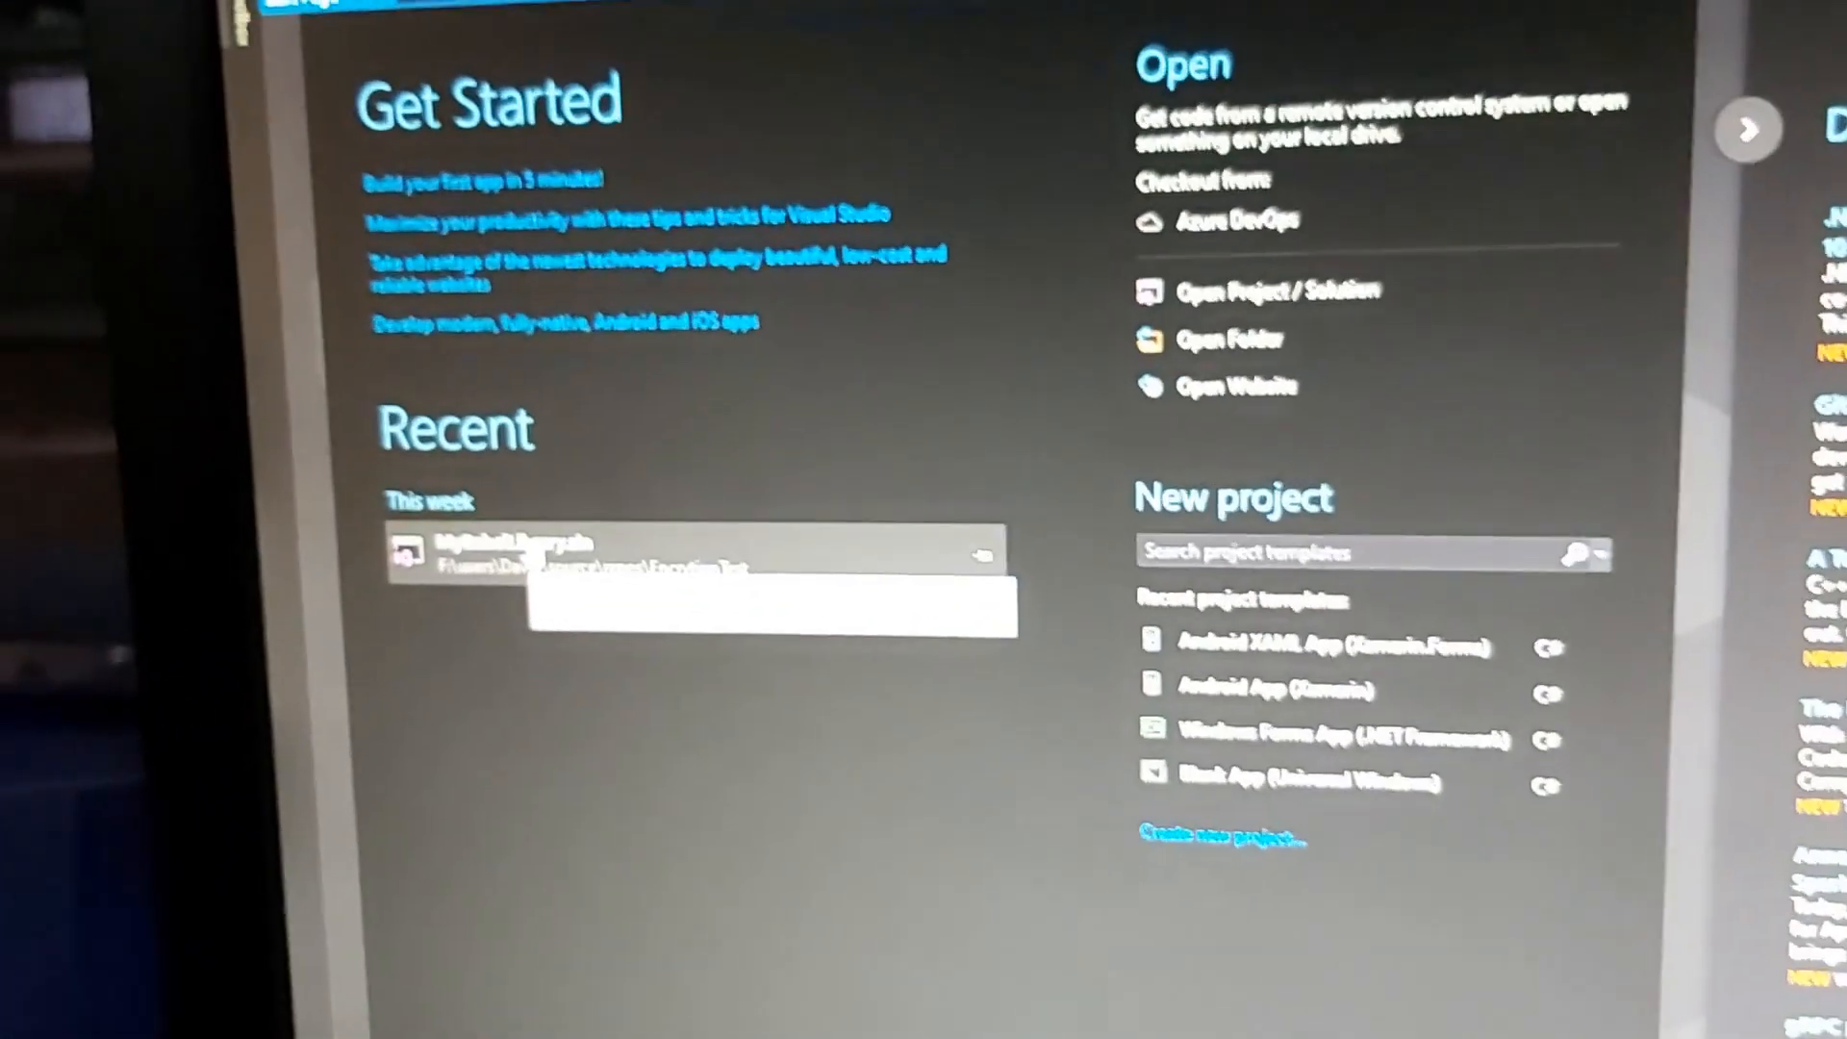
Scroll the Start Page and open the recent MyBabelLibrary solution
scroll("down", 3)
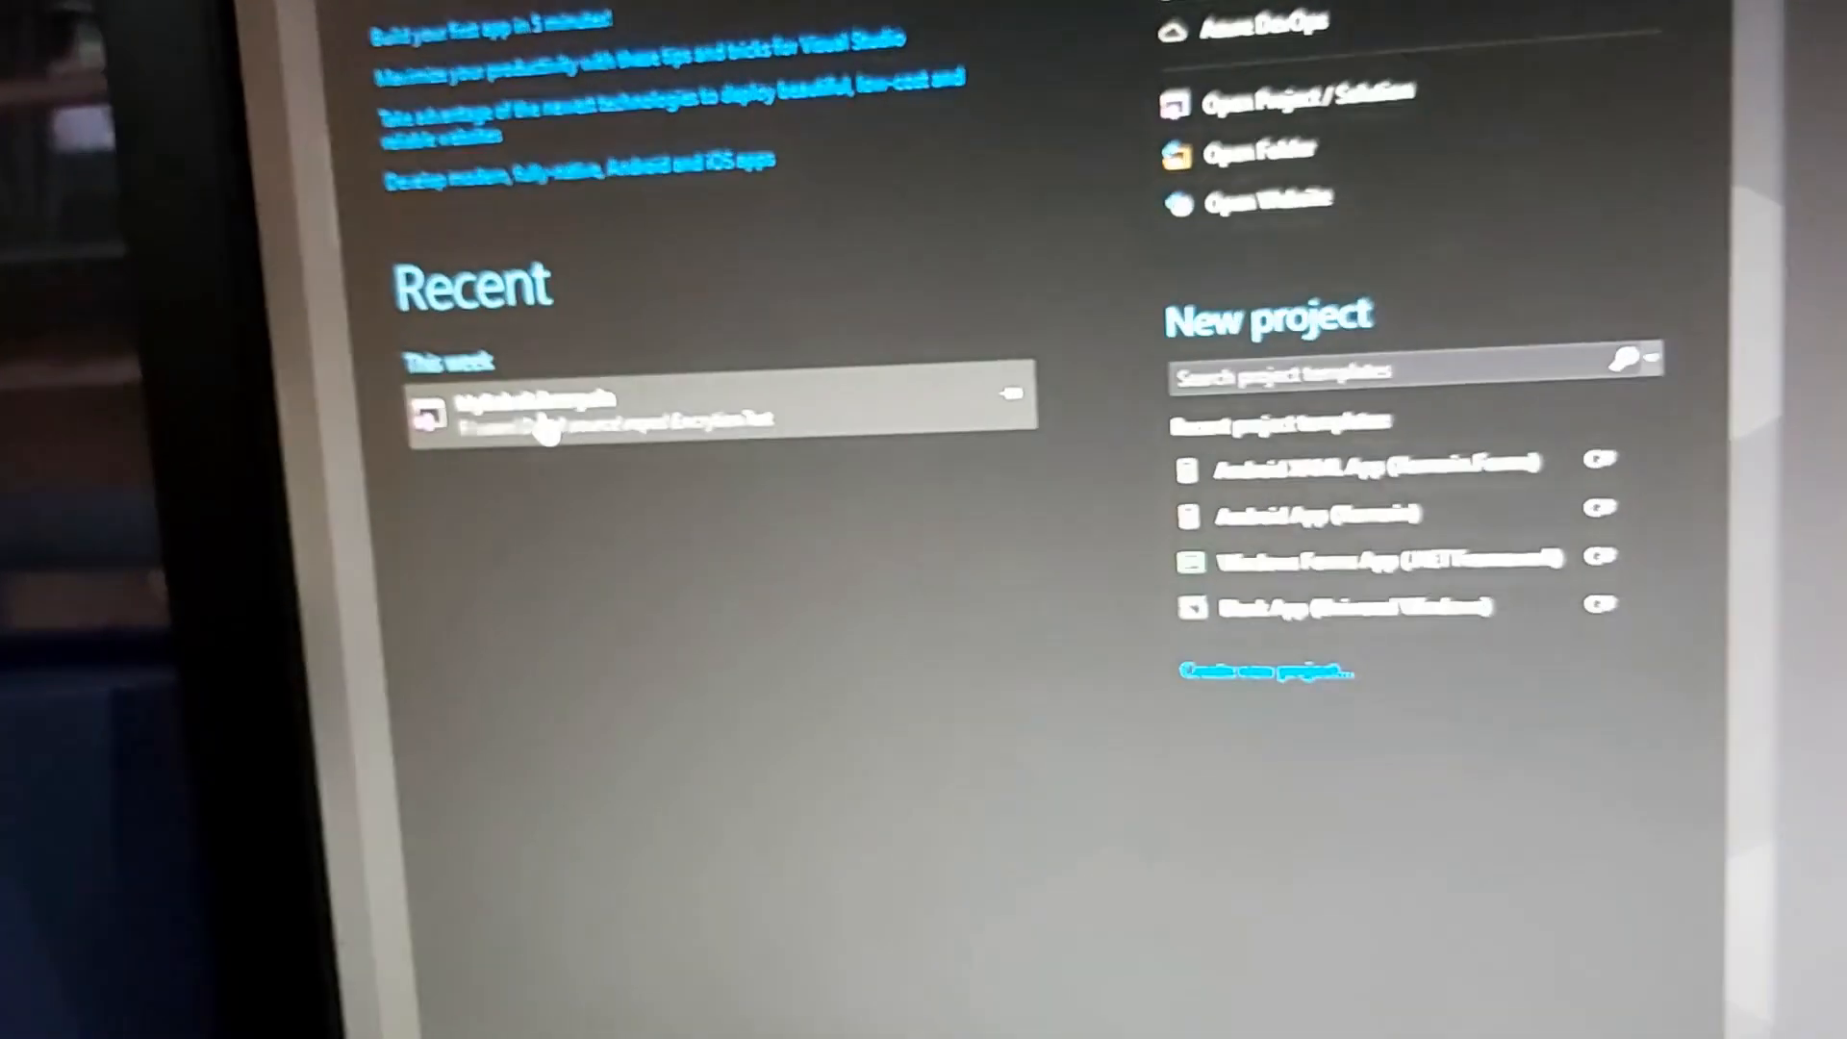
left_click(707, 406)
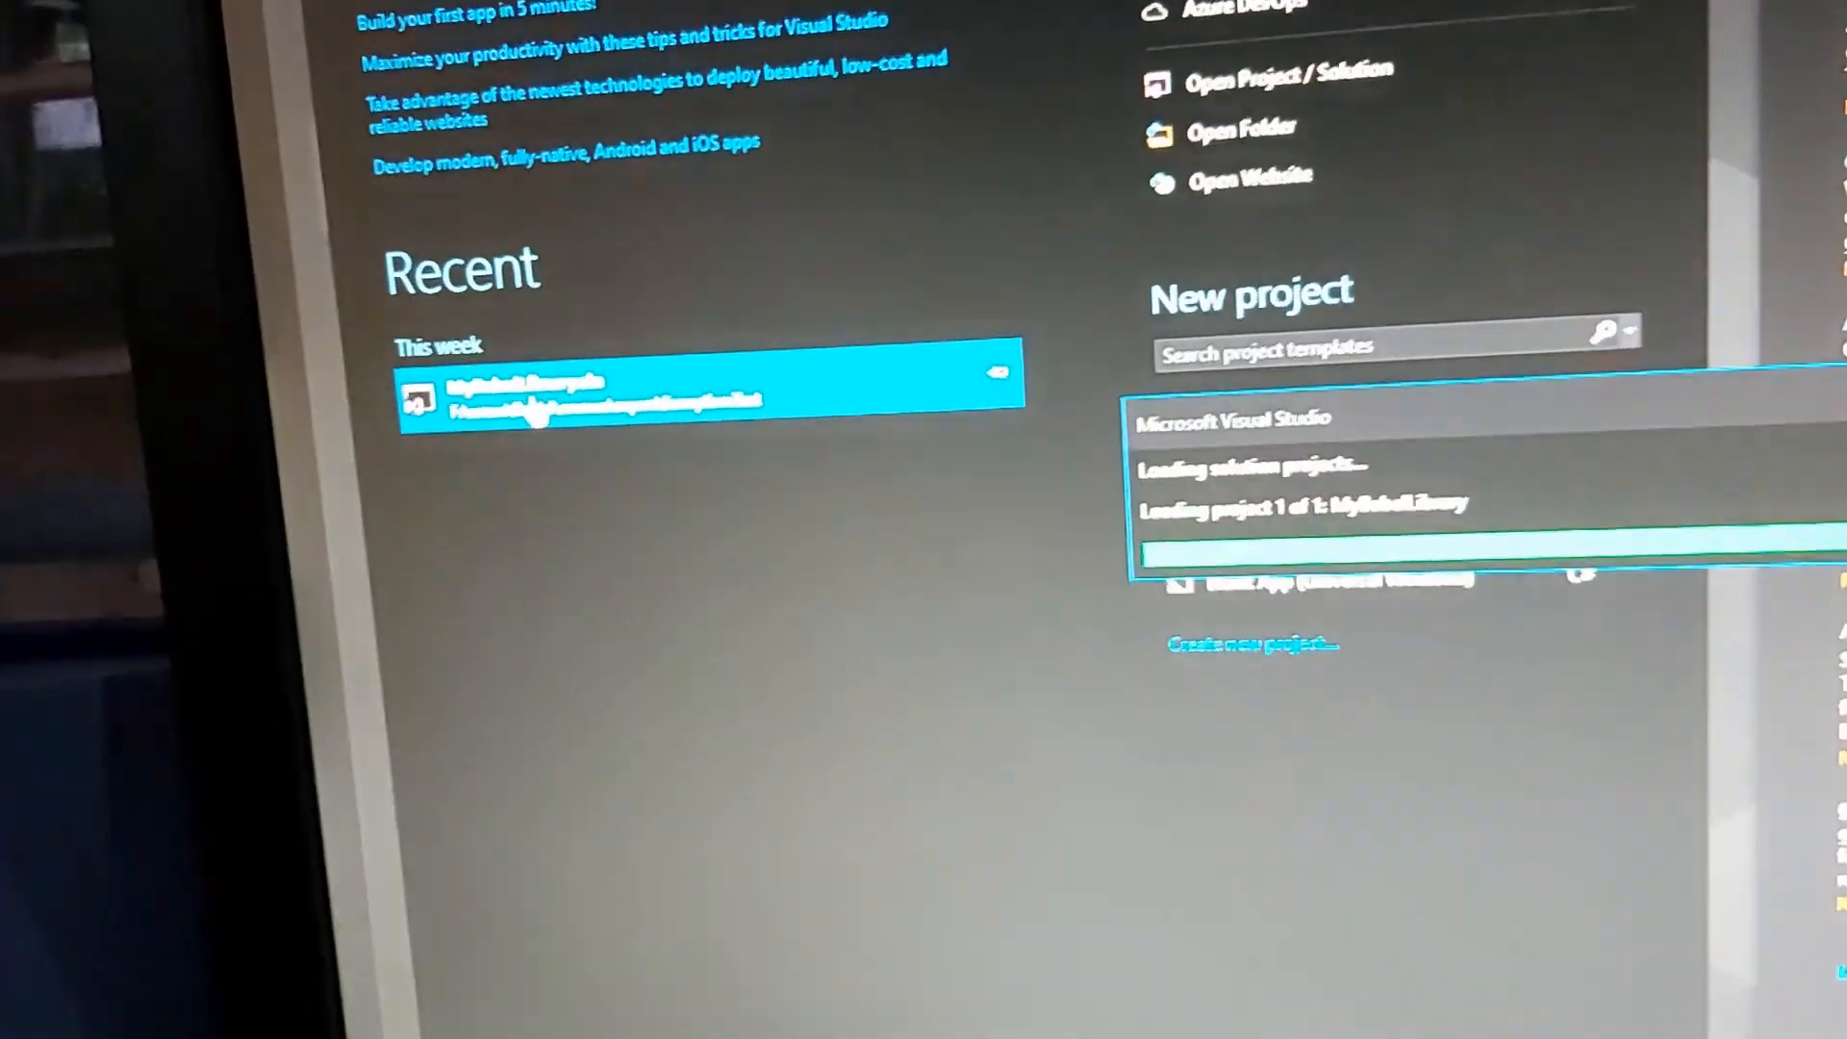
Select the MyBabelLibrary Recent entry and wait for its C# source to load
left_click(695, 400)
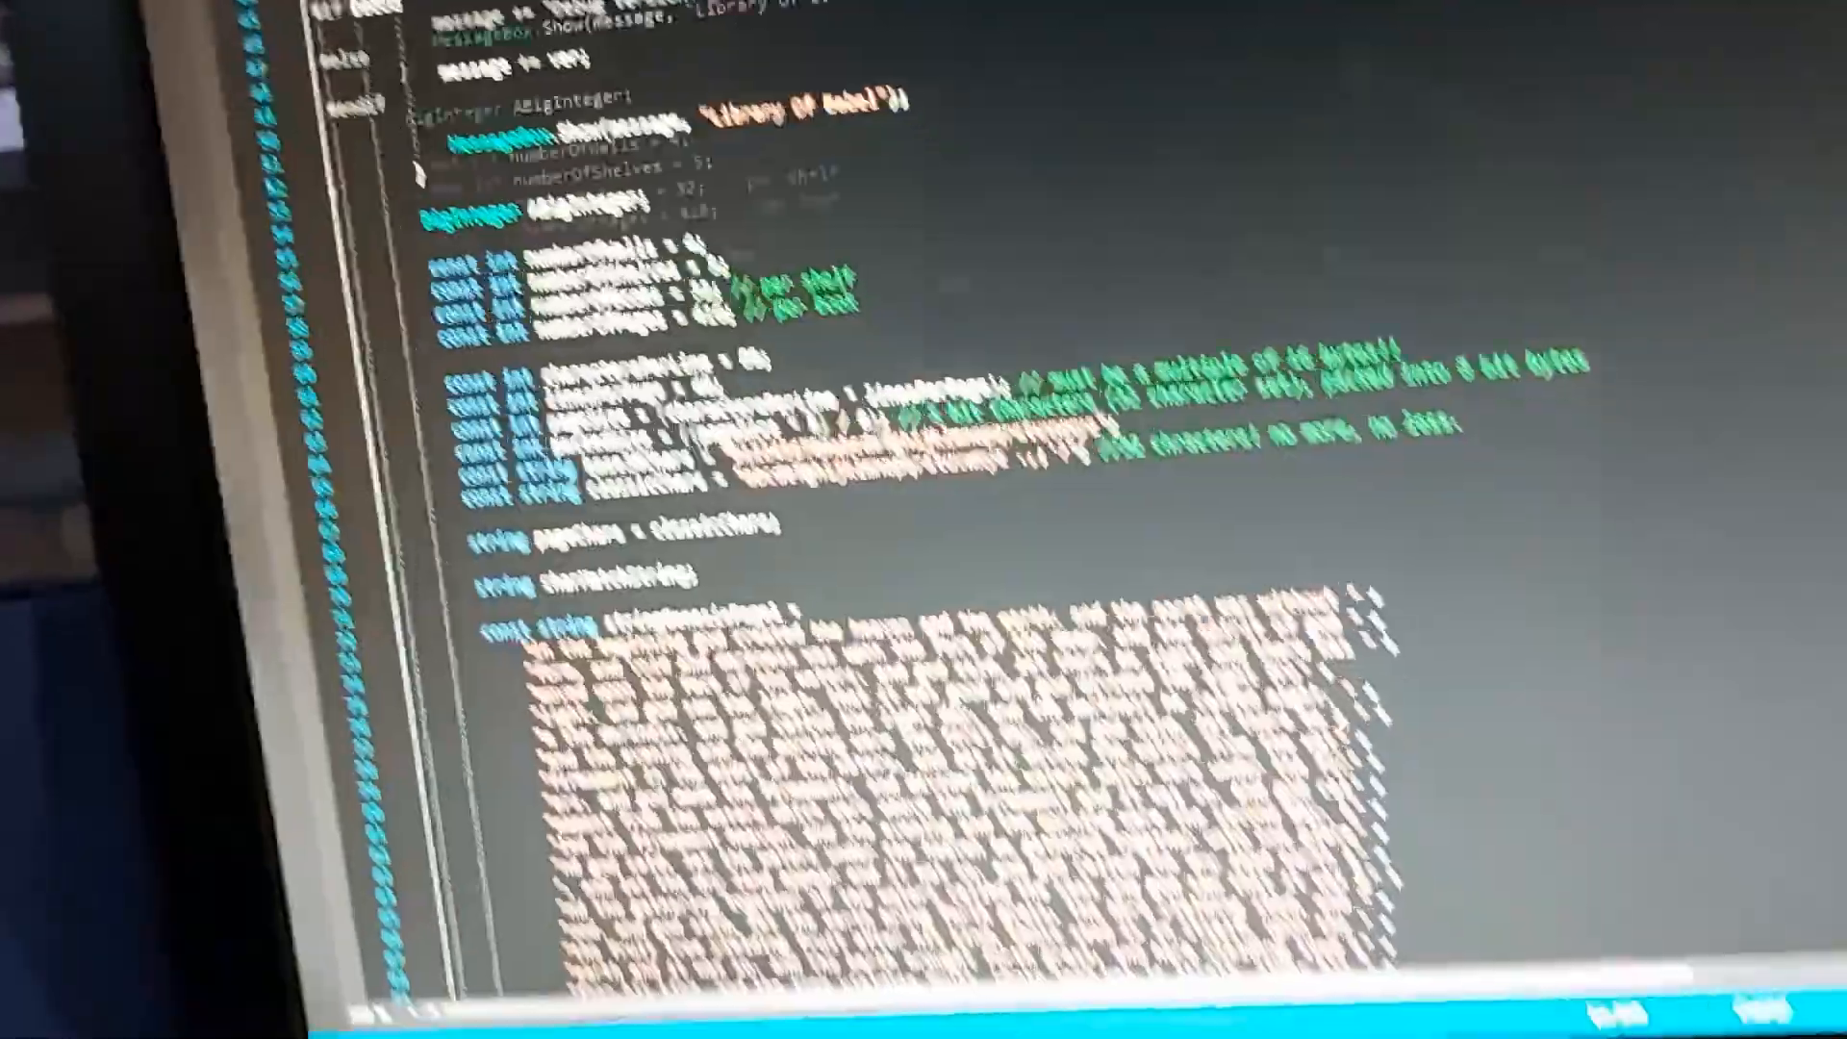
Scroll MyBabelLibraryForm.cs to base36ToDecimal and decimalToPageChar around lines 322–370
scroll("down", 3)
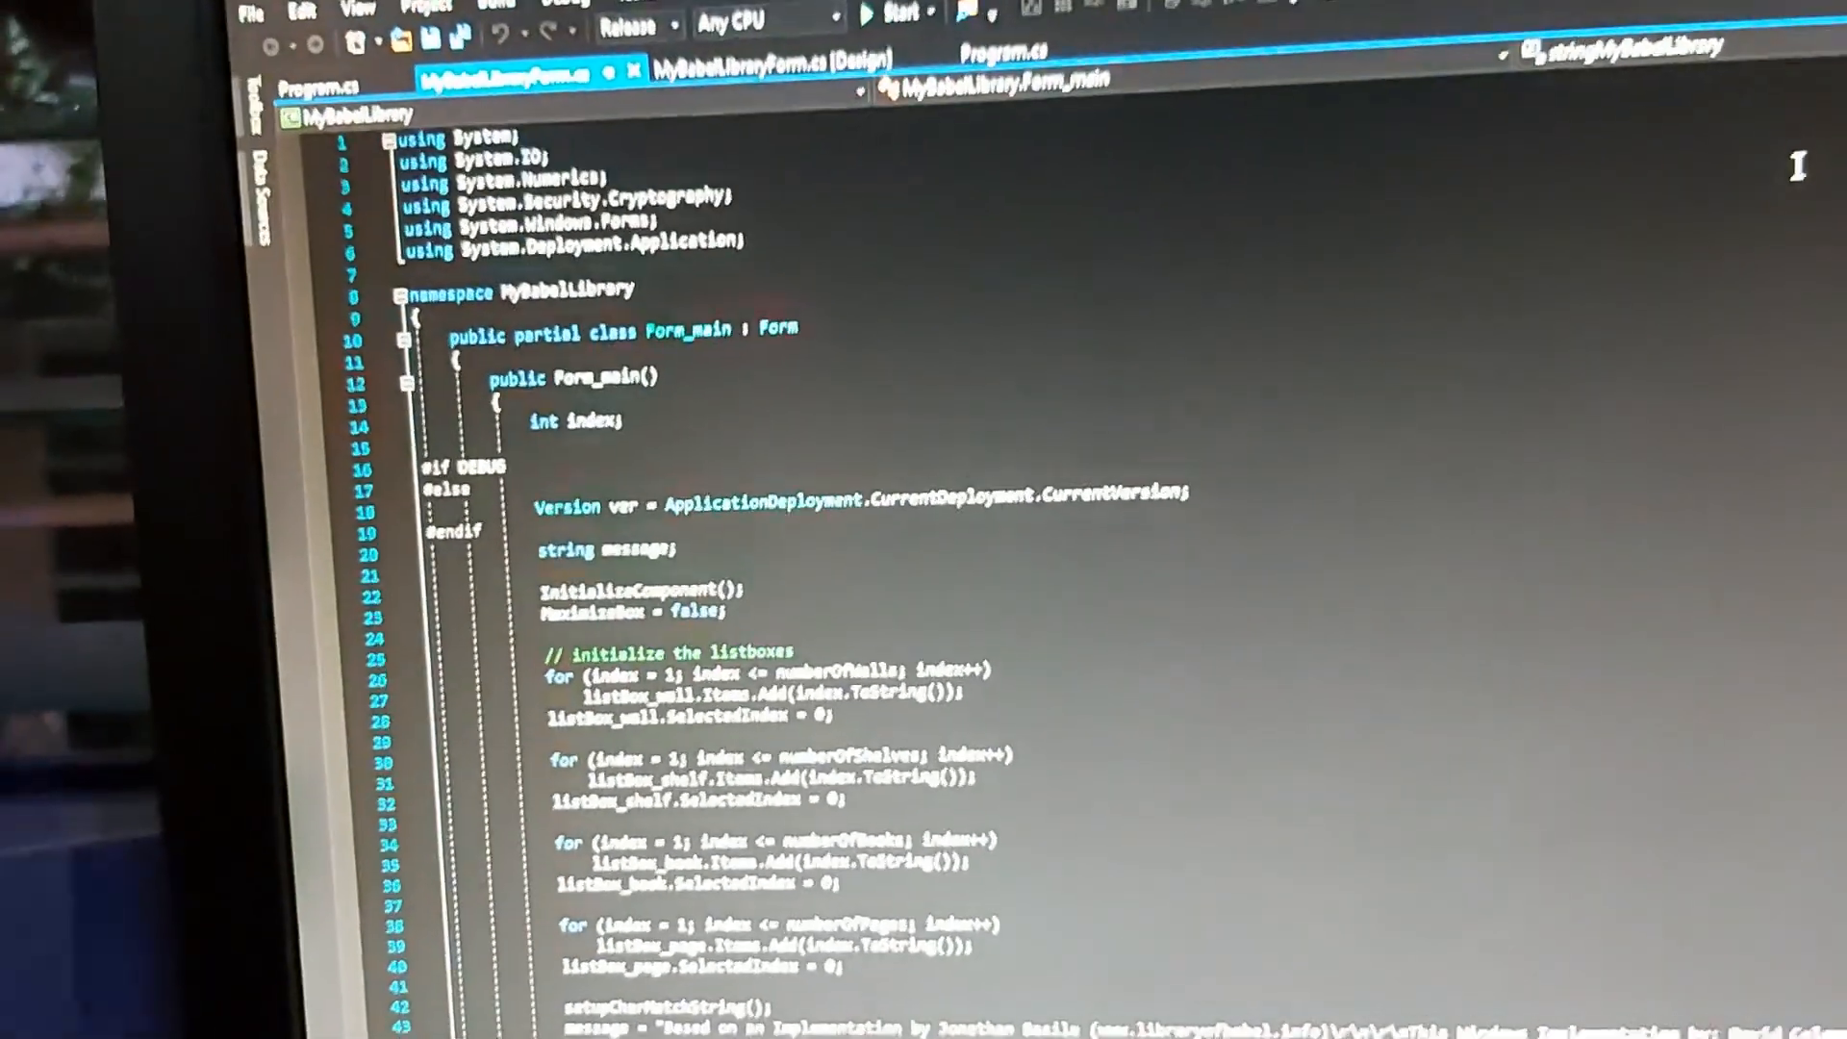
scroll("down", 3)
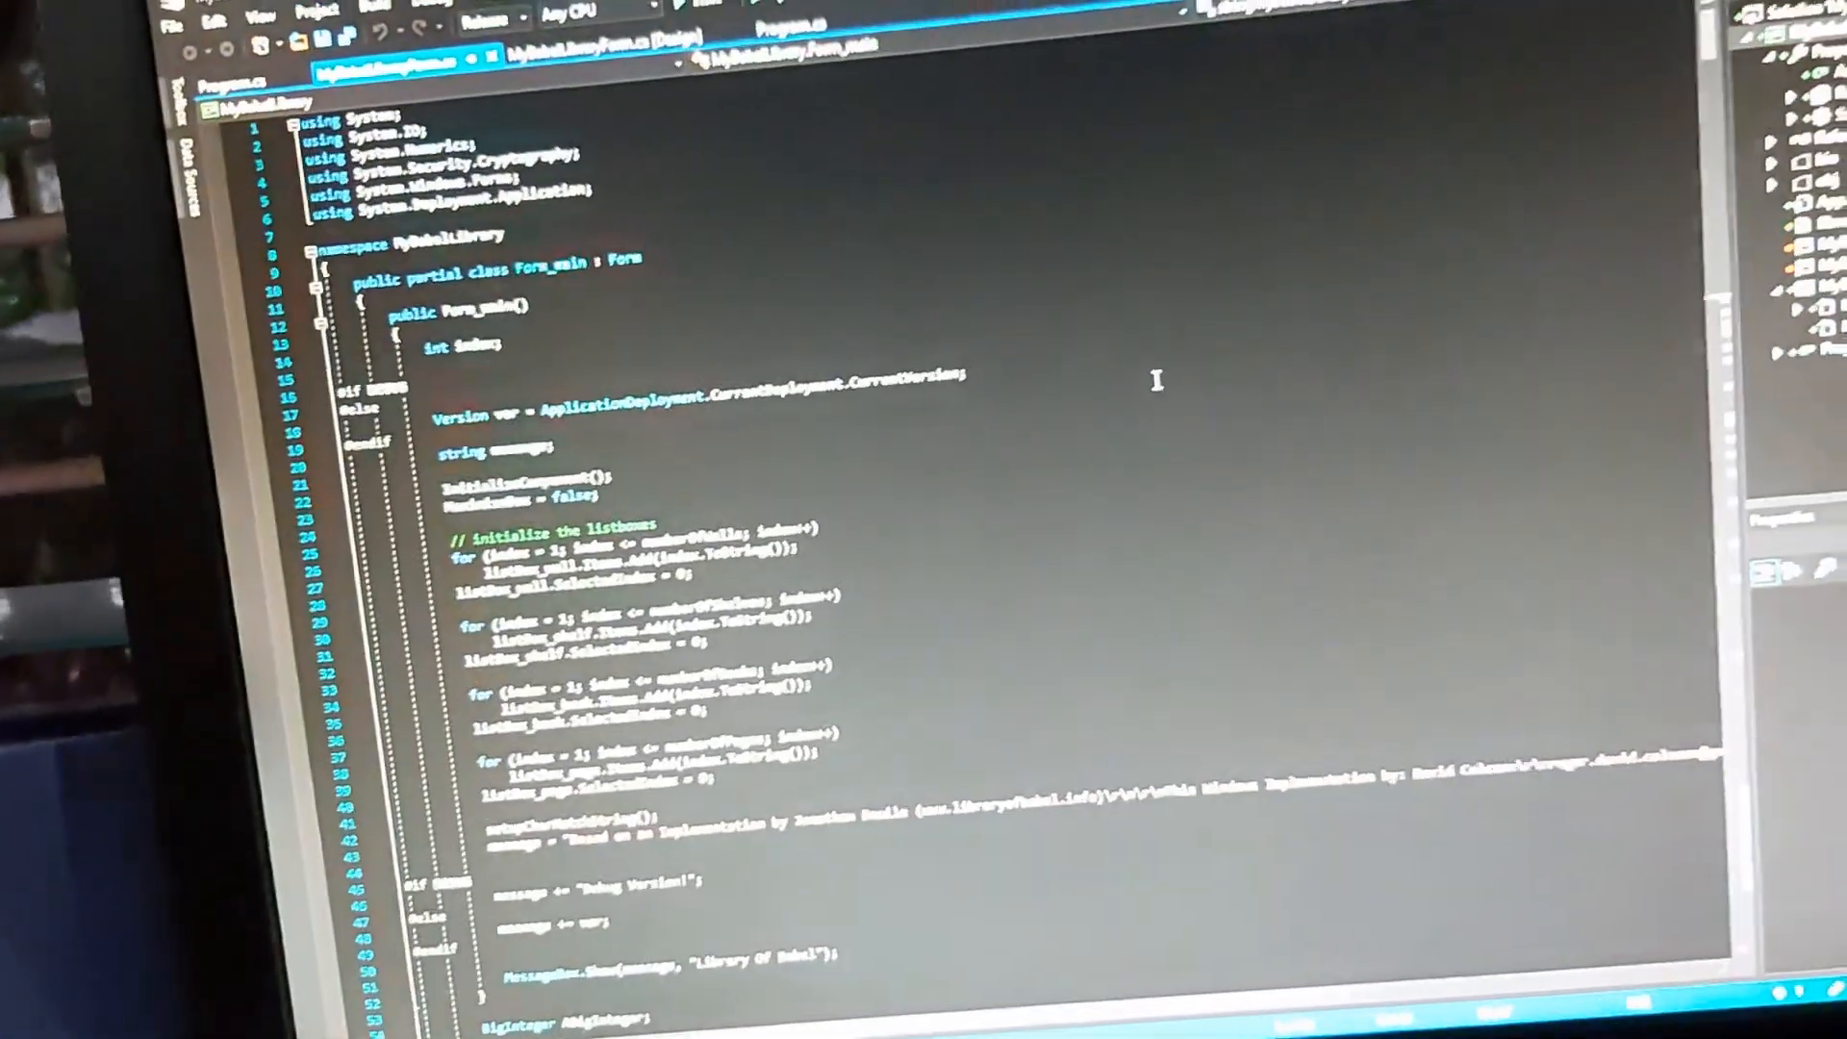
scroll("down", 3)
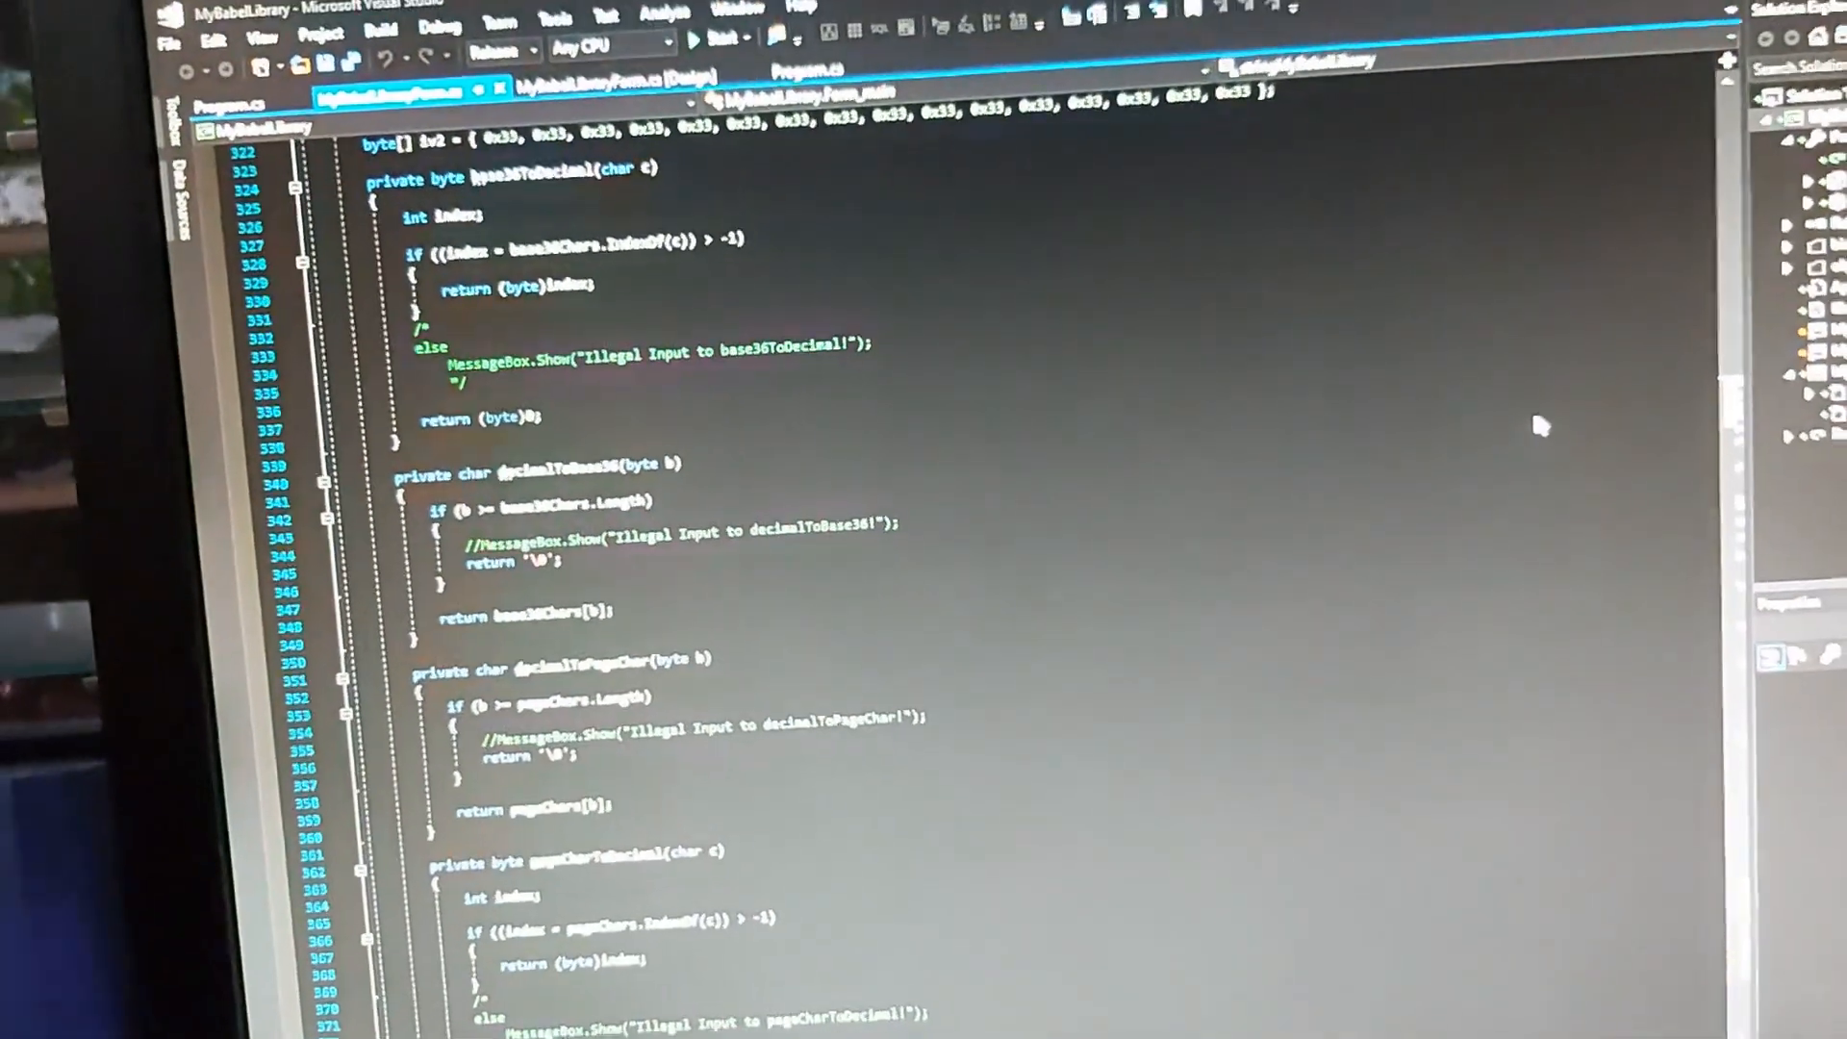
Scroll past packArray and unpackArray to button_browsePage_Click at lines 646–693
scroll("down", 3)
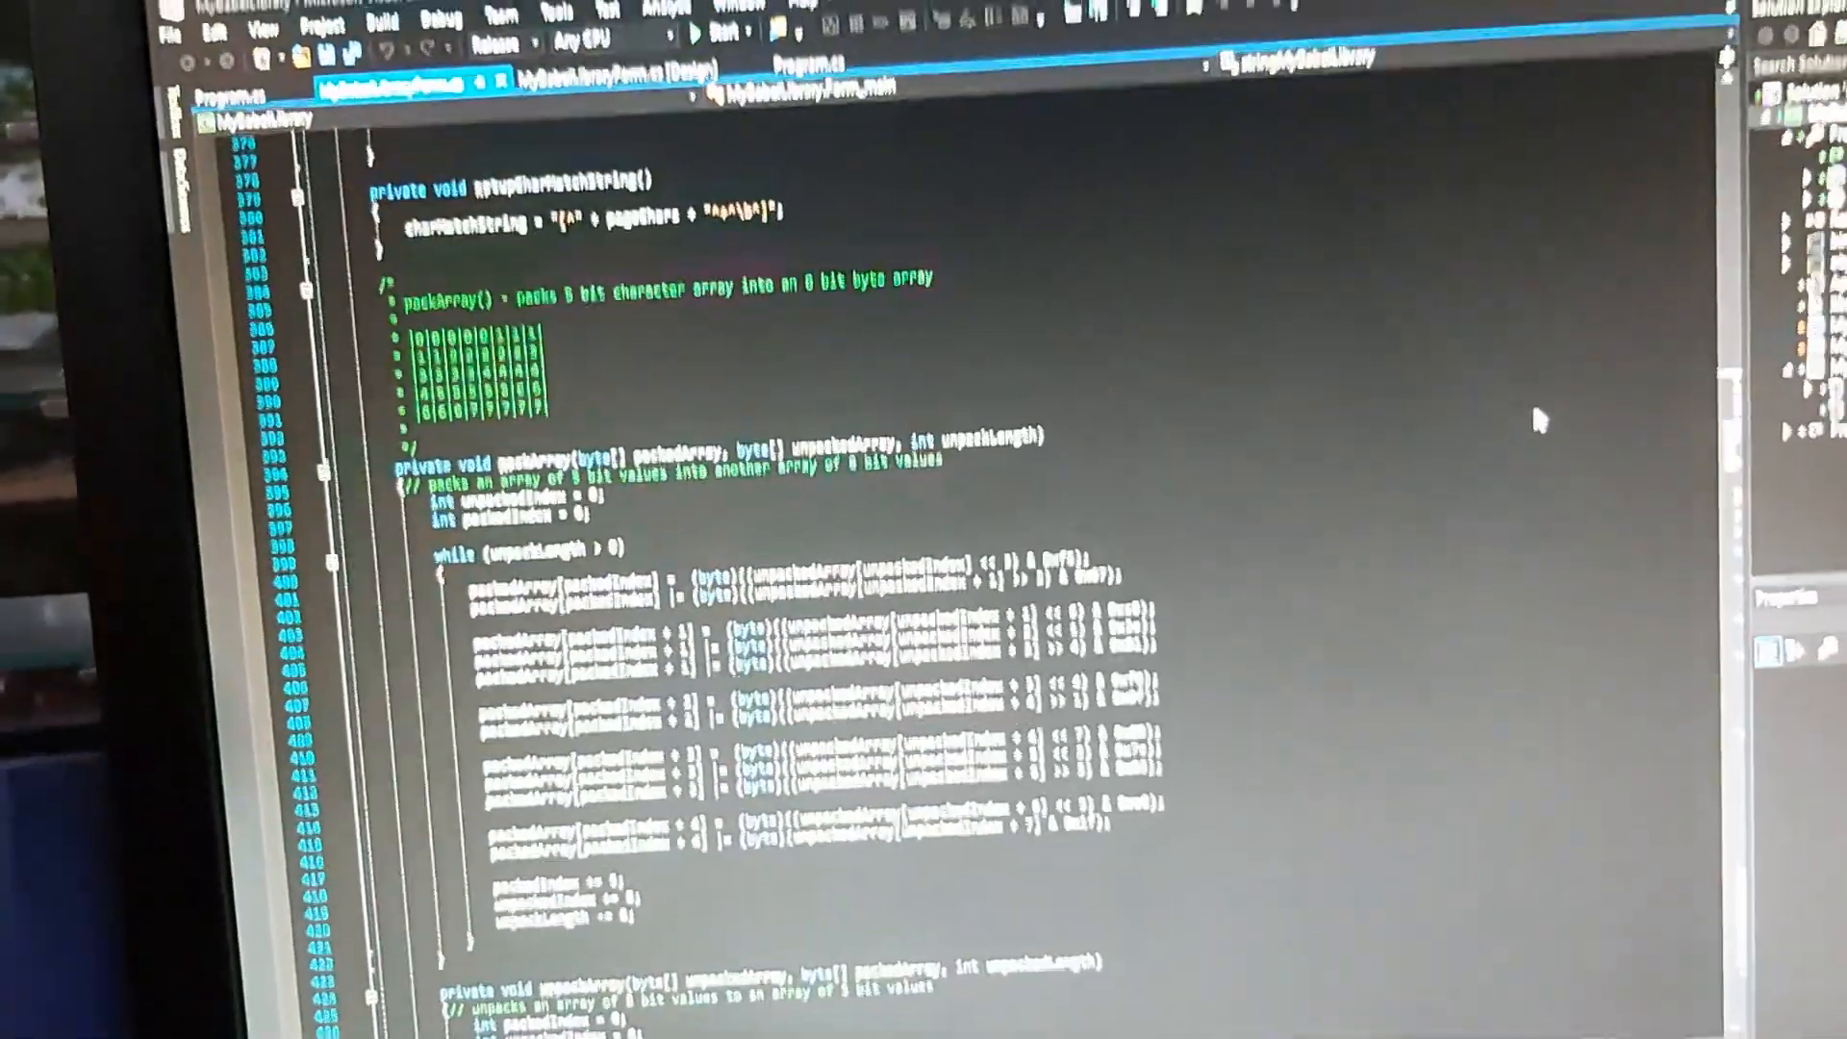
scroll("down", 3)
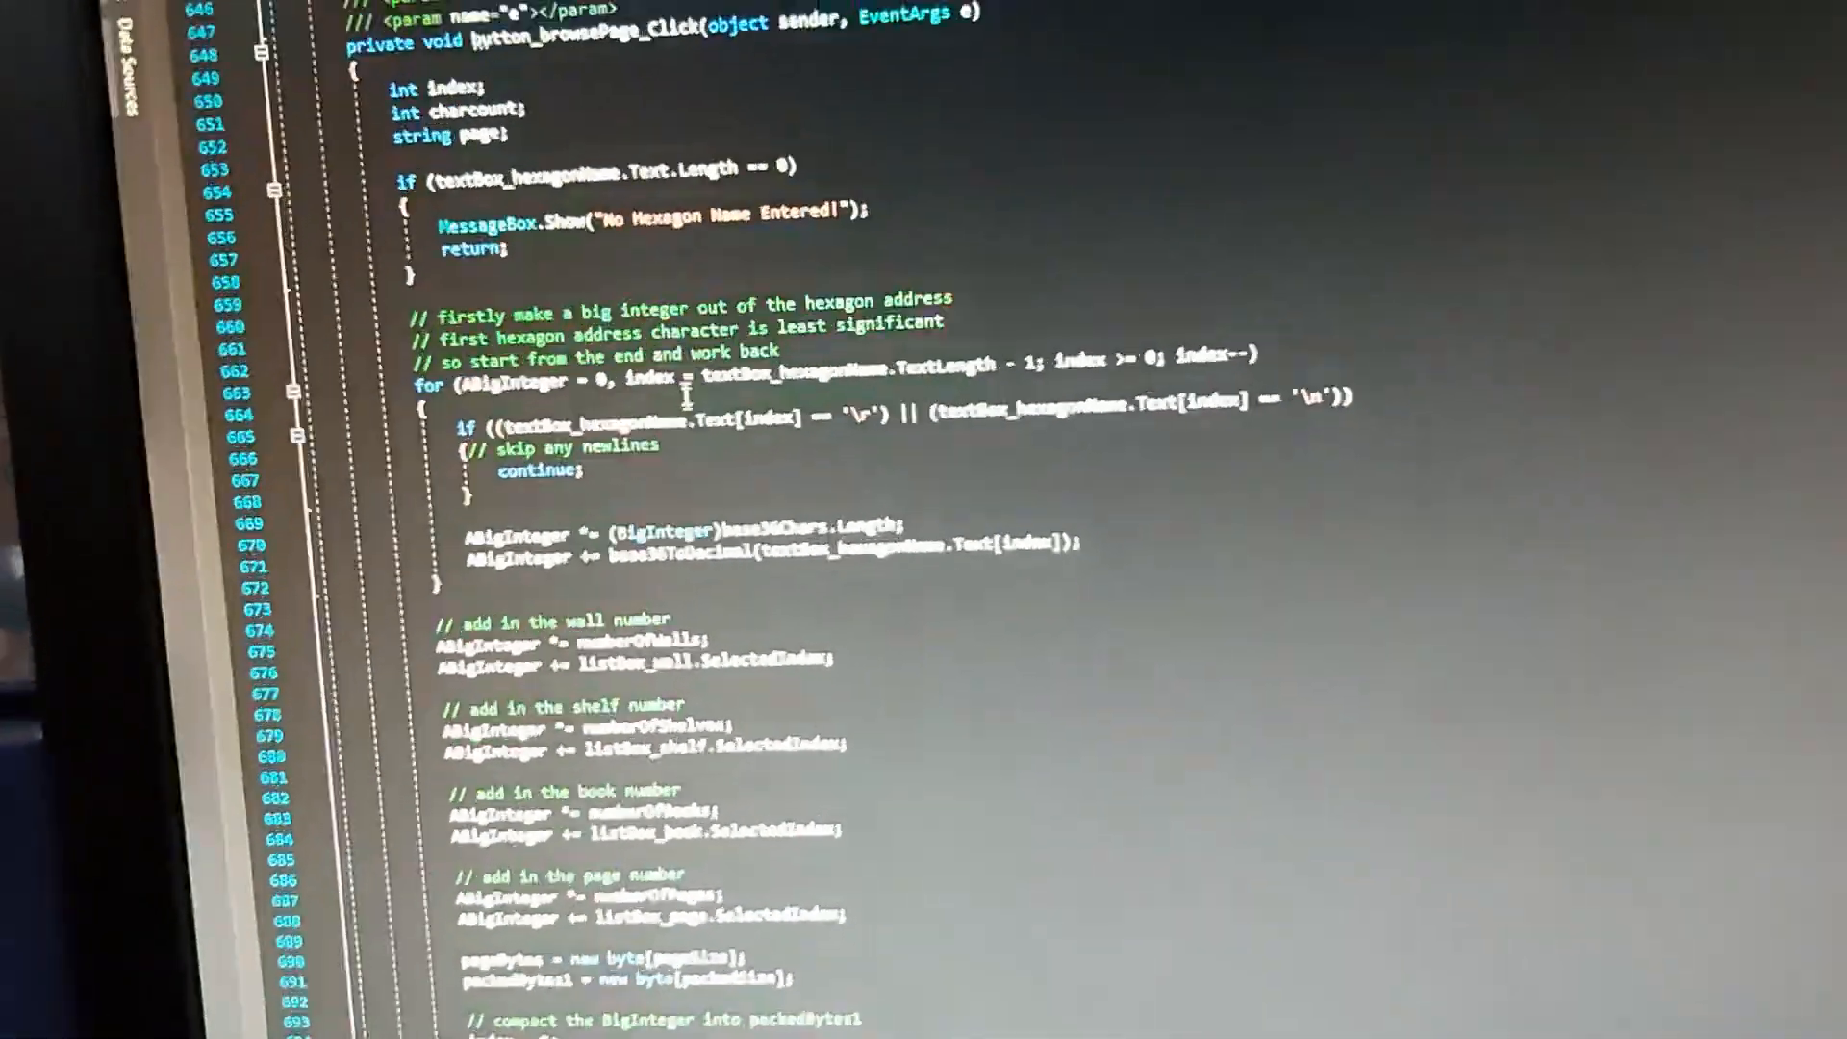
scroll("down", 3)
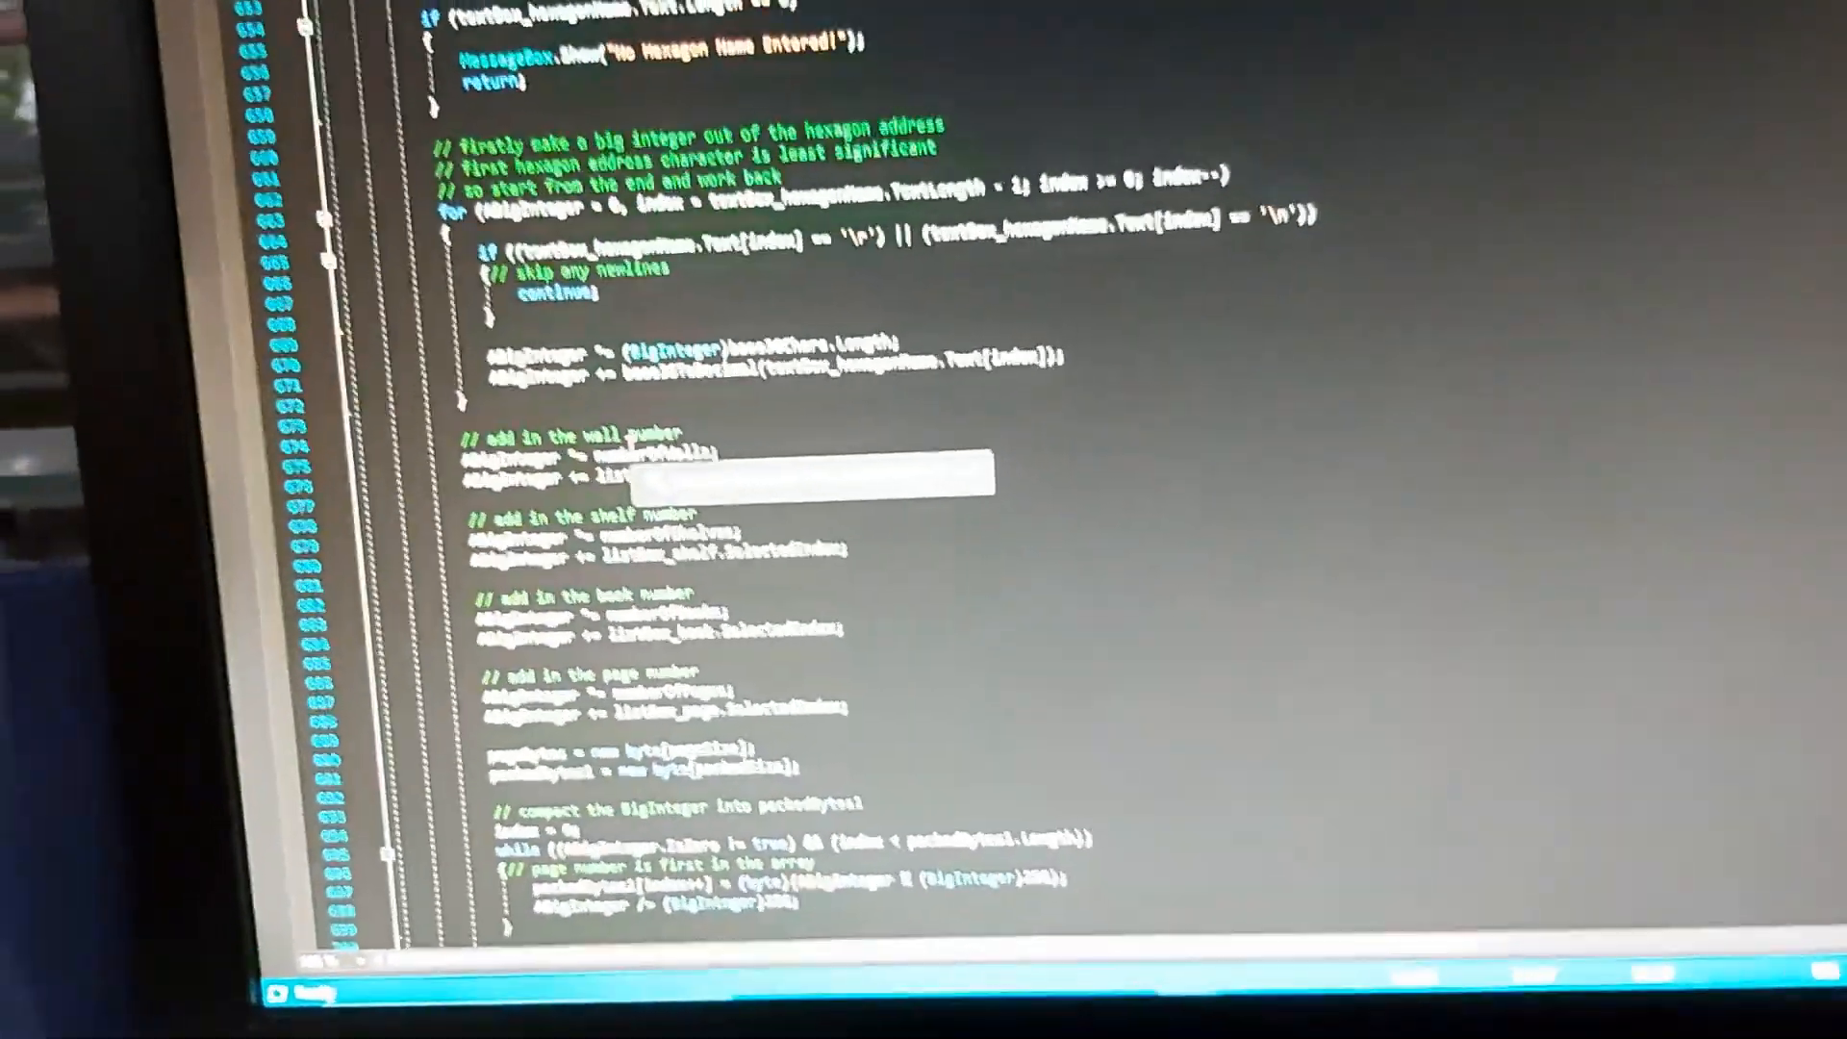
Scroll through button_browsePage_Click to button_find_Click starting at line 732
scroll("down", 3)
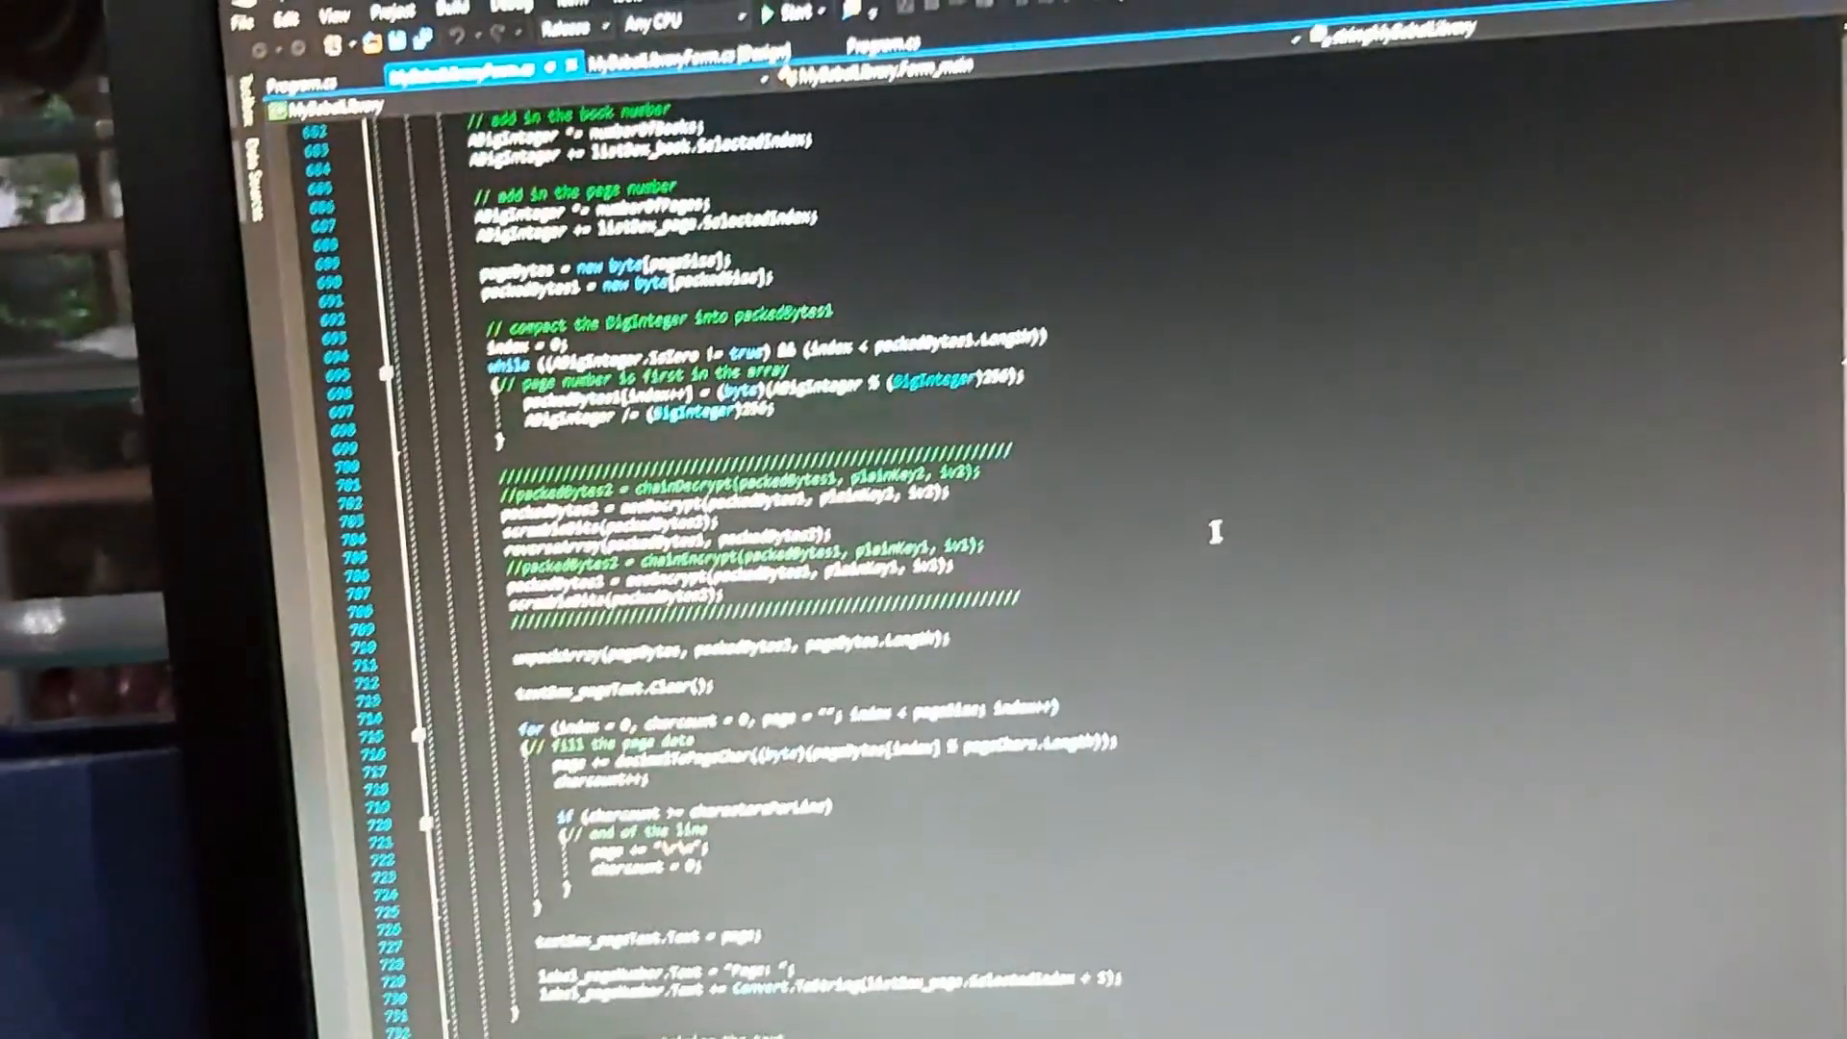
scroll("down", 3)
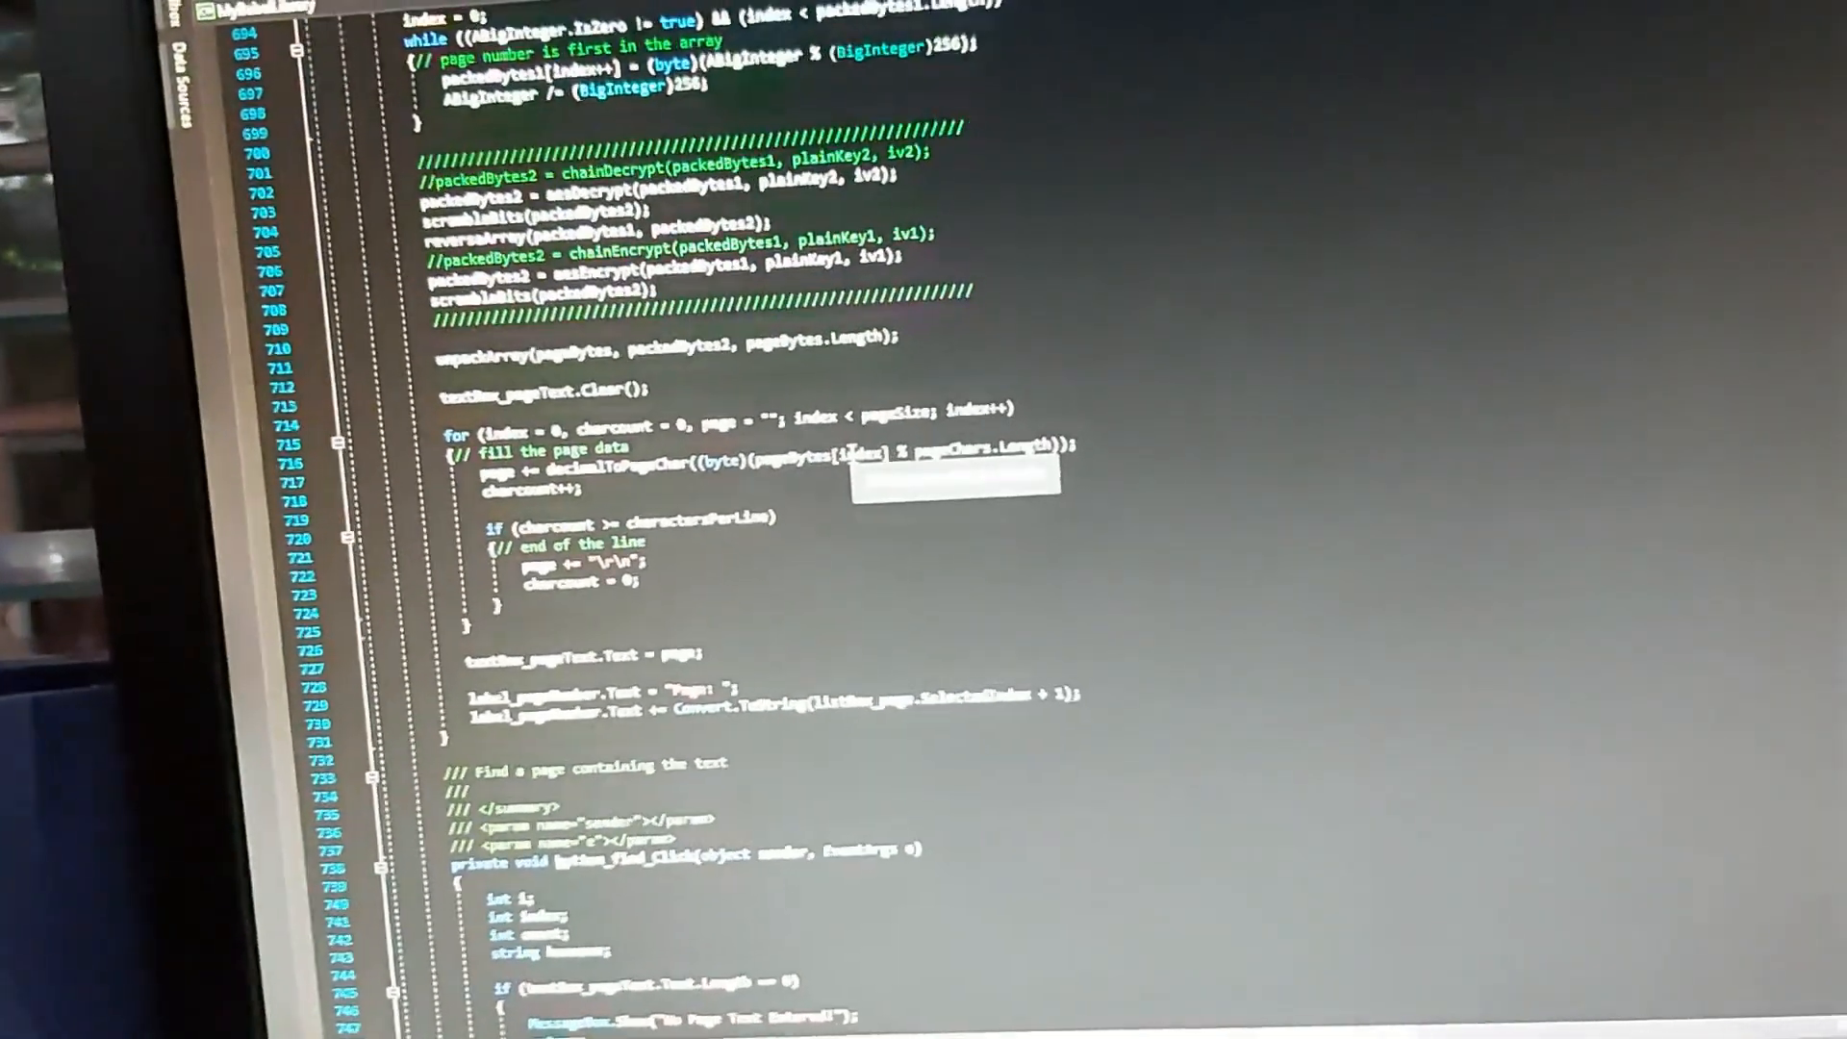
scroll("down", 3)
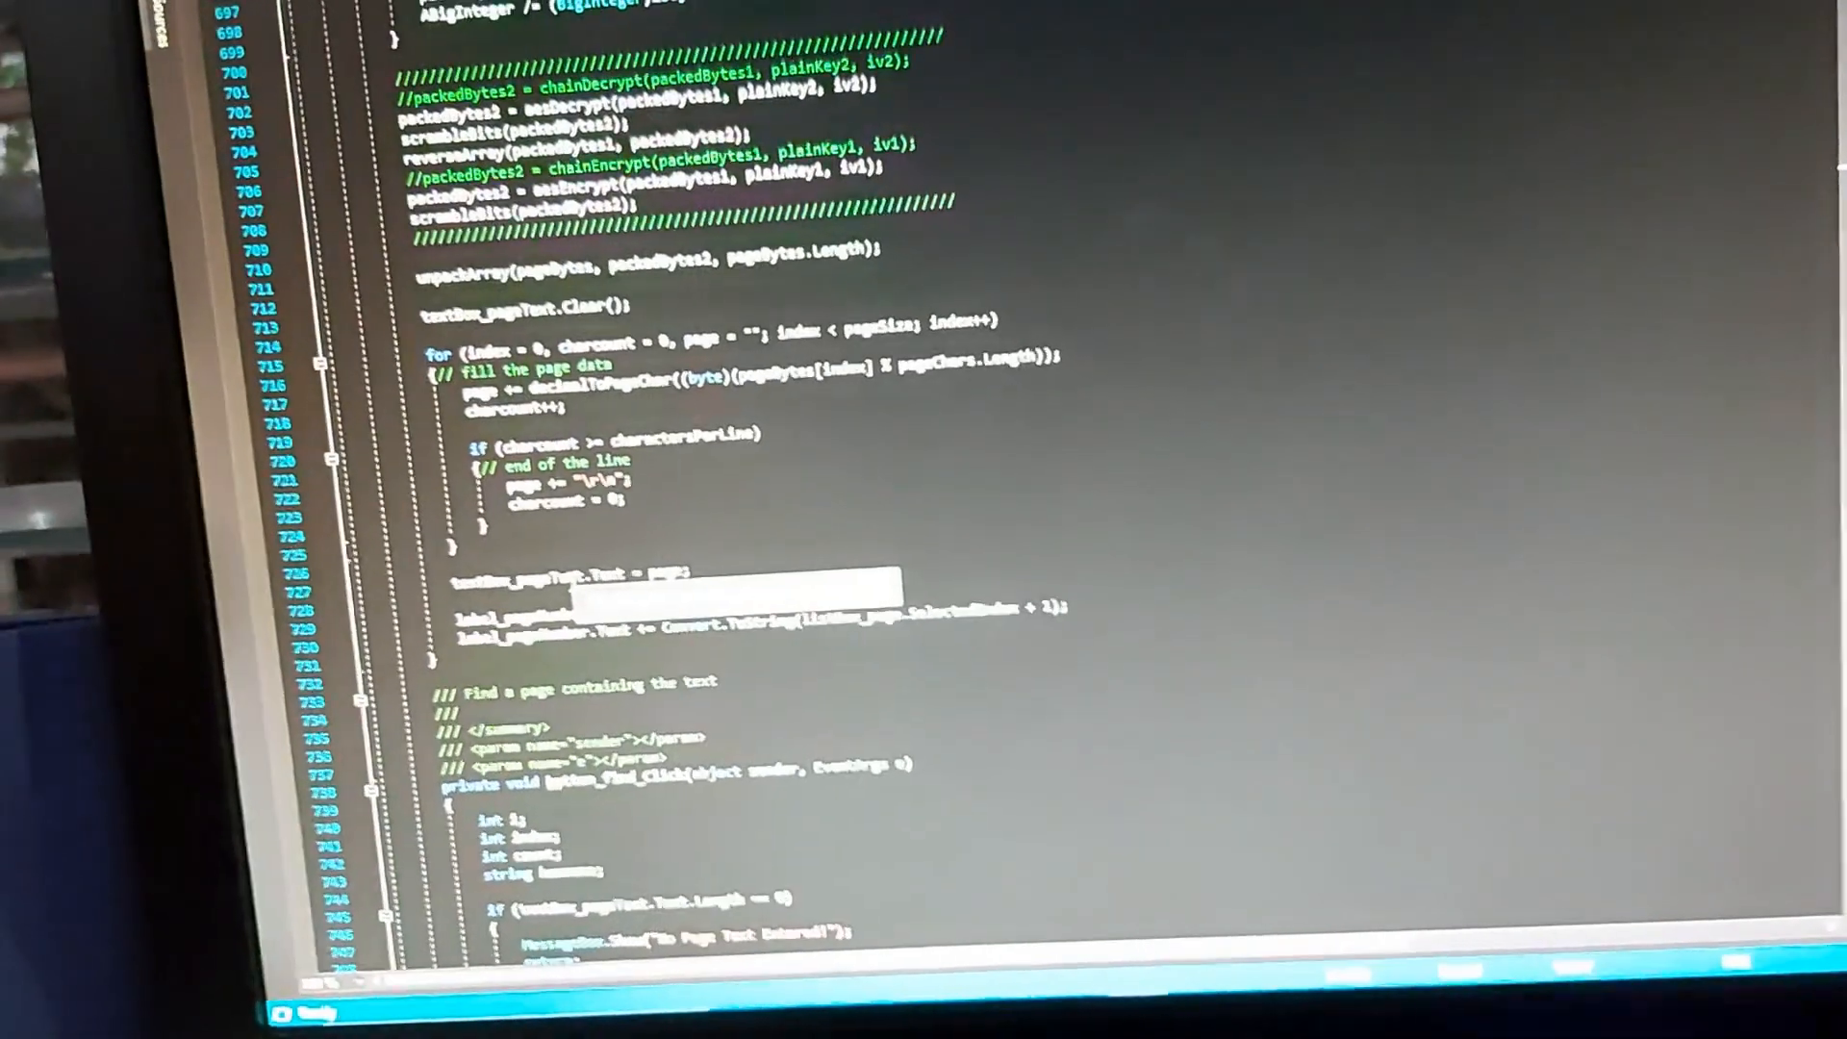
scroll("down", 3)
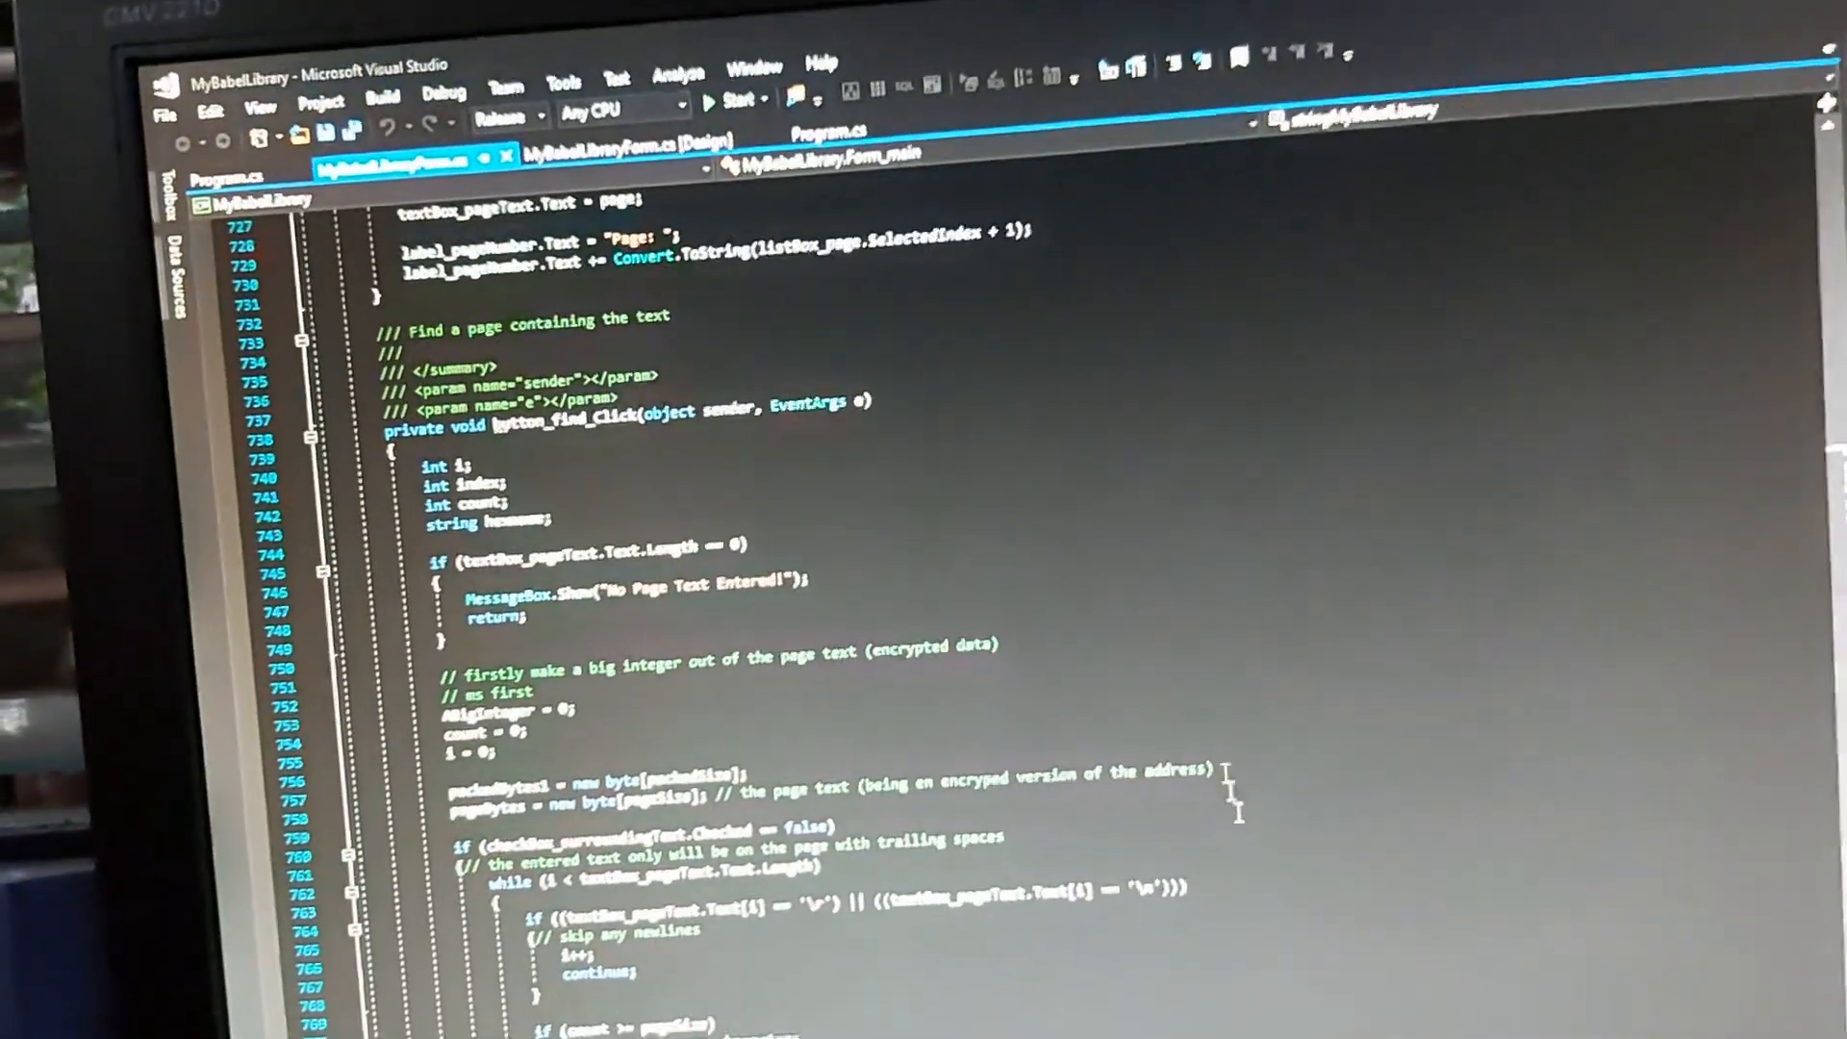
scroll("down", 3)
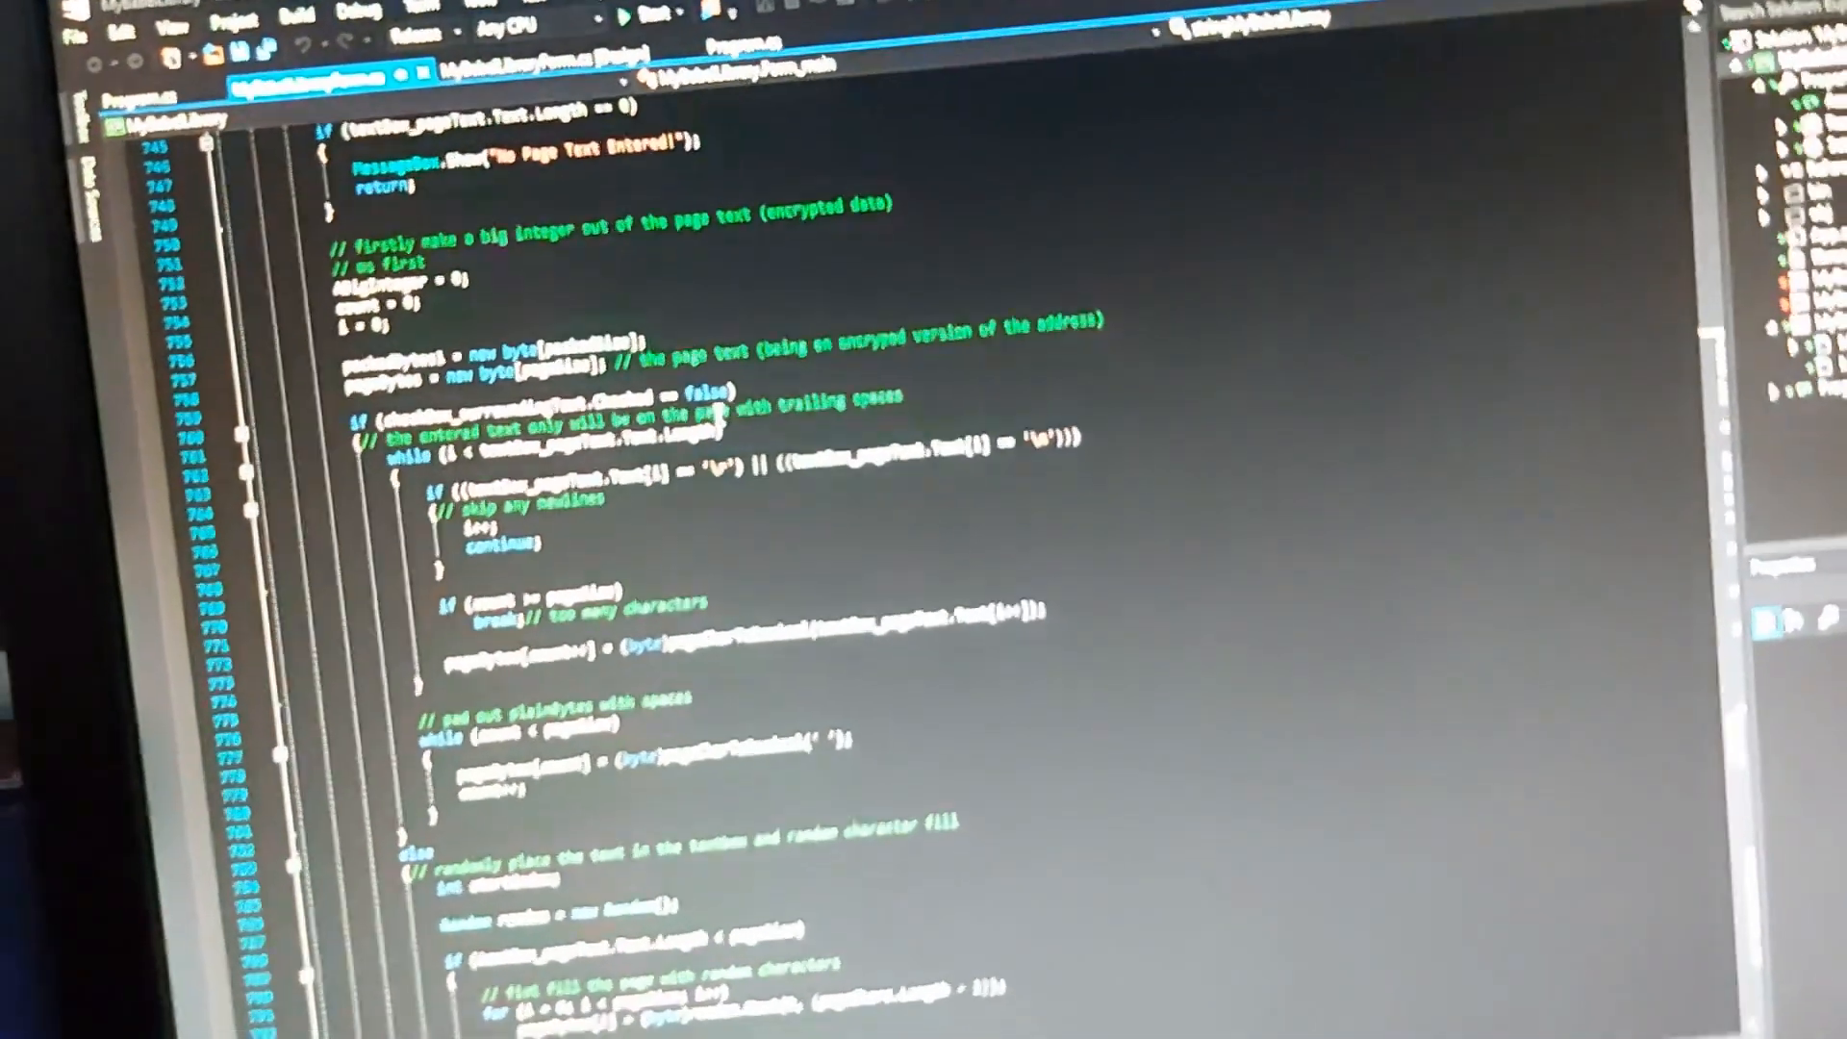
scroll("down", 3)
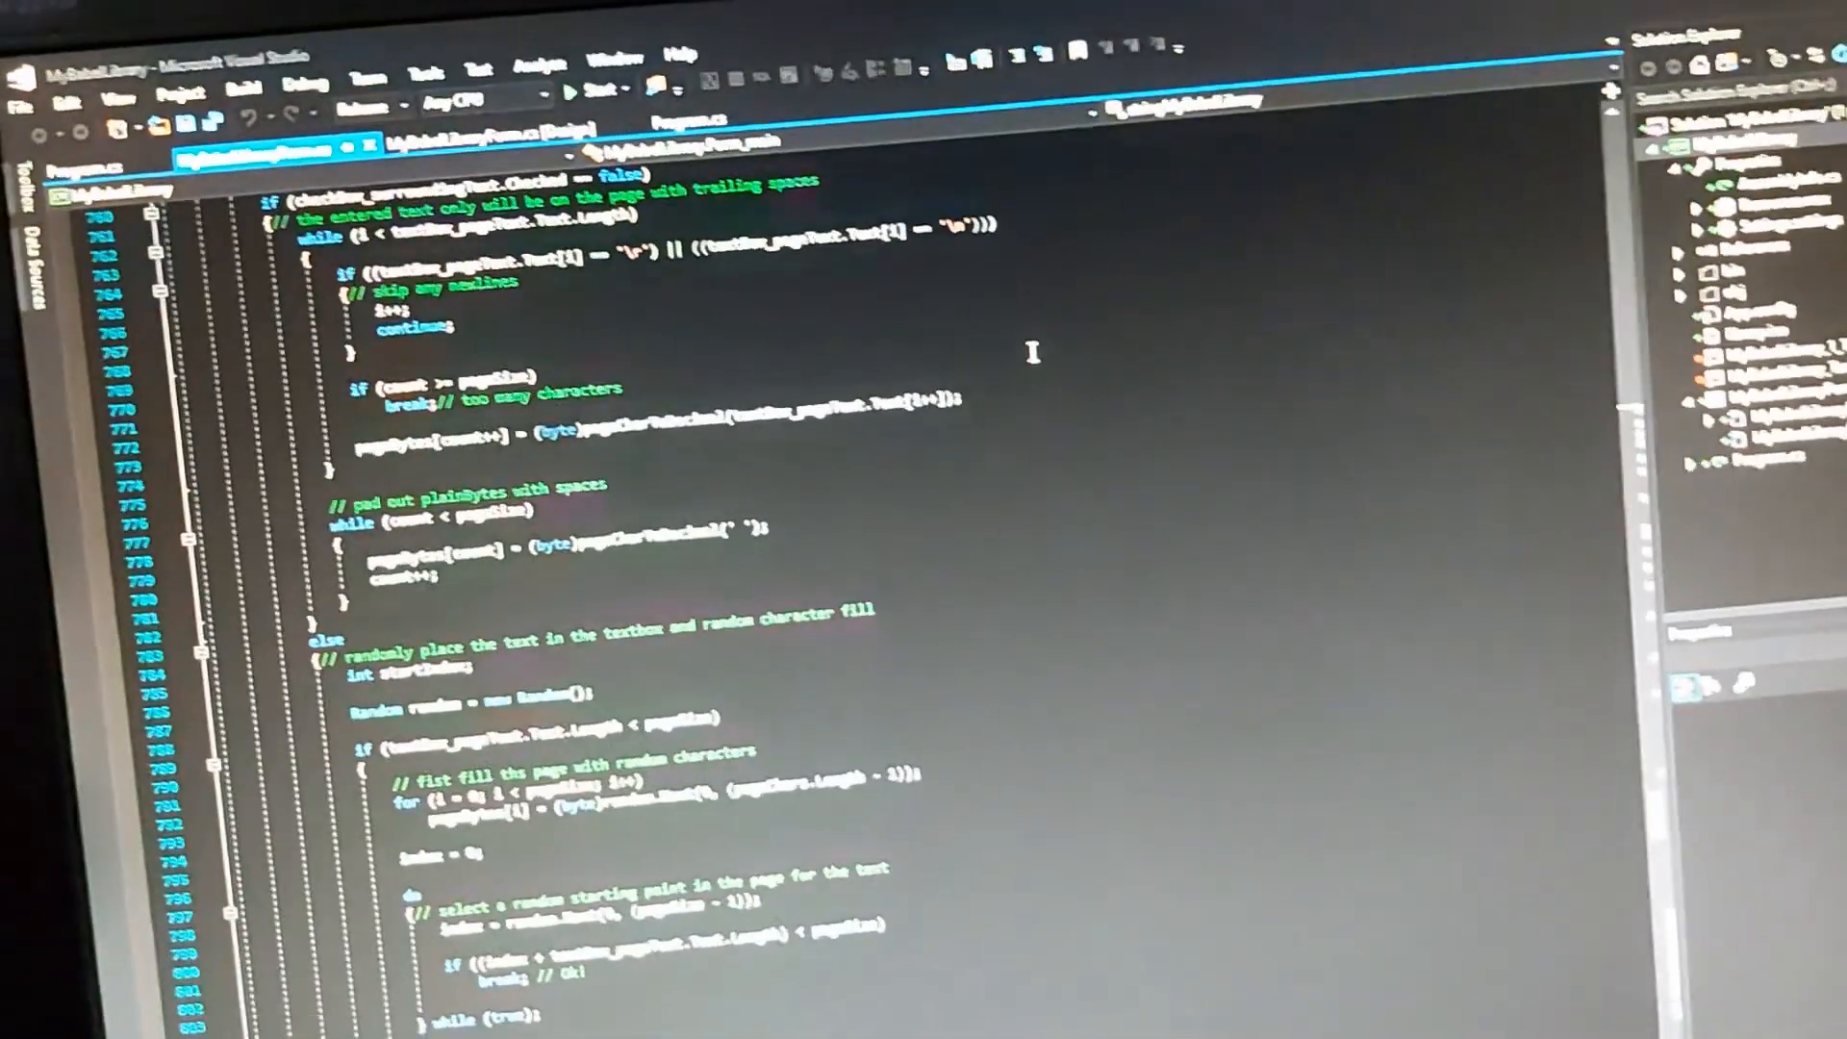
scroll("down", 3)
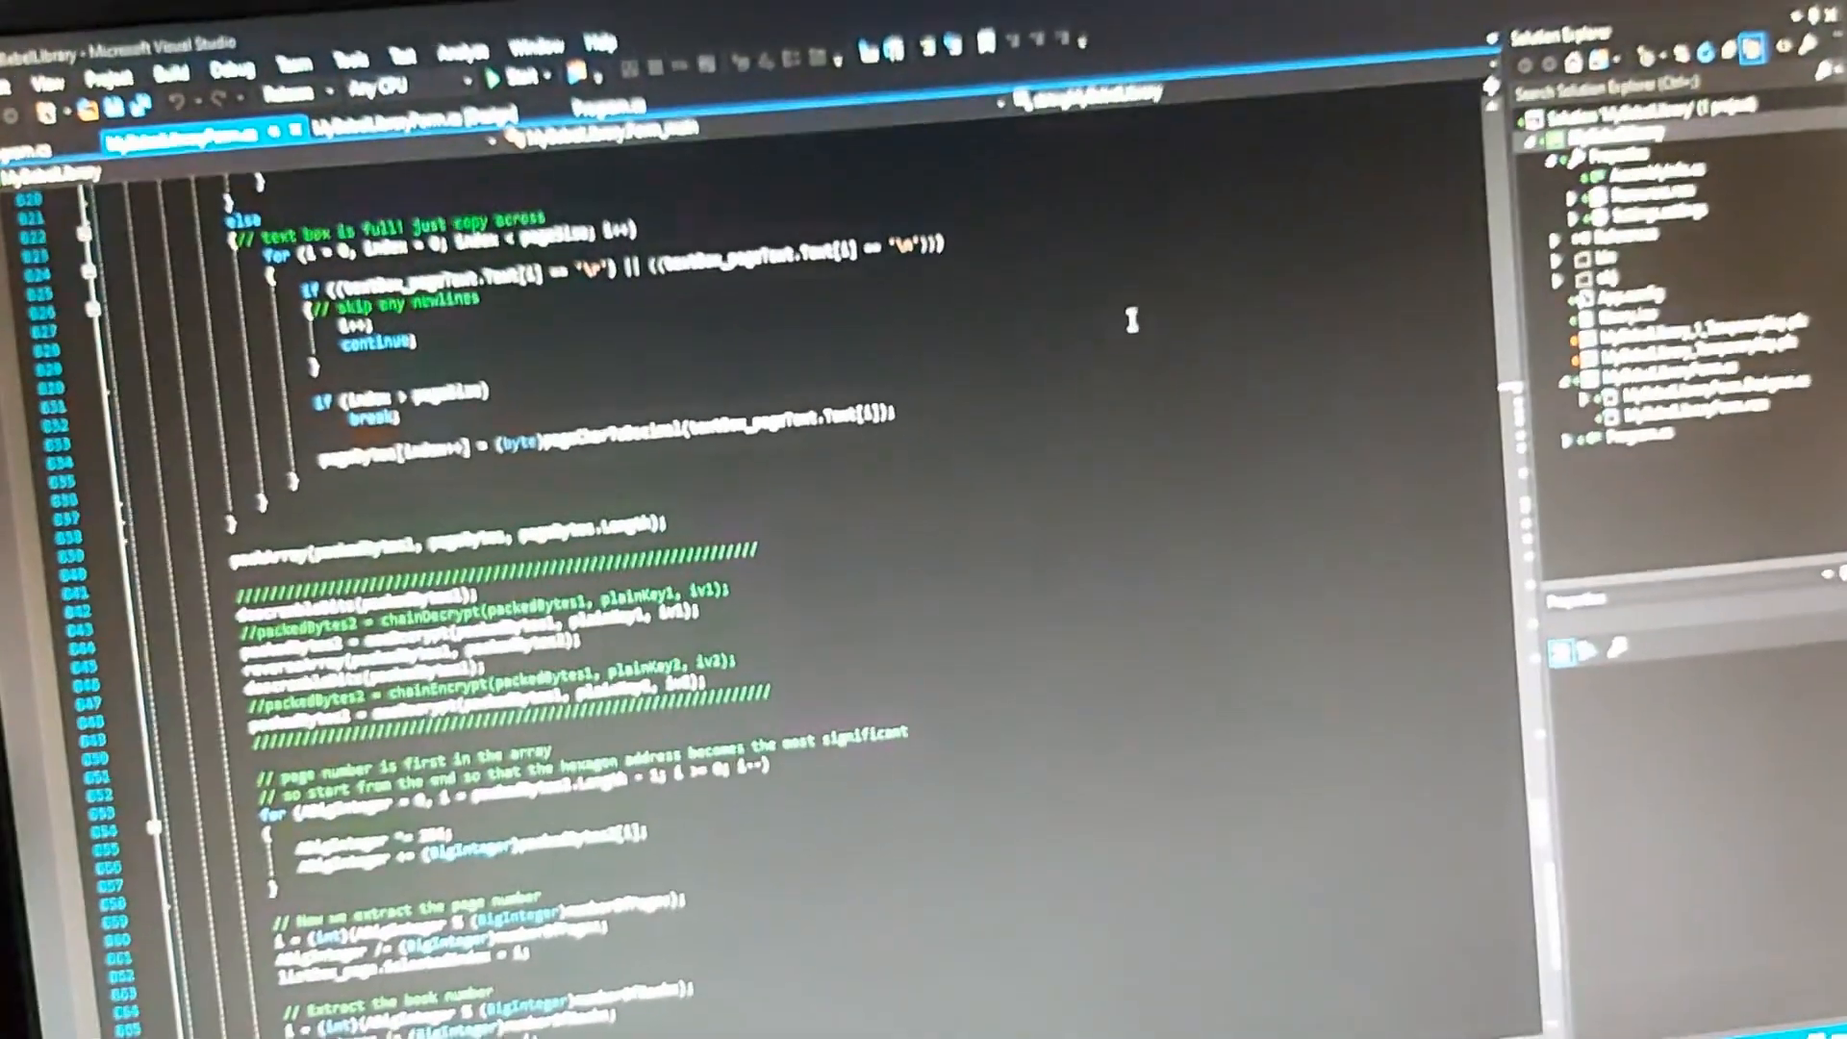
scroll("down", 3)
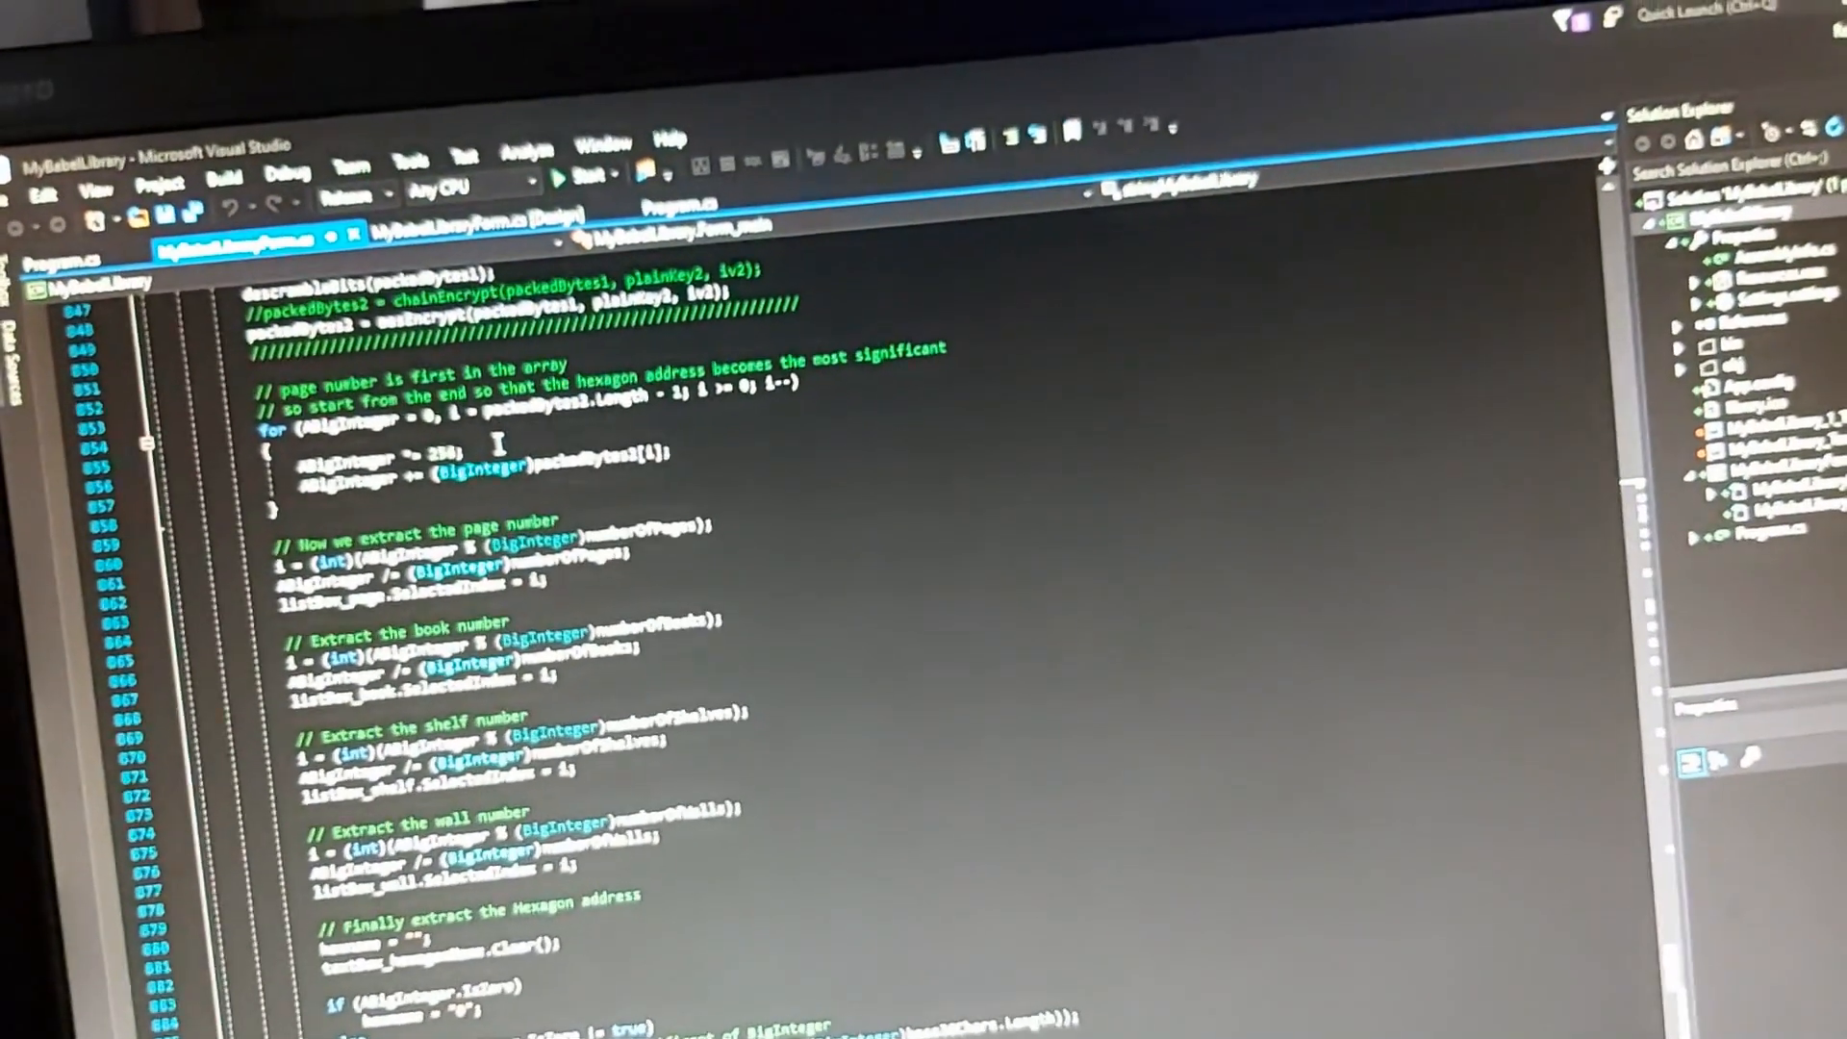
scroll("down", 3)
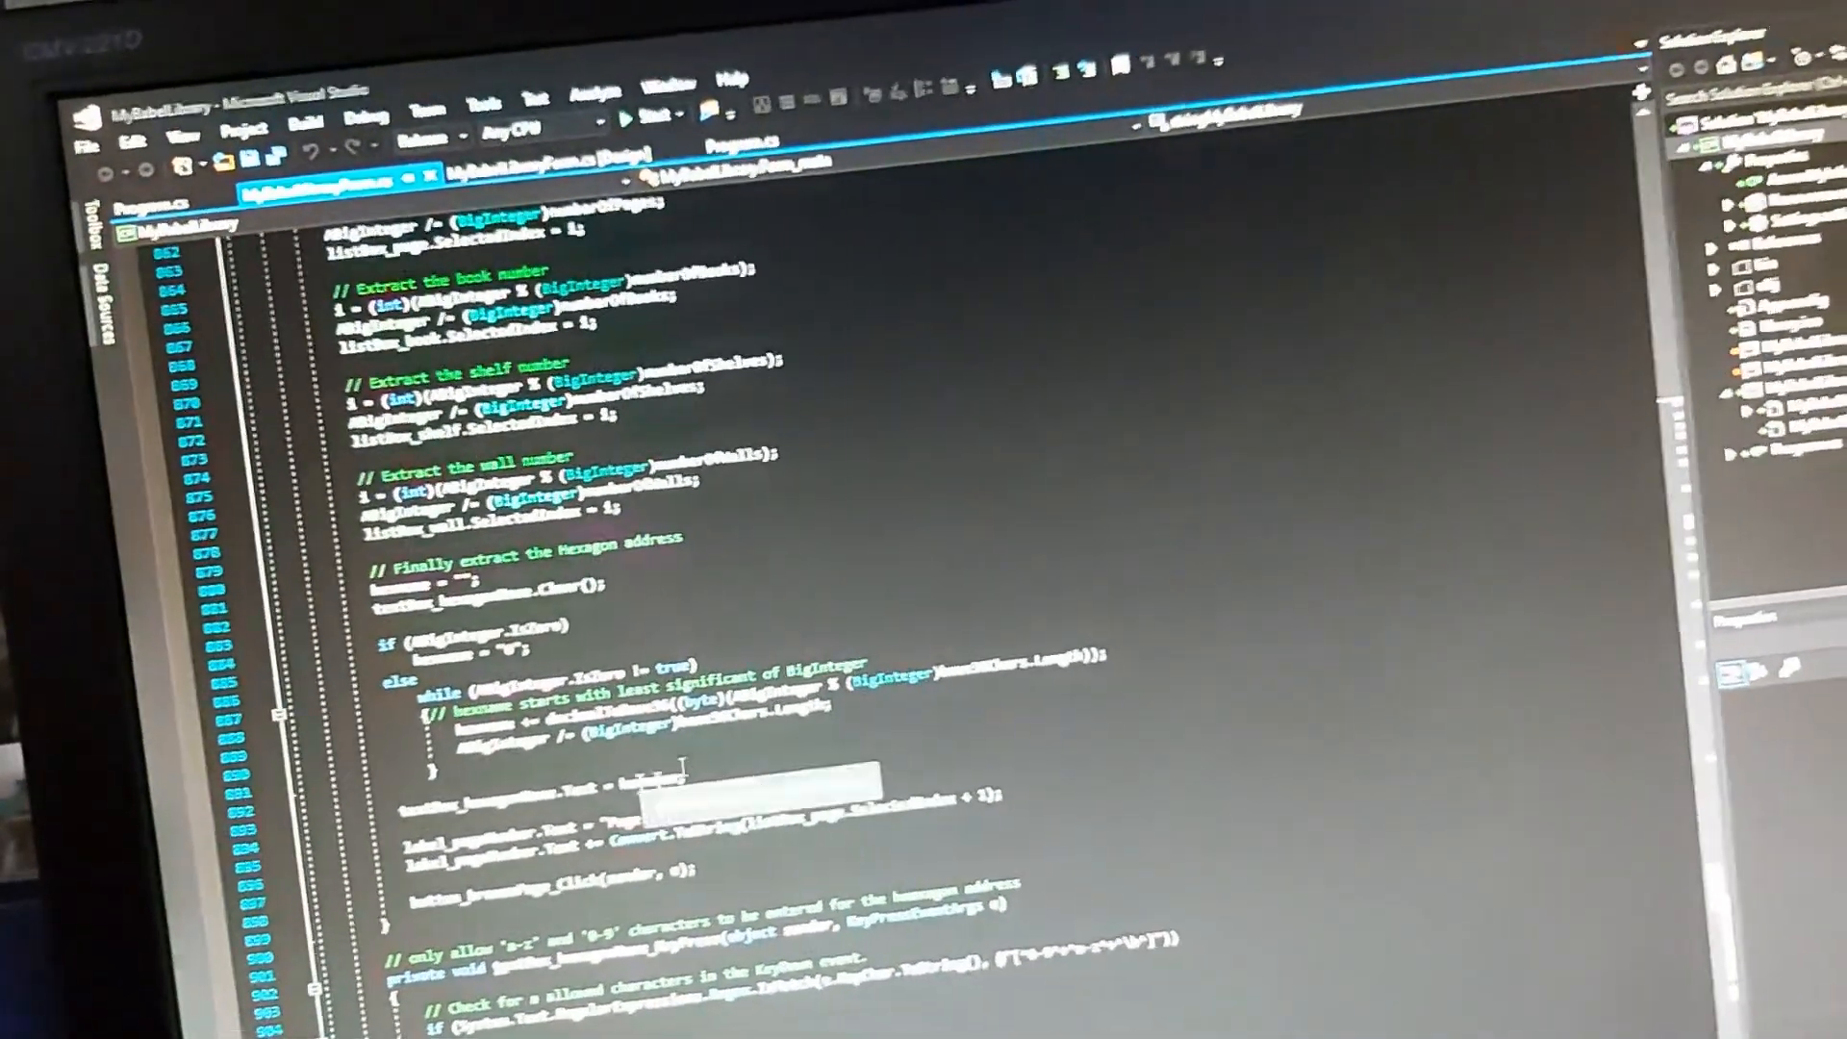
scroll("down", 3)
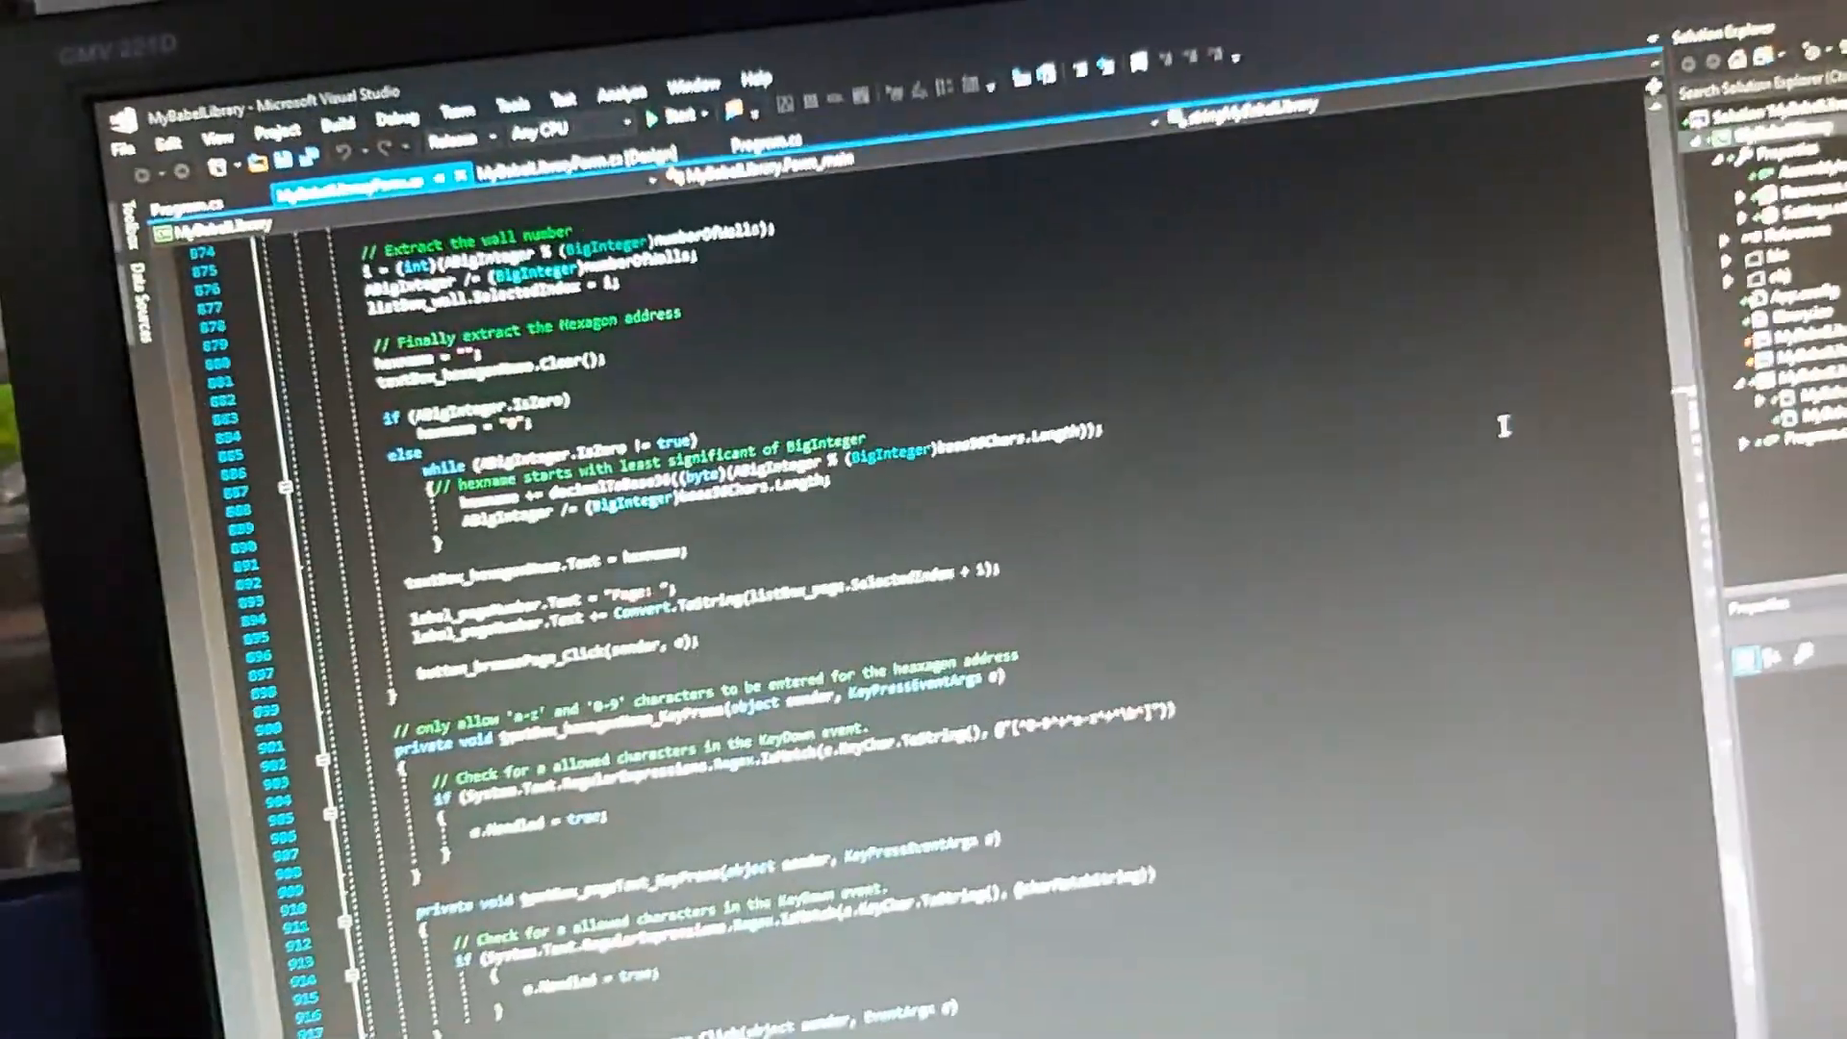
scroll("down", 3)
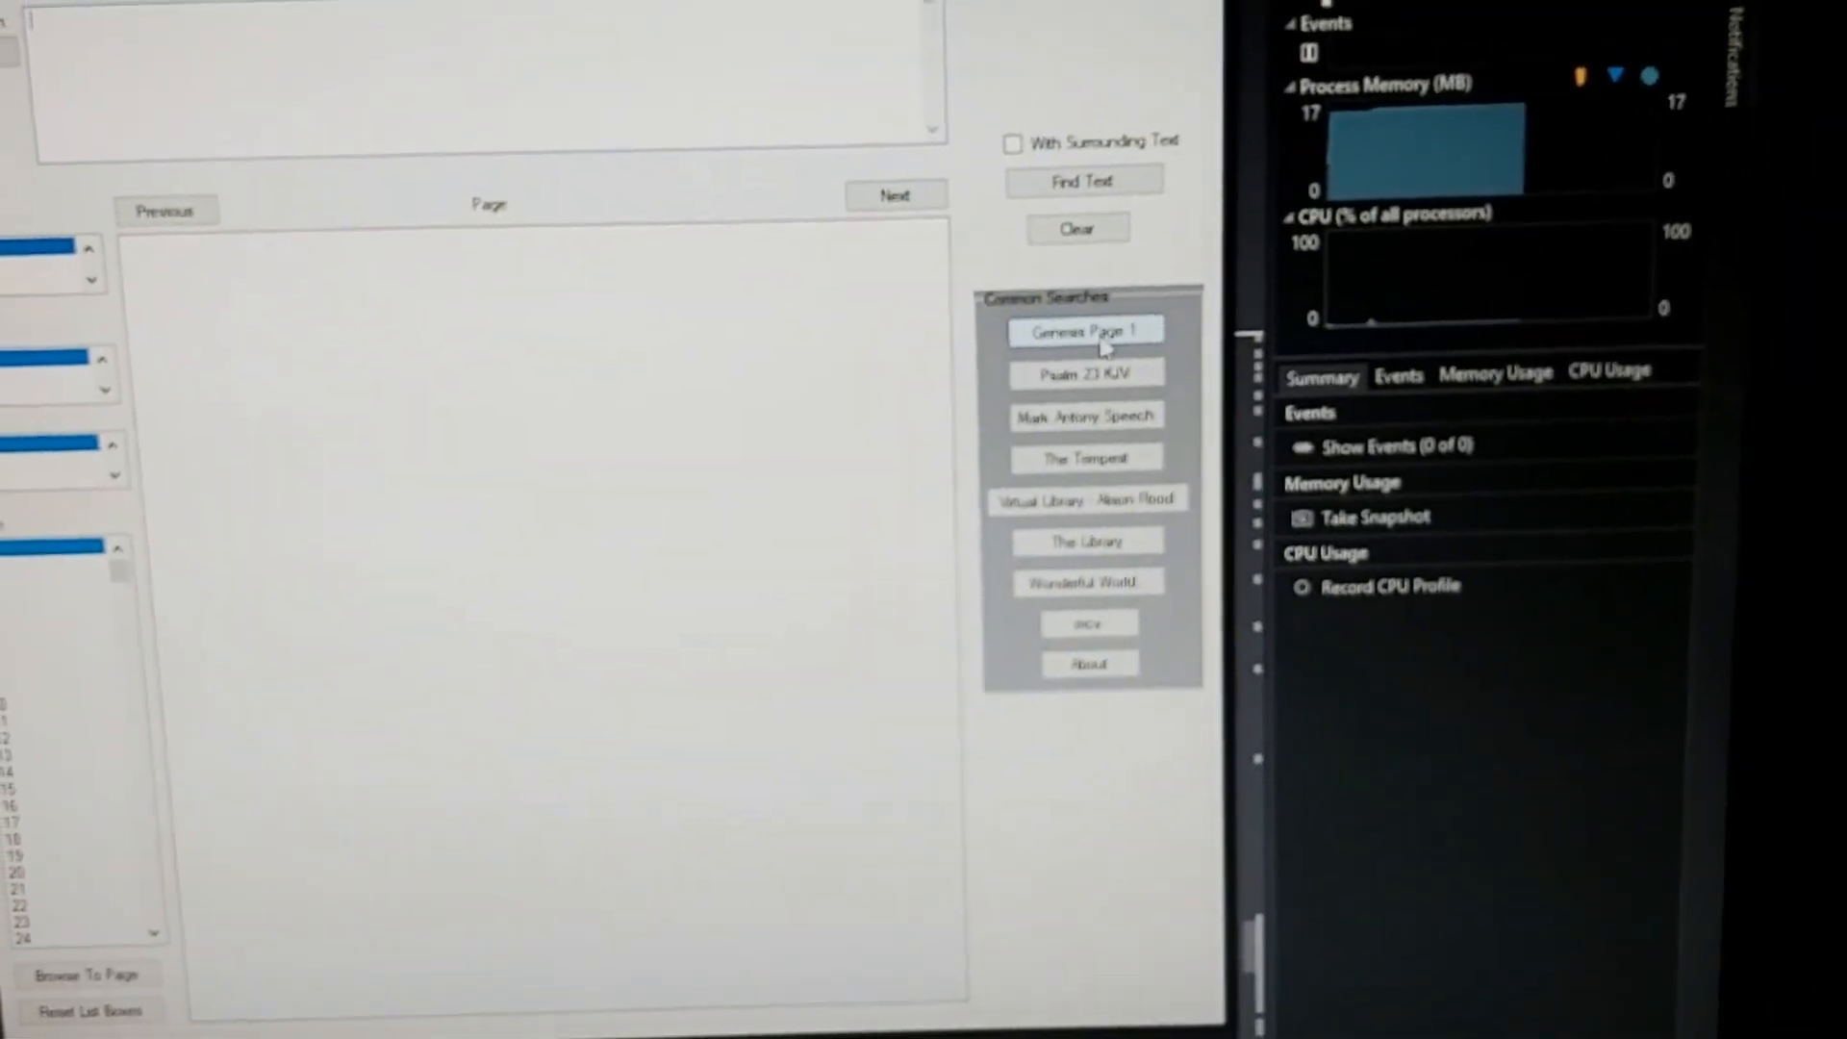
Run the Genesis Page 1 search, landing on wall 3, shelf 1, book 20, page 59
left_click(1084, 331)
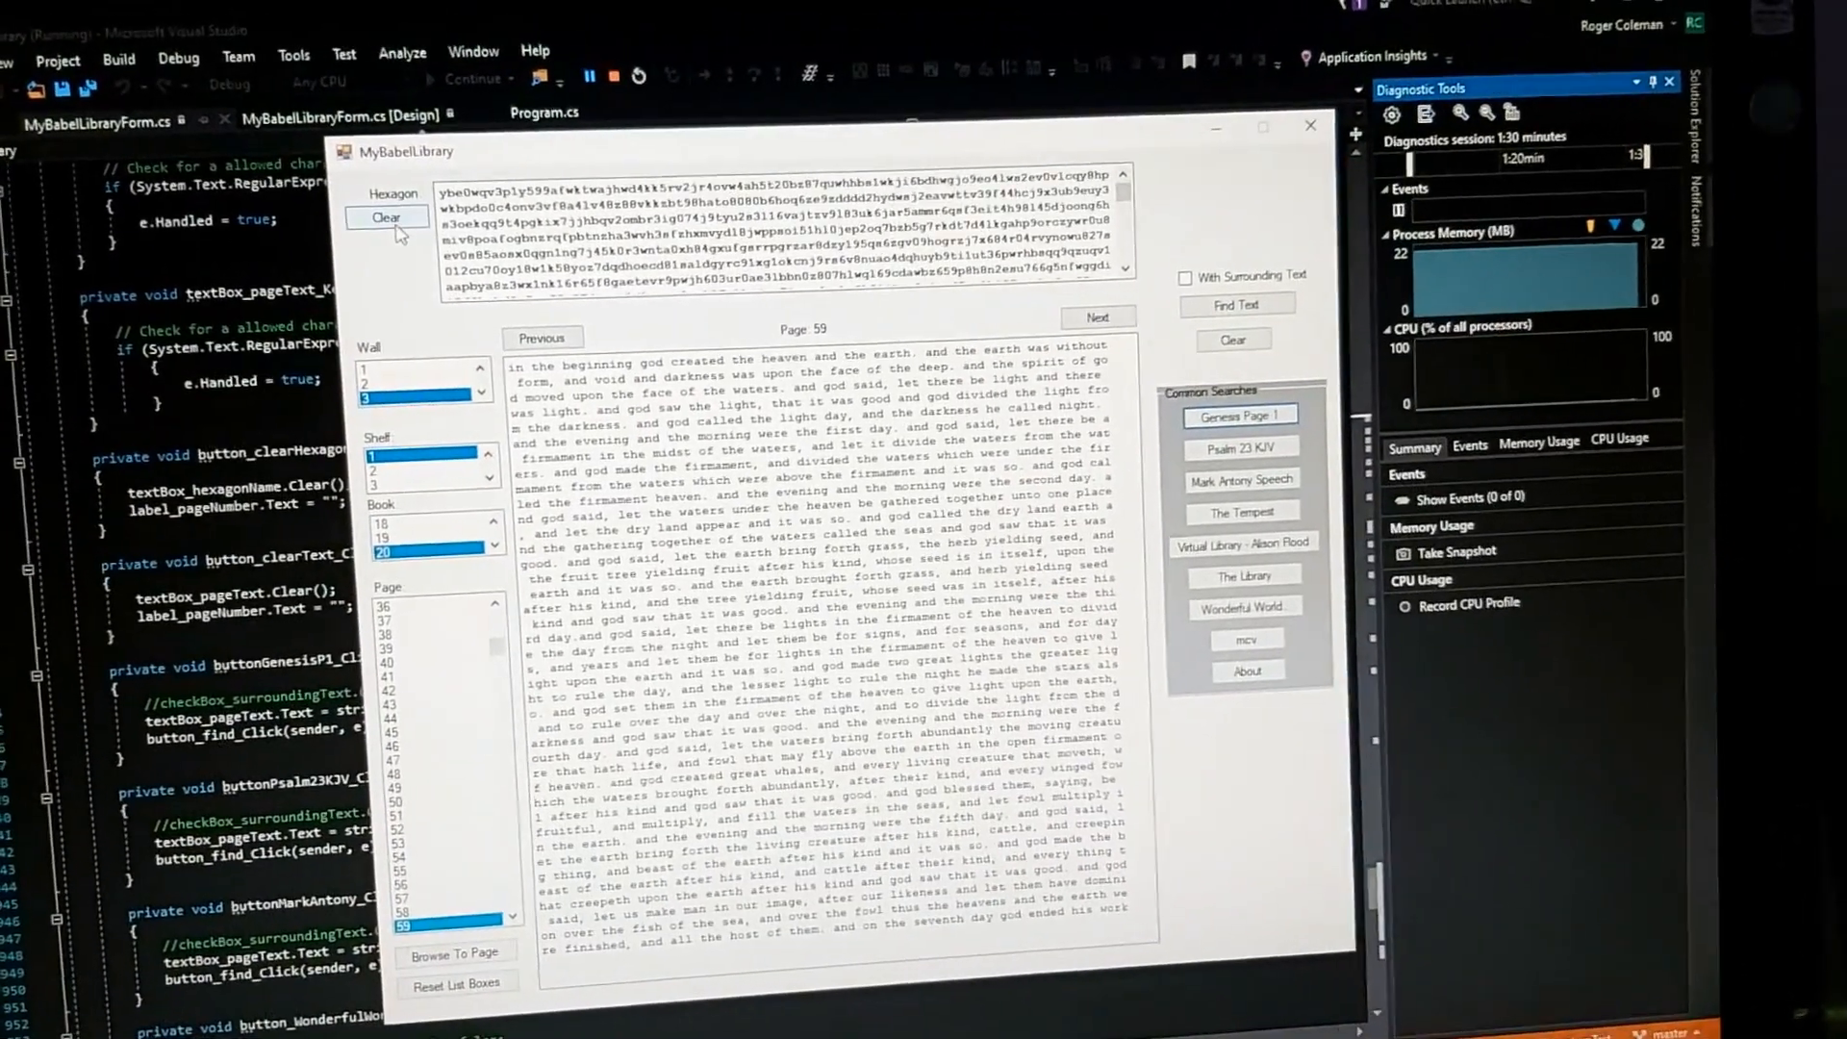
Clear the Genesis hexagon address and reset the wall, shelf, book and page lists
left_click(385, 216)
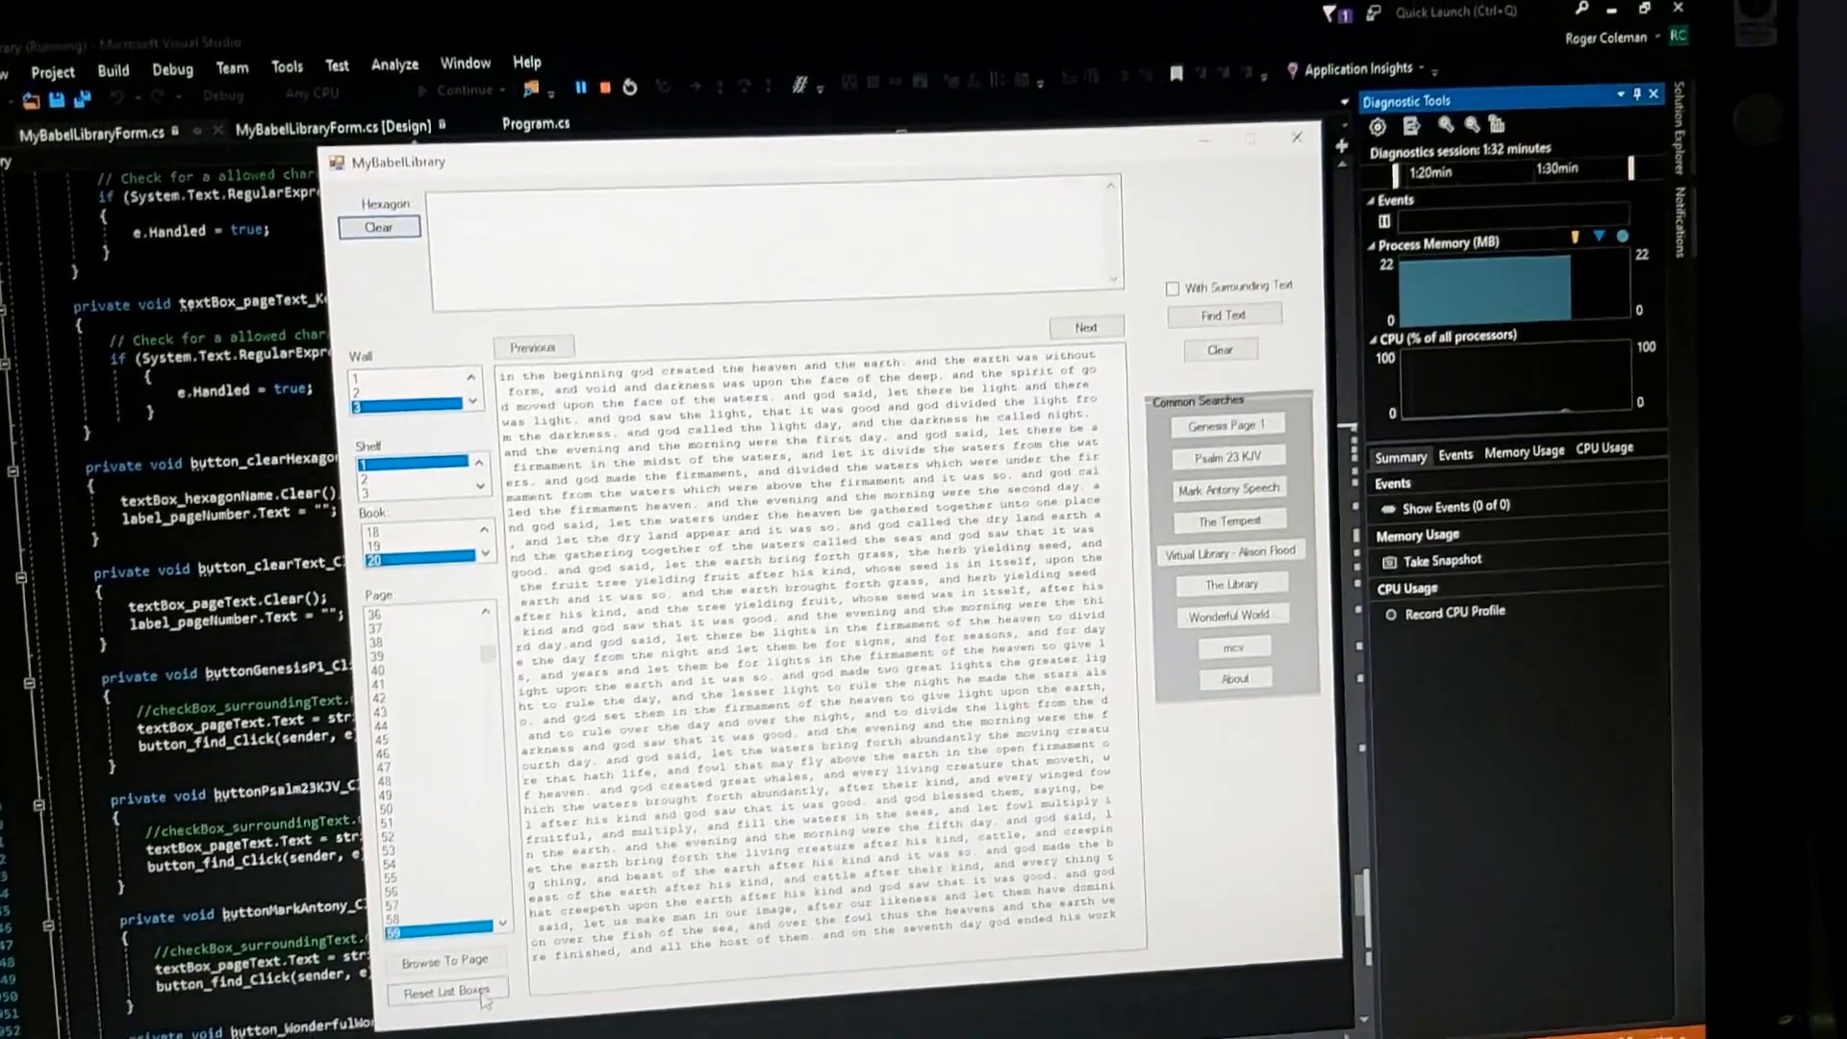
left_click(446, 990)
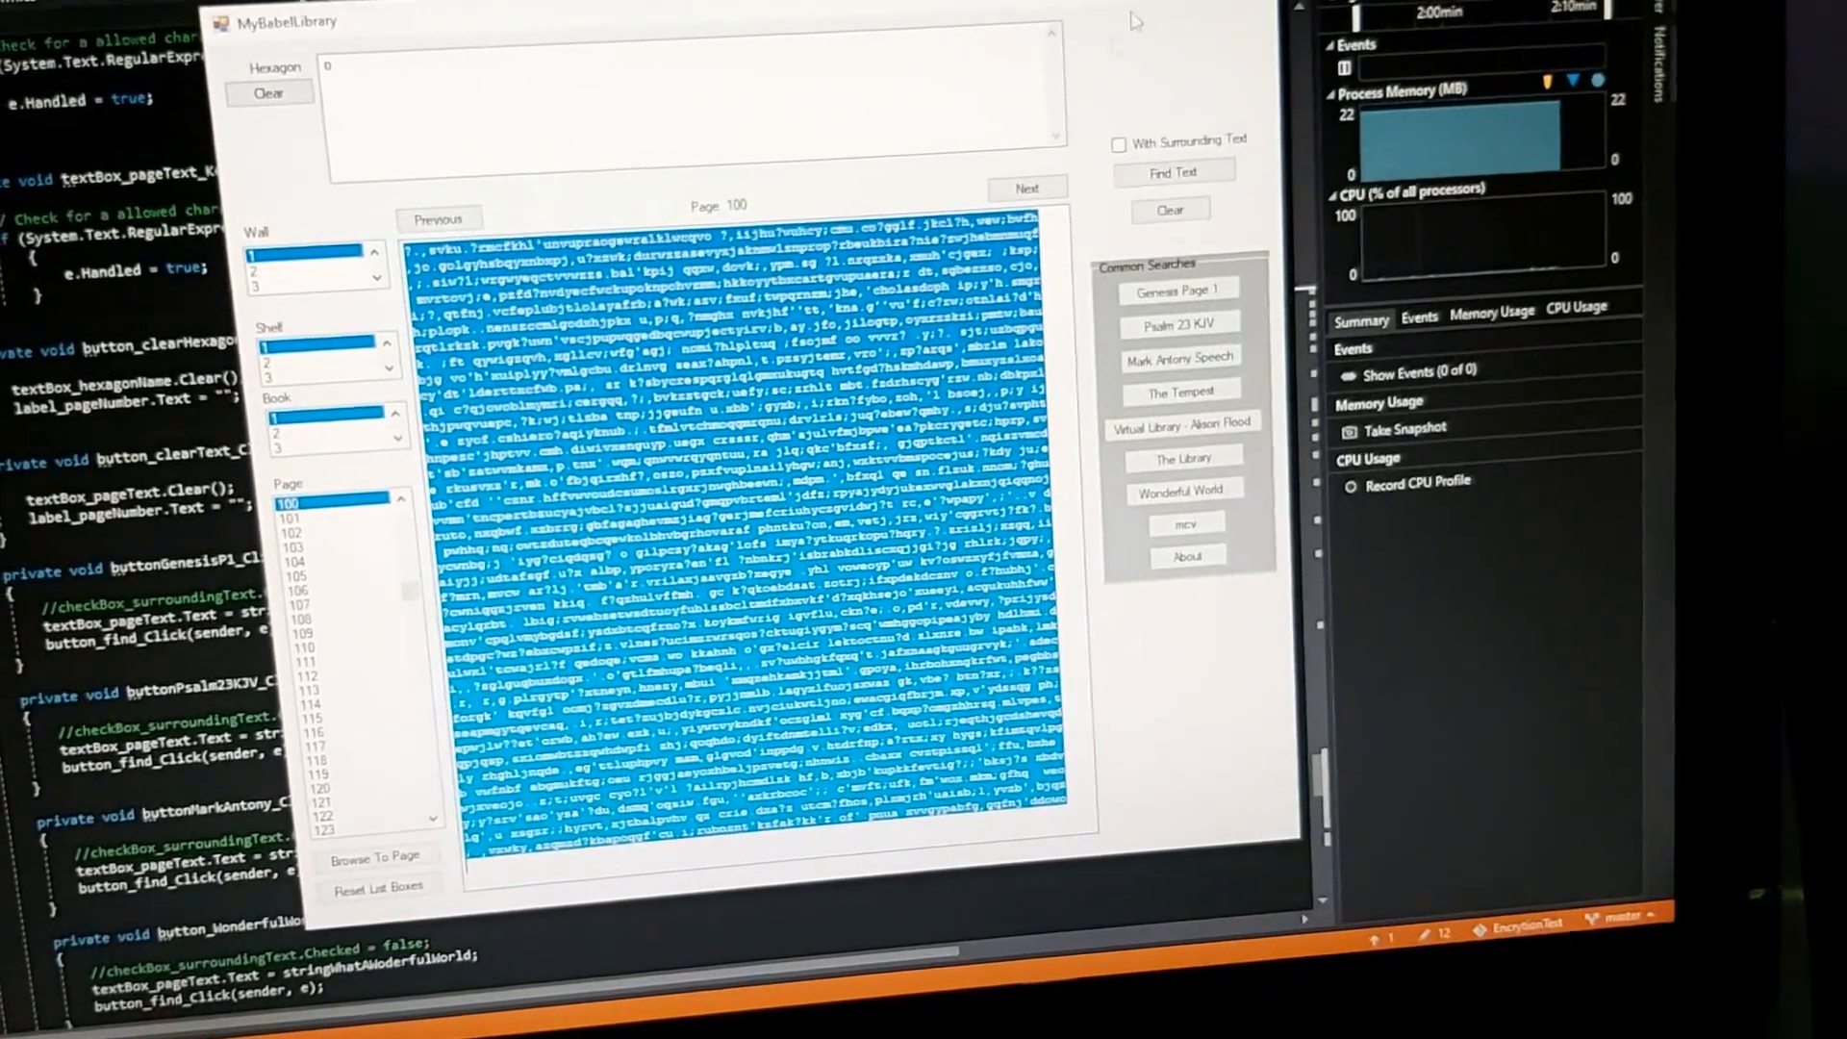
Empty the page text, reset the location lists, and paste in the copied random page text
left_click(1170, 210)
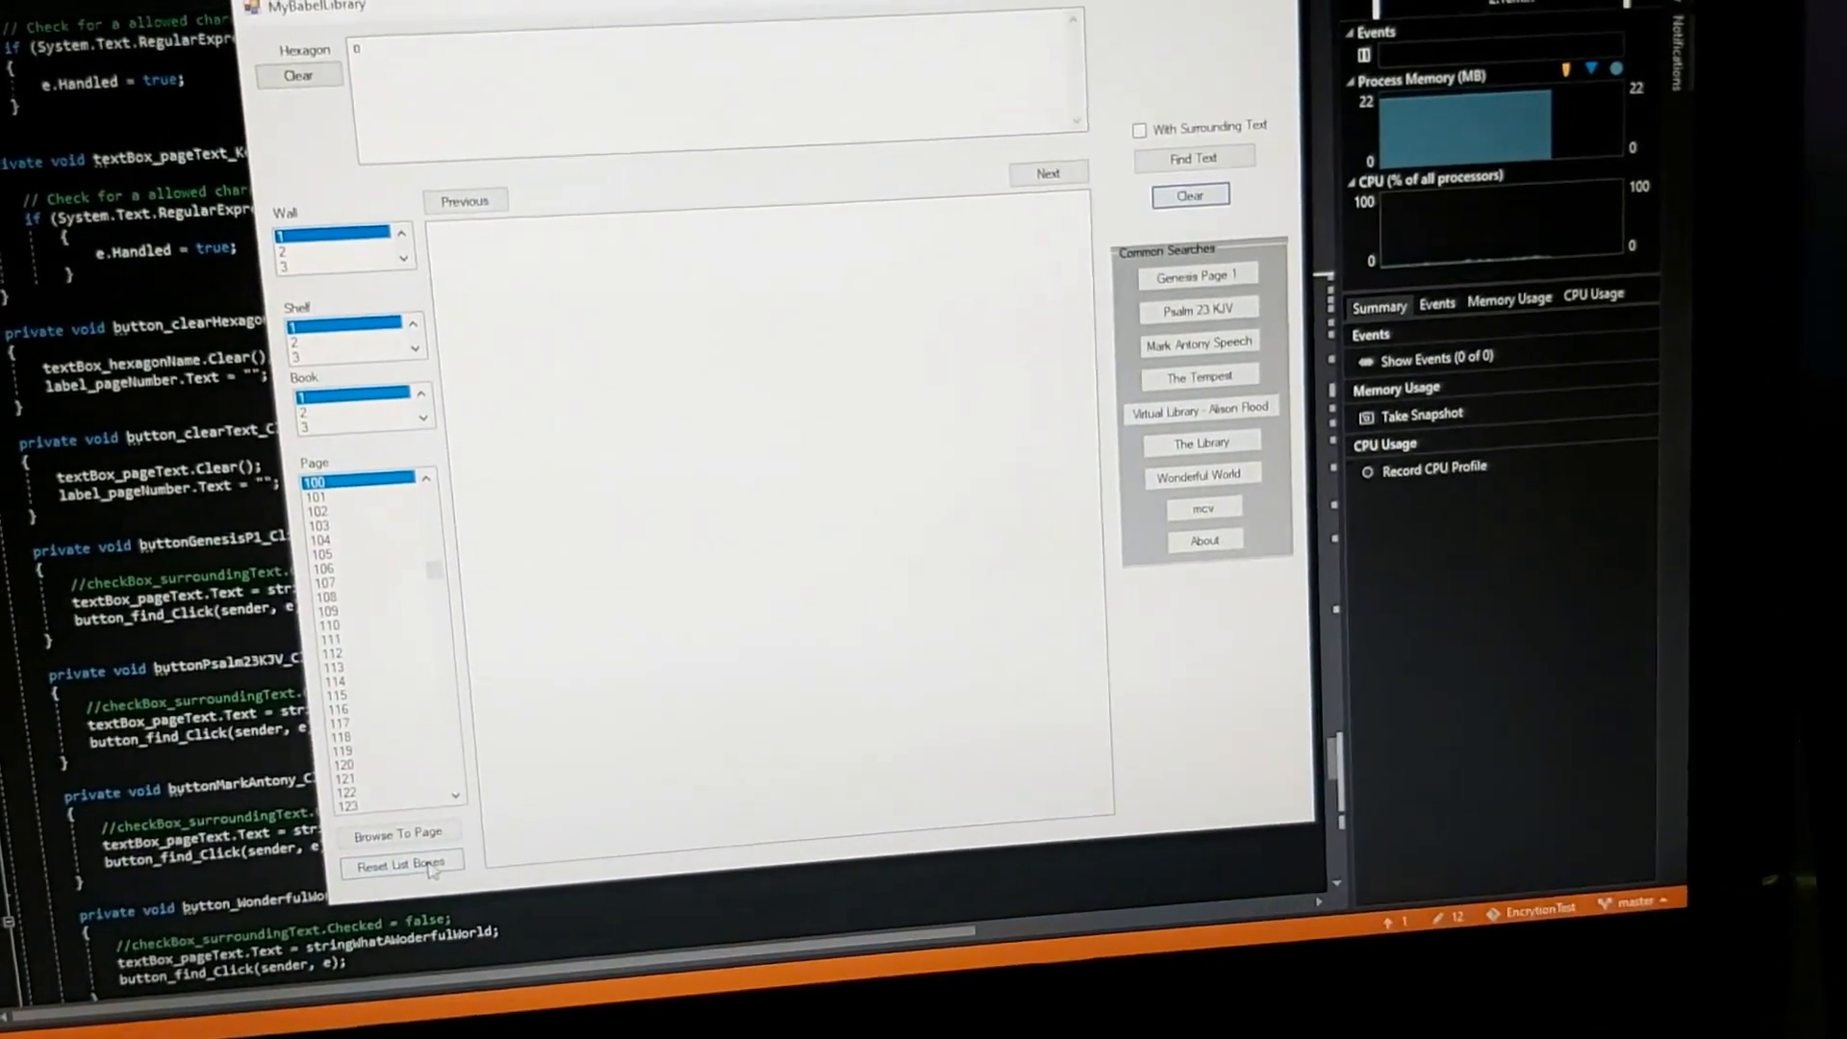
left_click(398, 866)
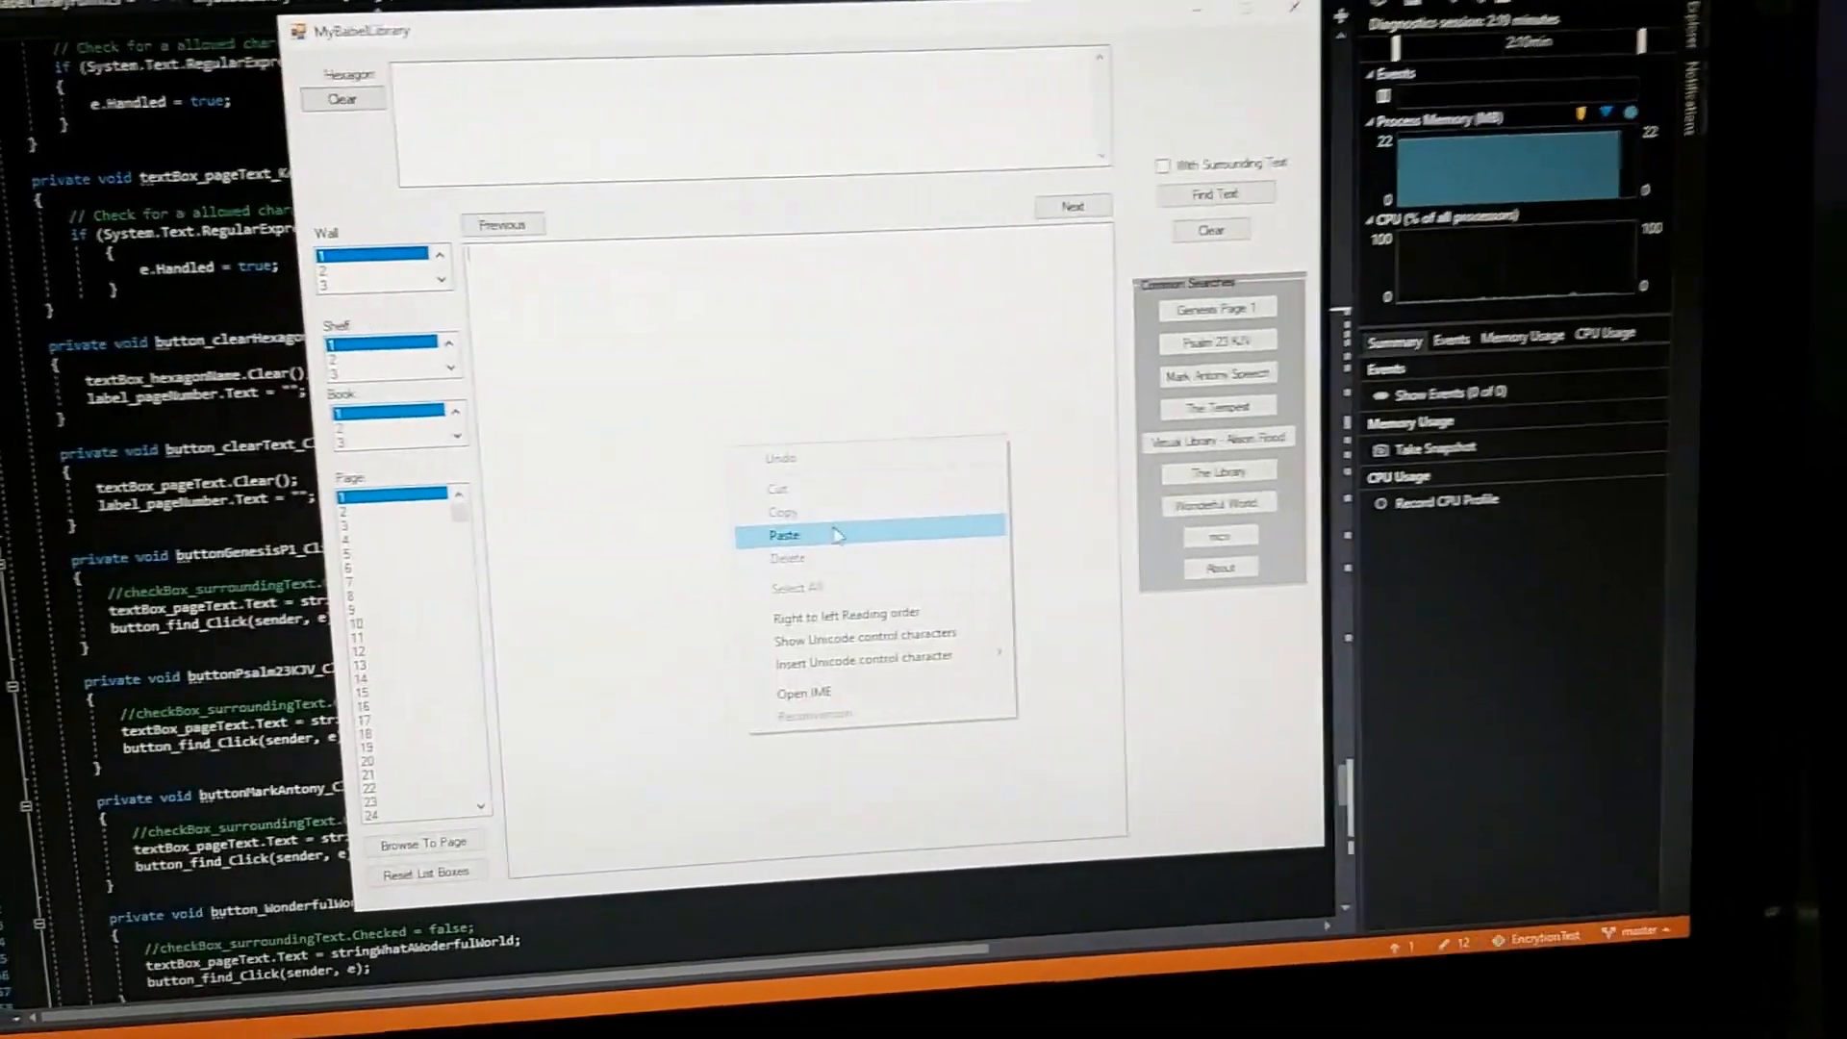
left_click(782, 536)
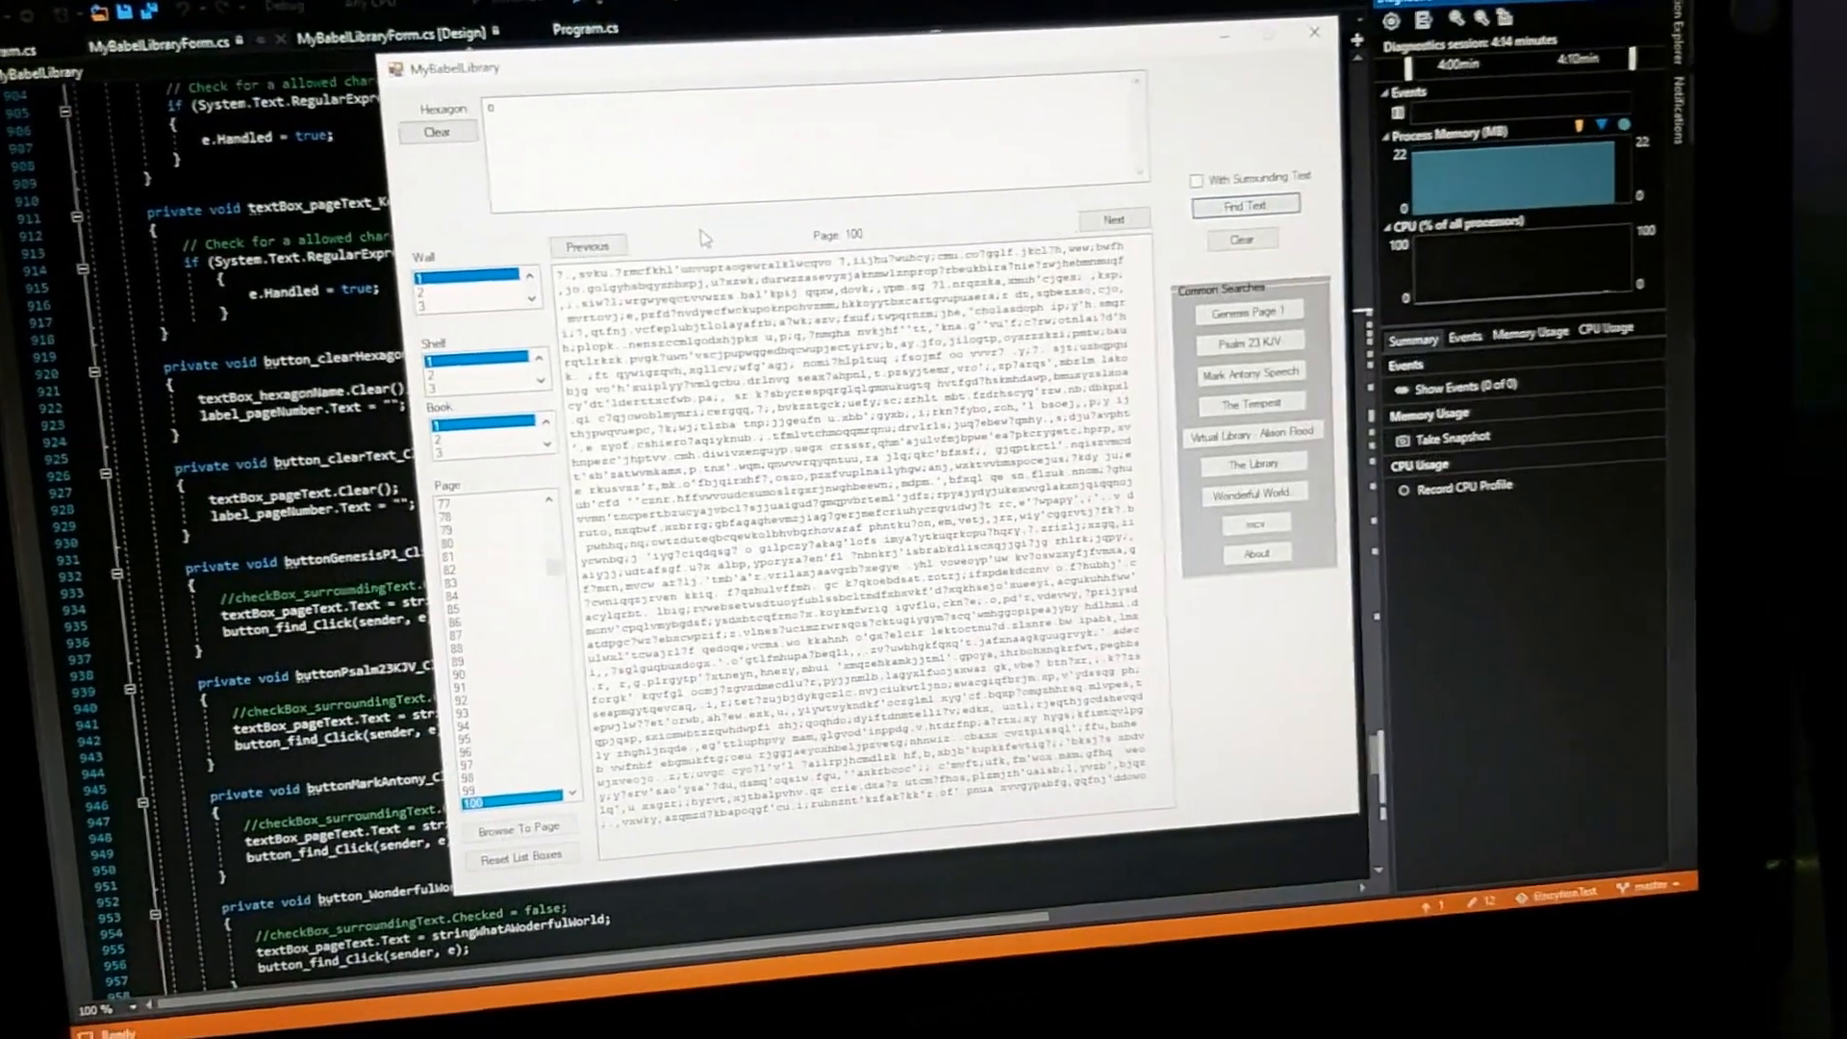
Copy the Genesis hexagon address and paste it back into the hexagon field
left_click(1111, 219)
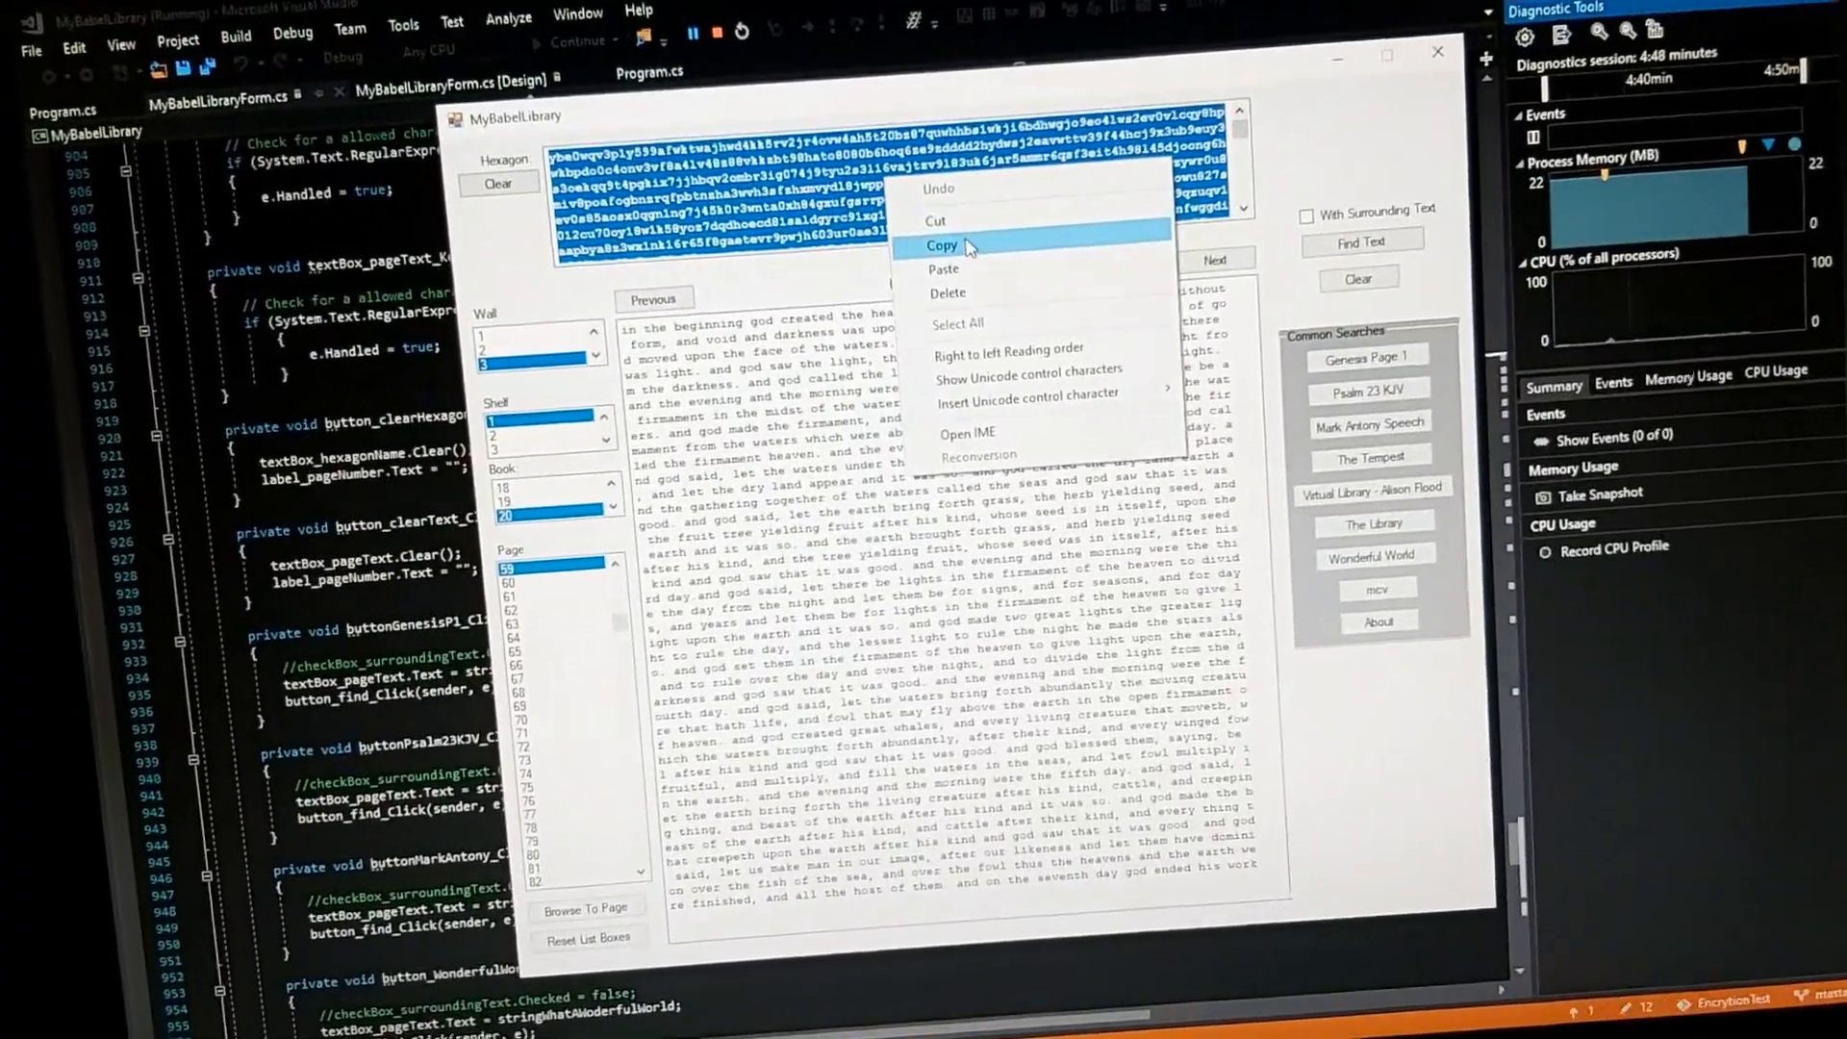
left_click(943, 245)
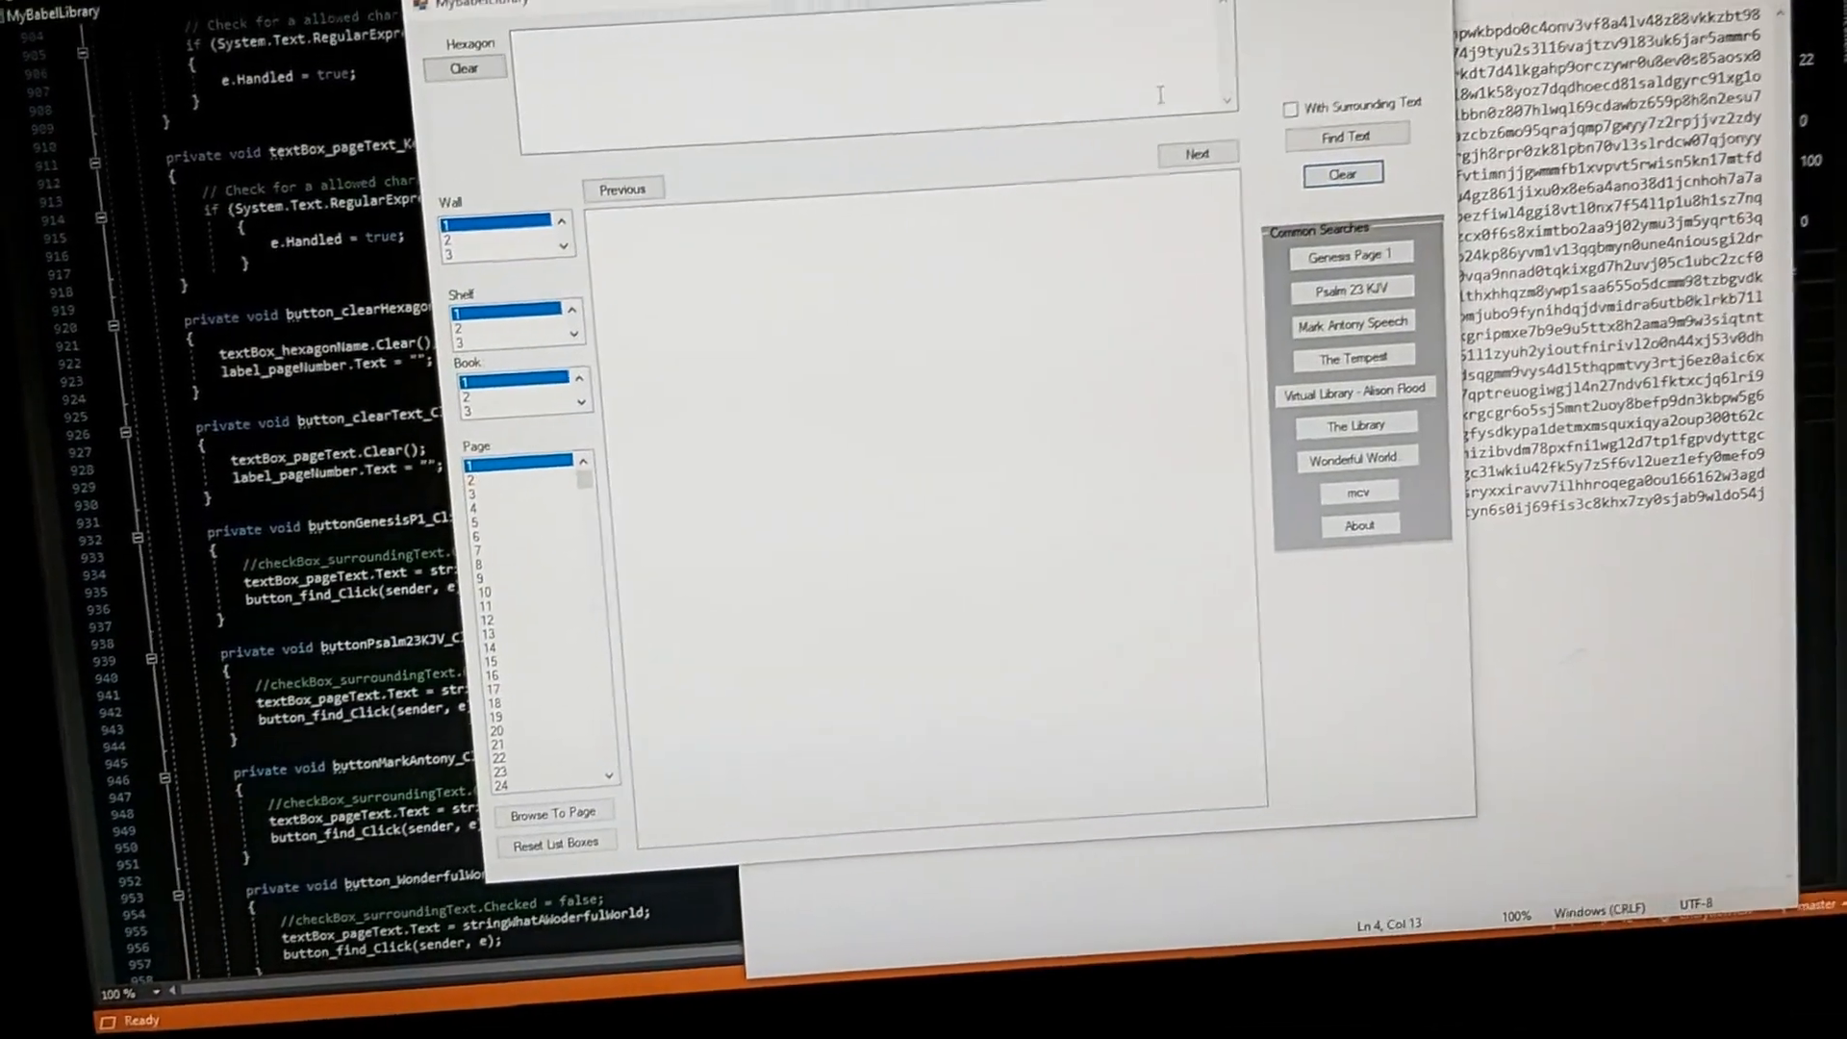
right_click(848, 105)
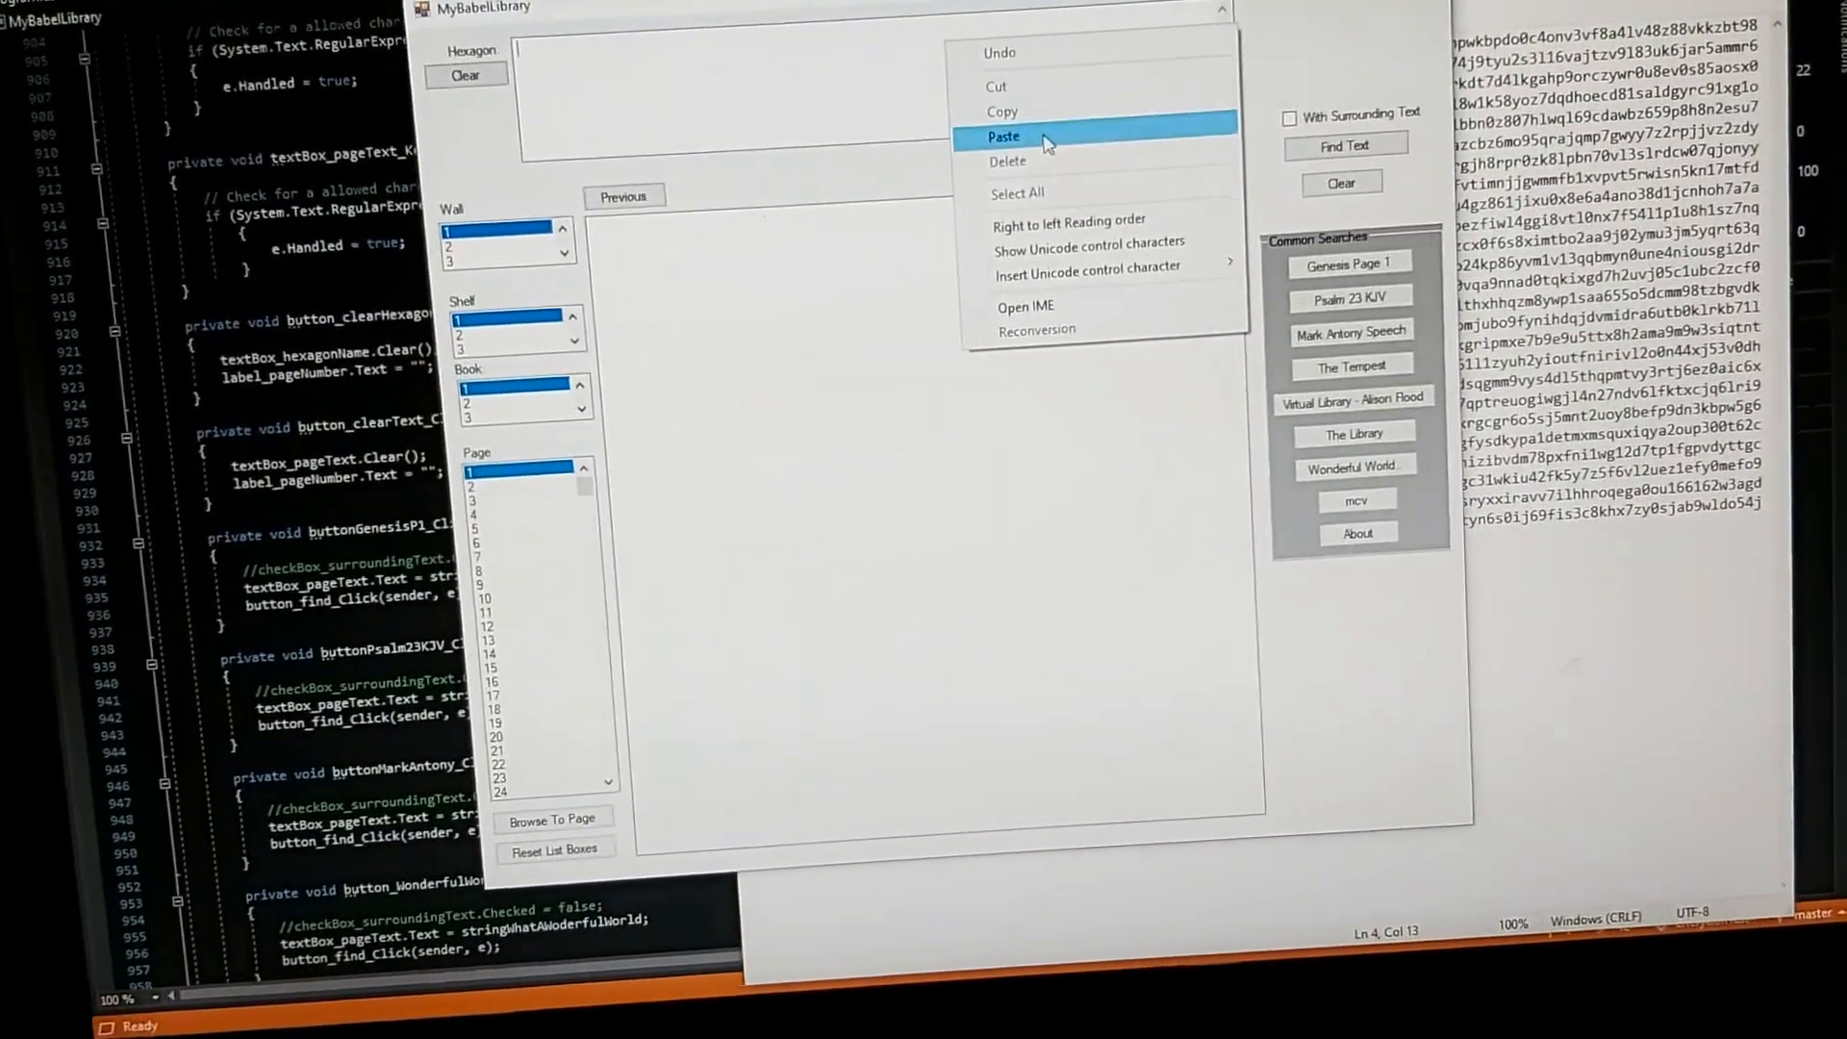
left_click(1003, 136)
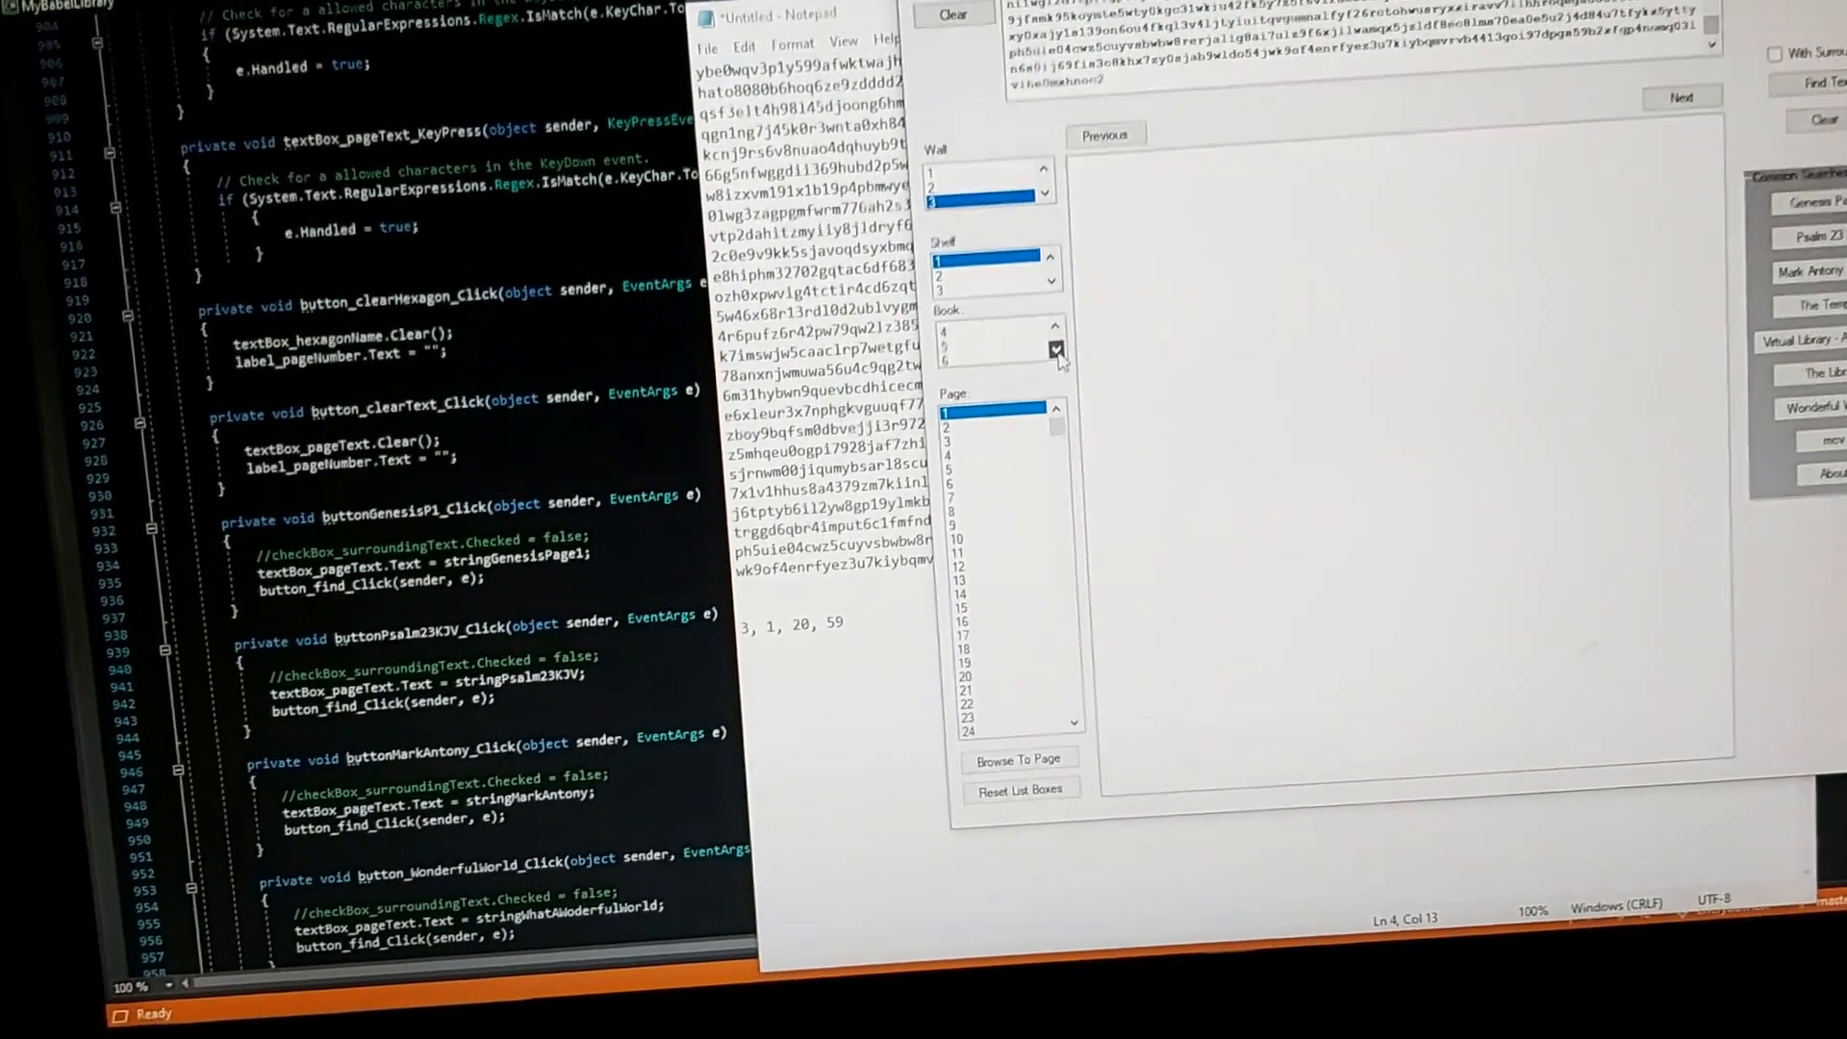
Choose book 20 and page 59 on the shelf
left_click(1056, 350)
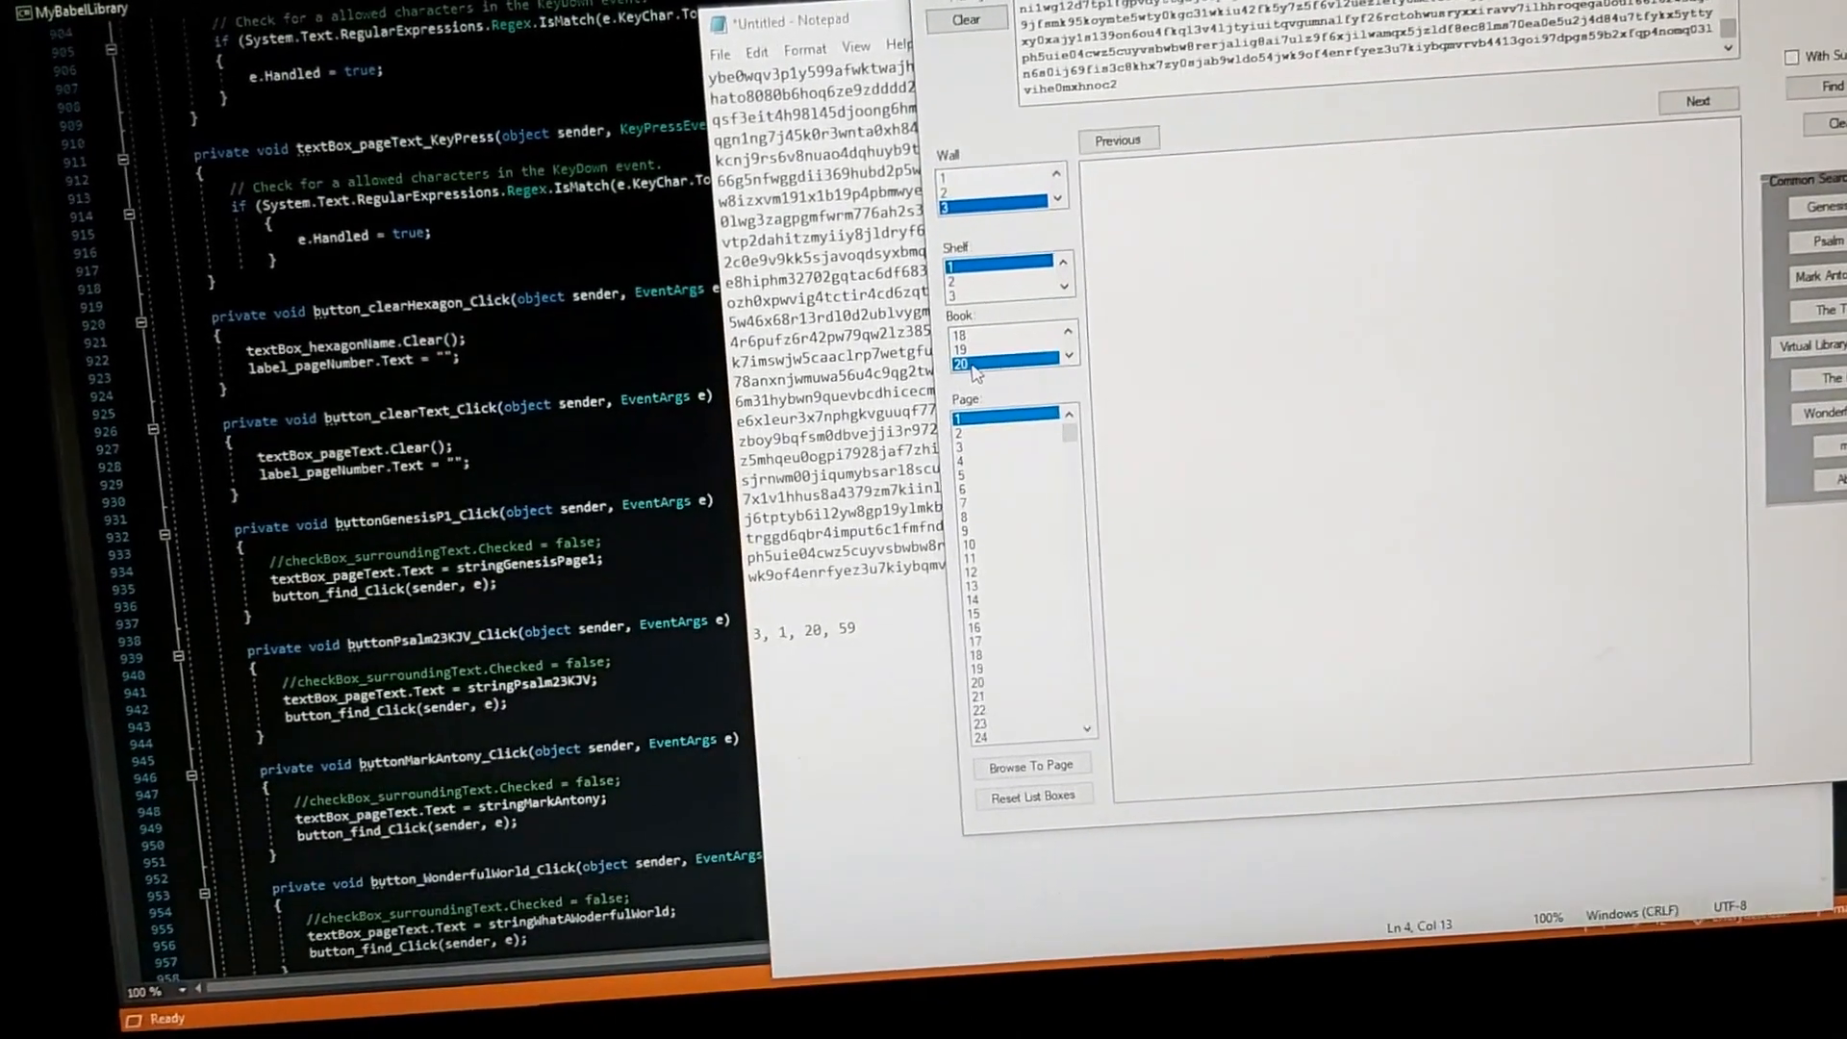
scroll("down", 3)
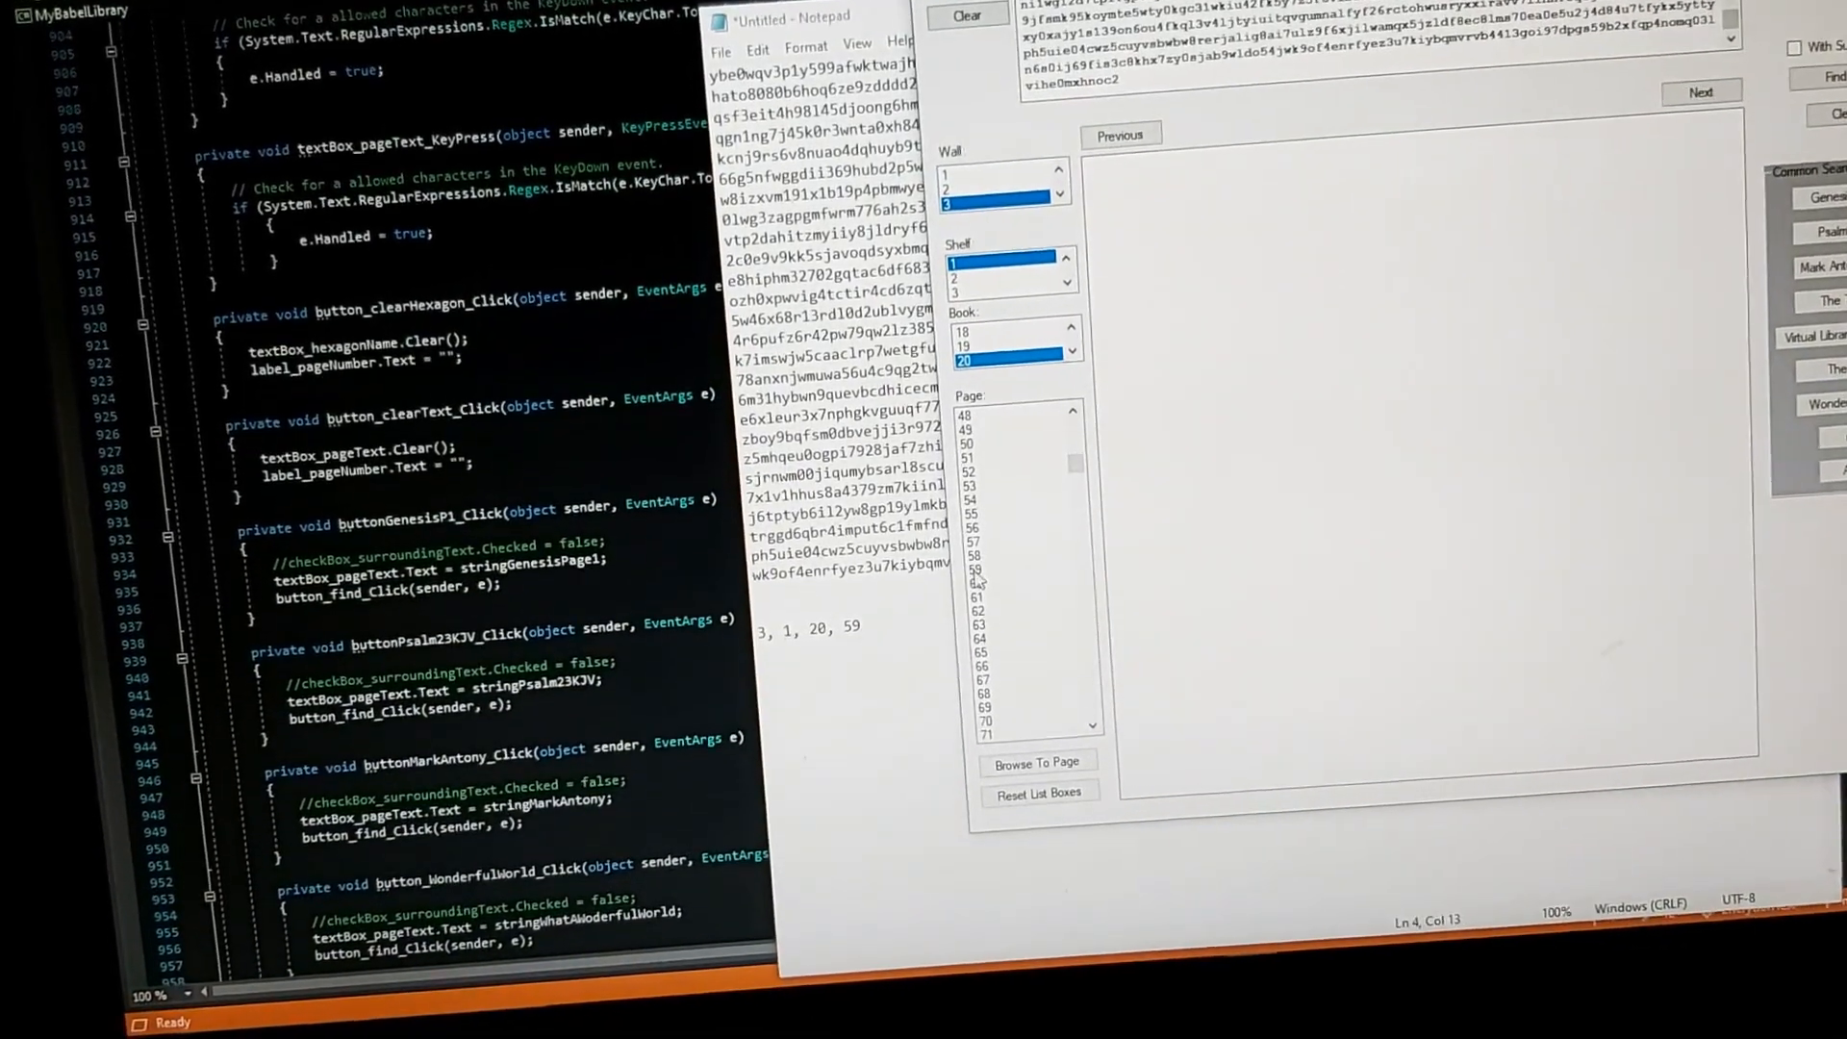
left_click(1037, 761)
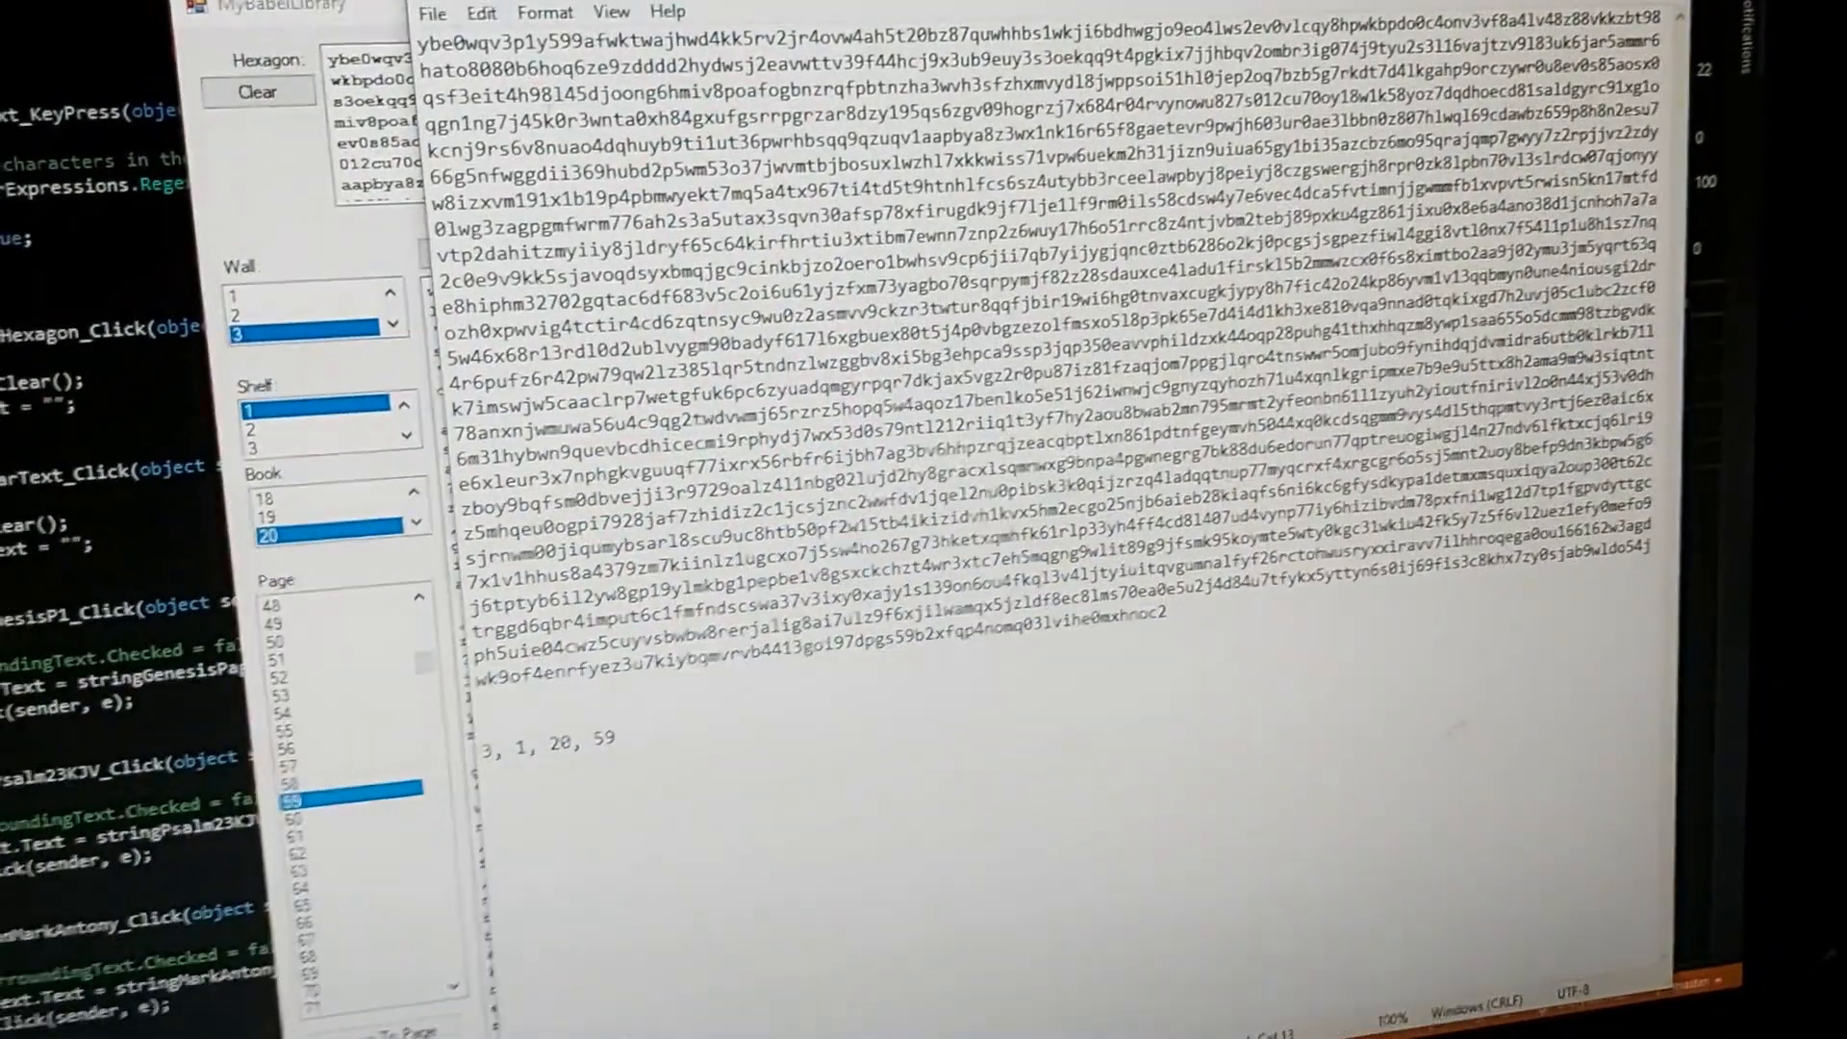
Use Notepad's File menu and paste the copied text into the note
left_click(431, 13)
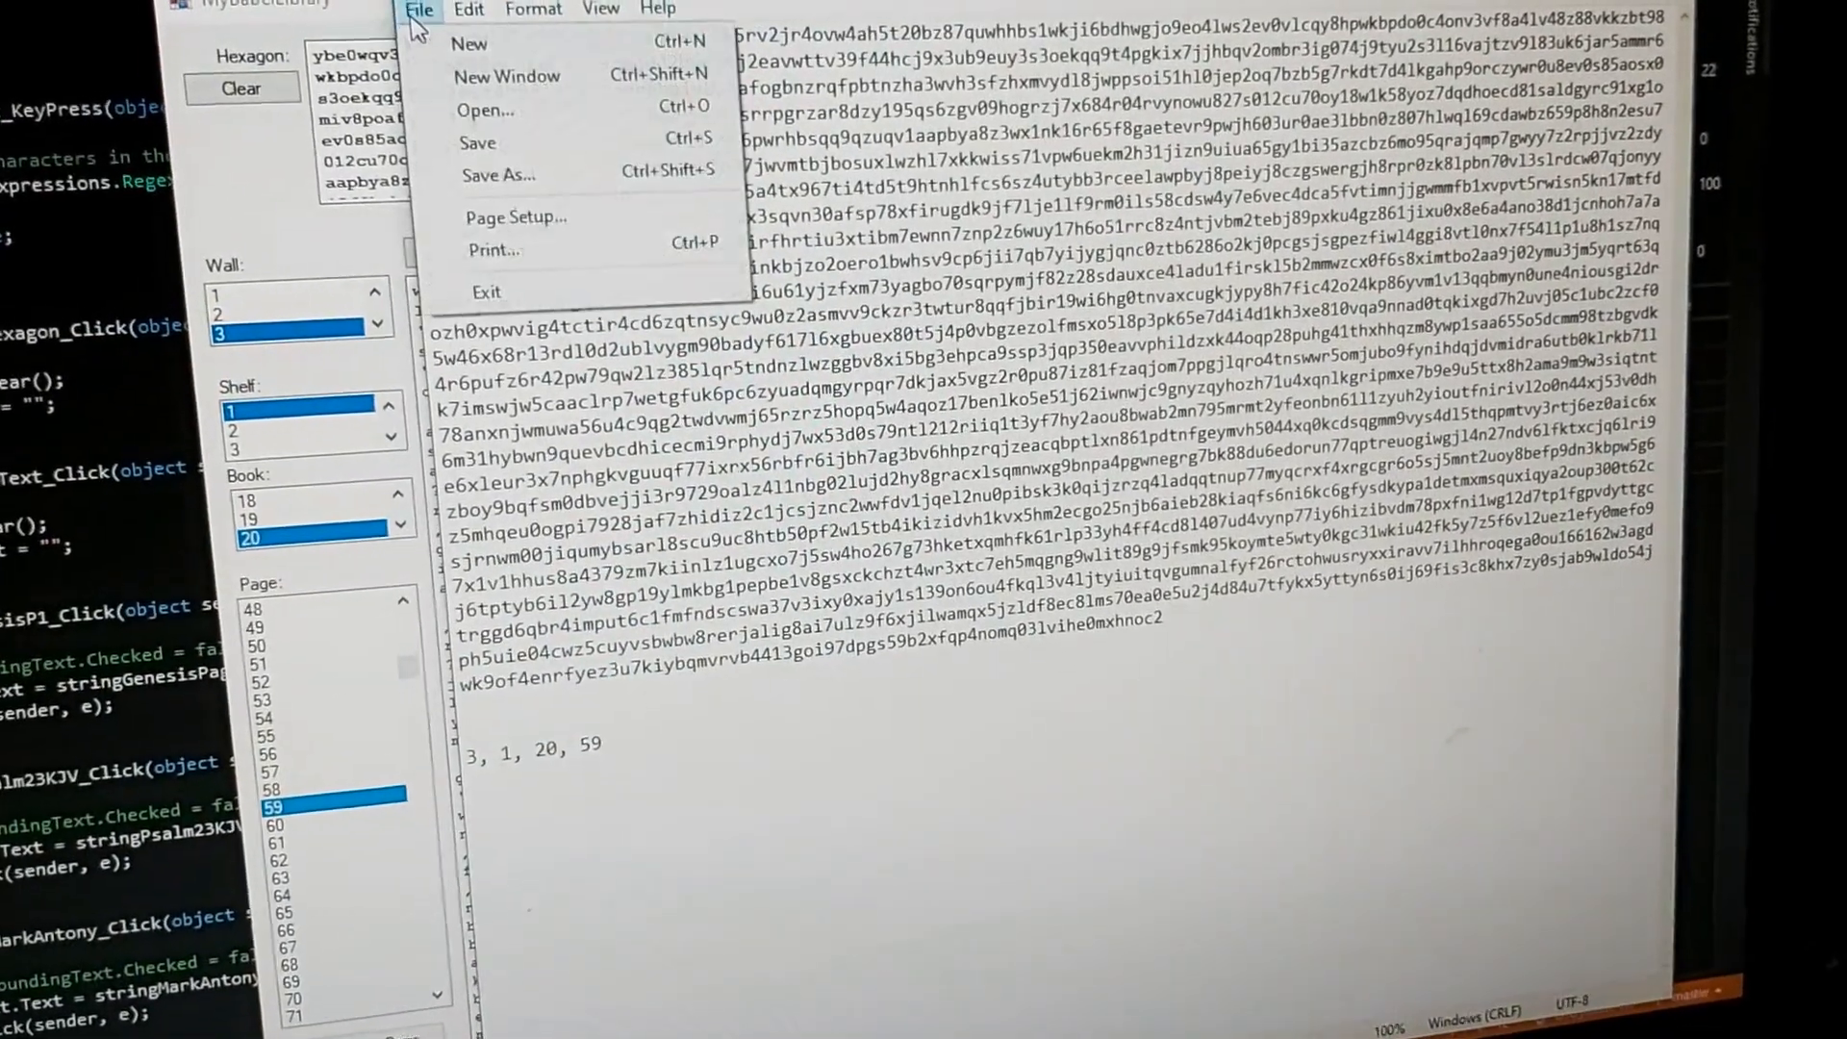
left_click(486, 291)
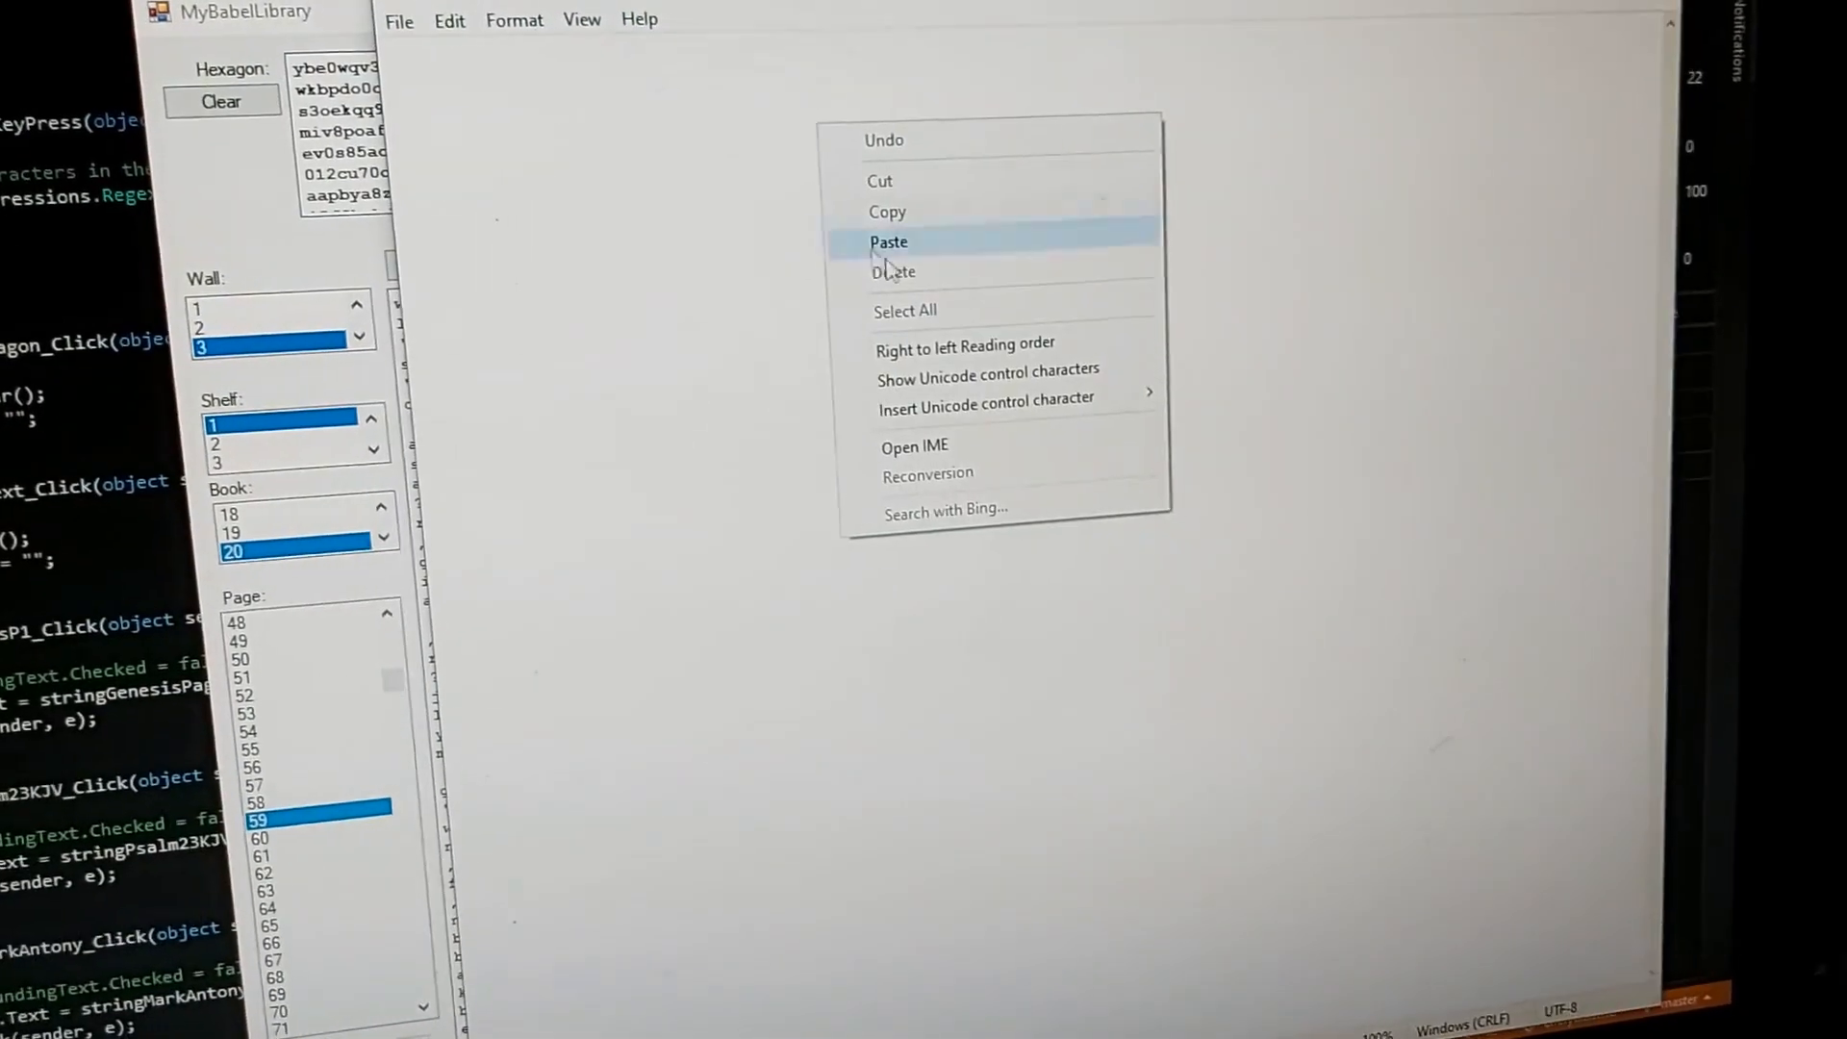
left_click(889, 241)
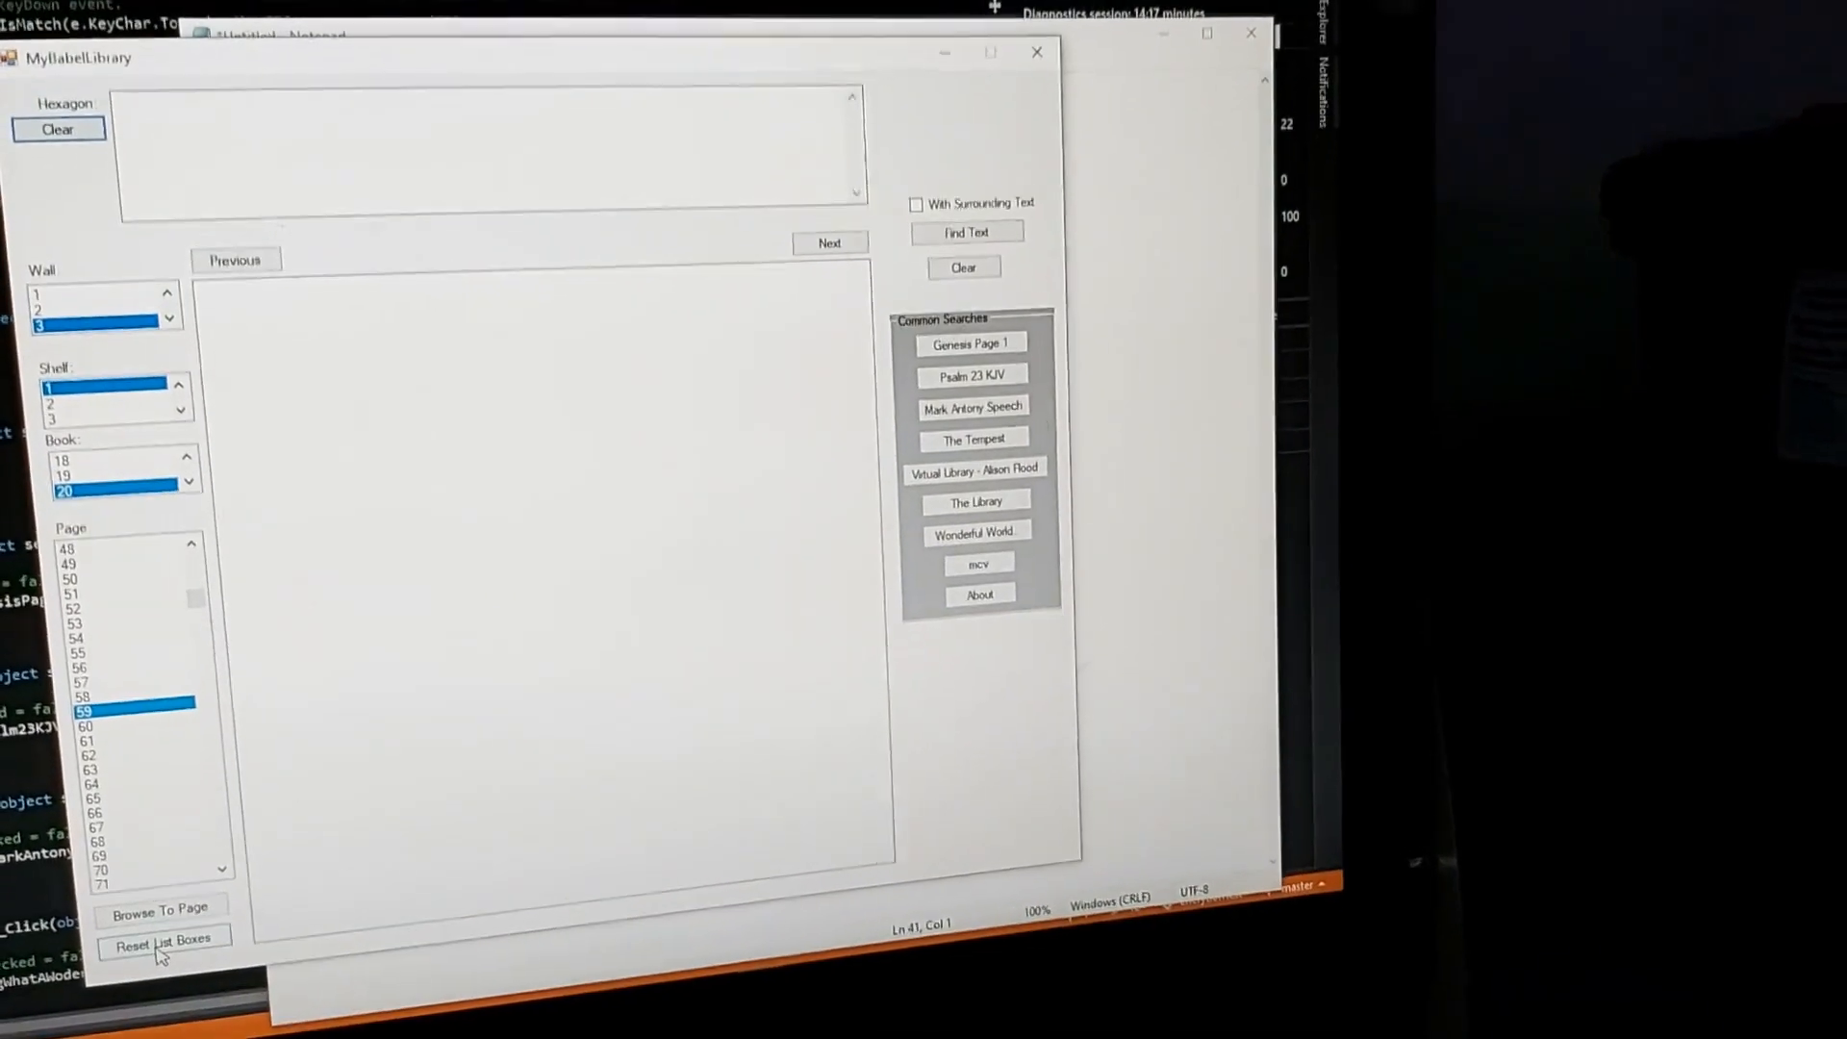
Reset the location lists, paste the hexagon address, and browse to page 59's Genesis text
left_click(162, 943)
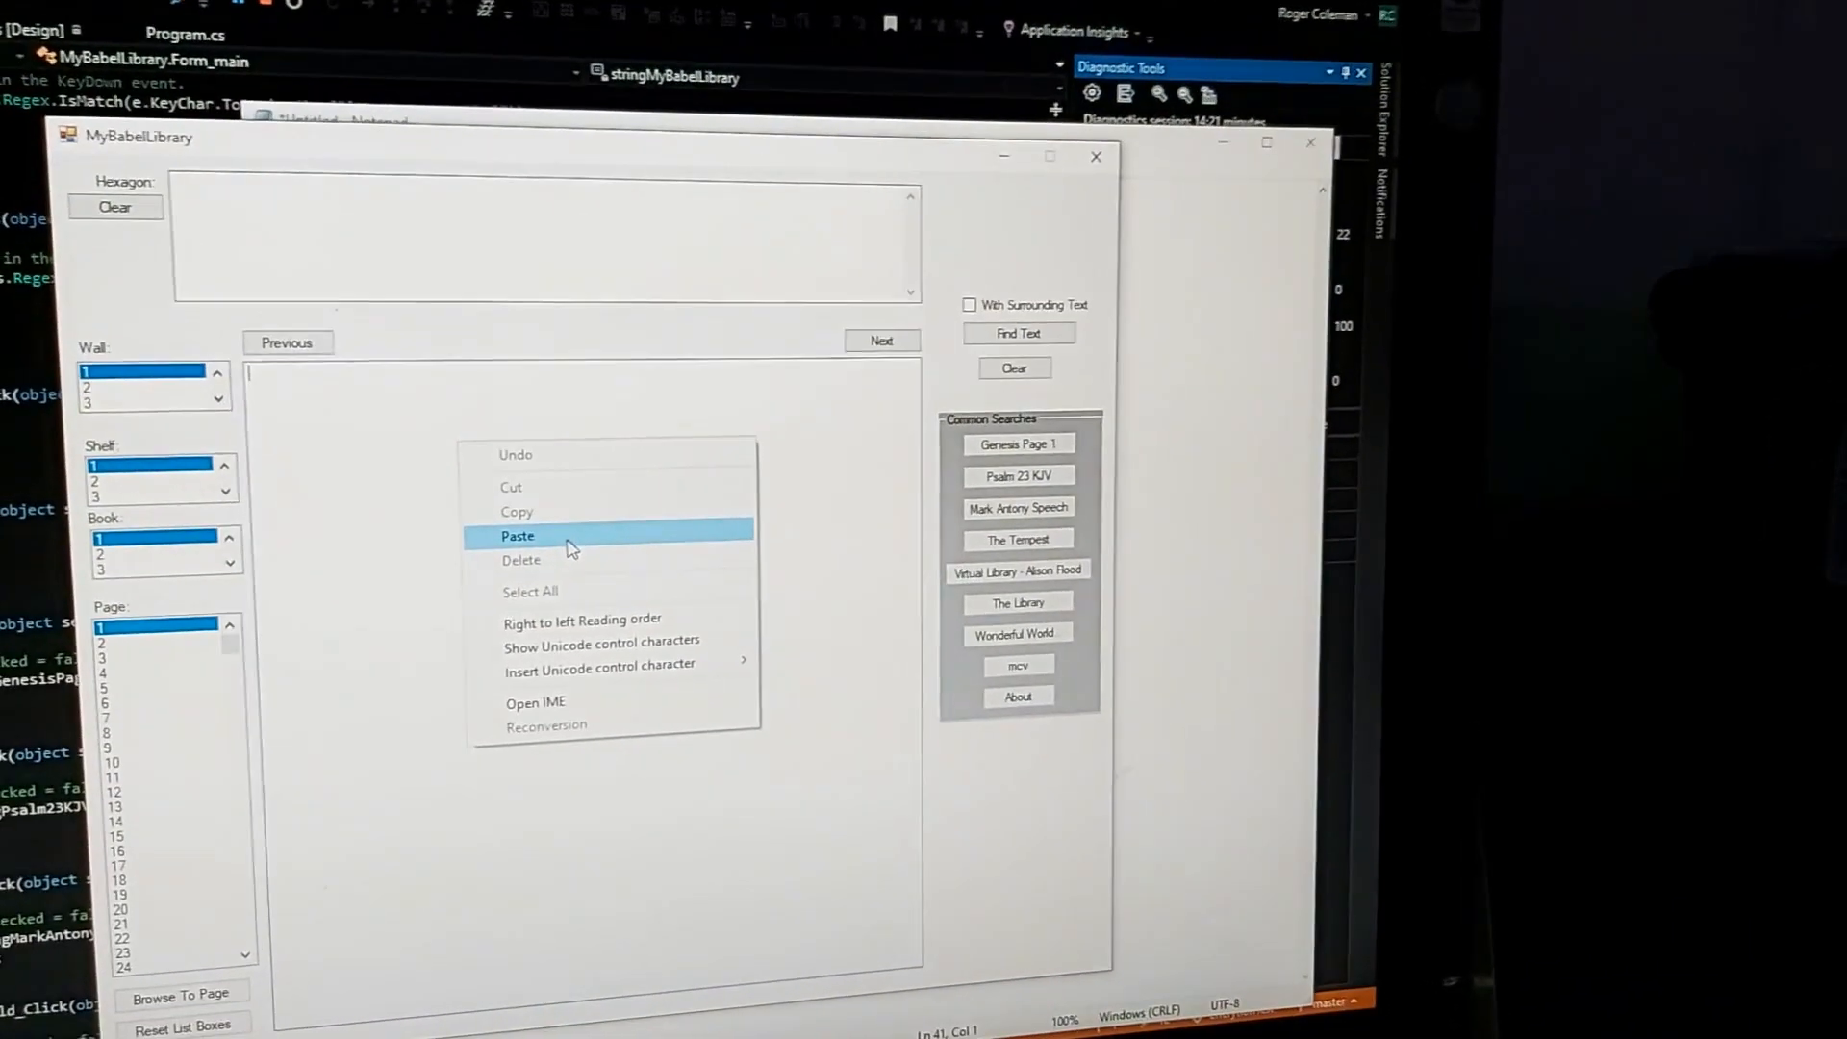
left_click(517, 535)
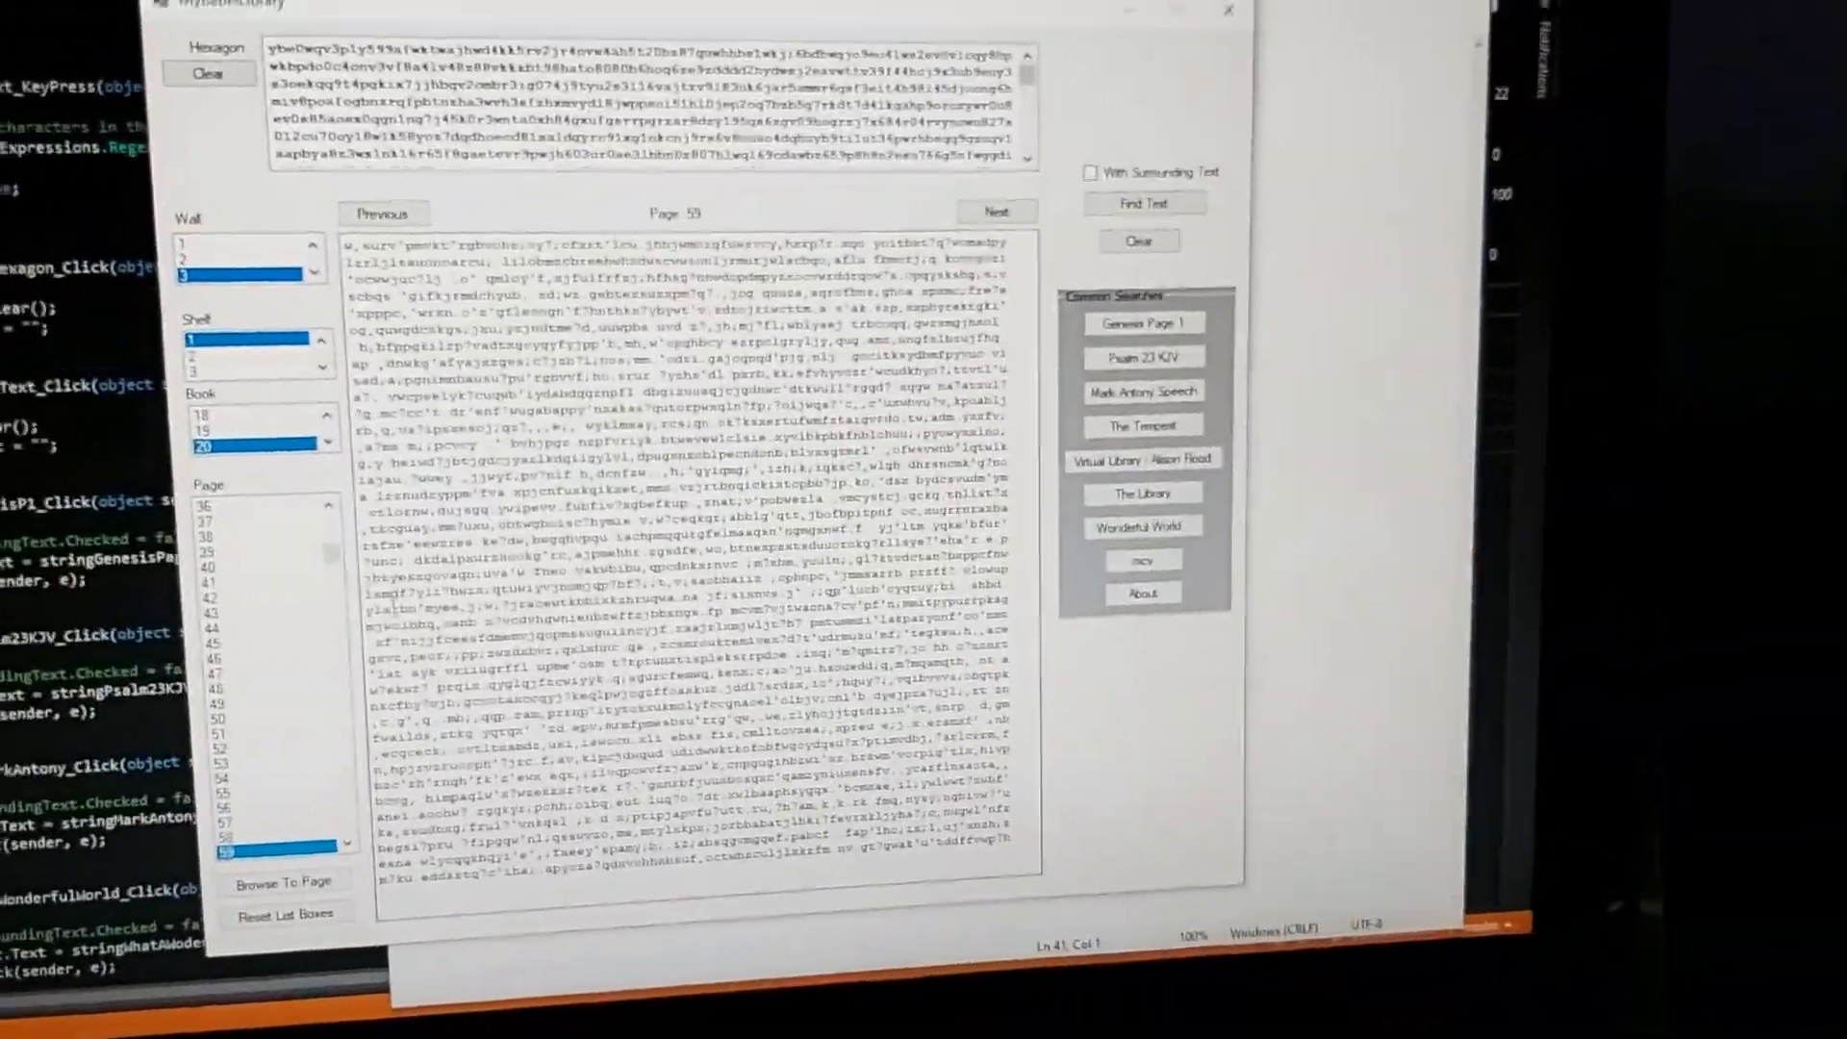
left_click(282, 902)
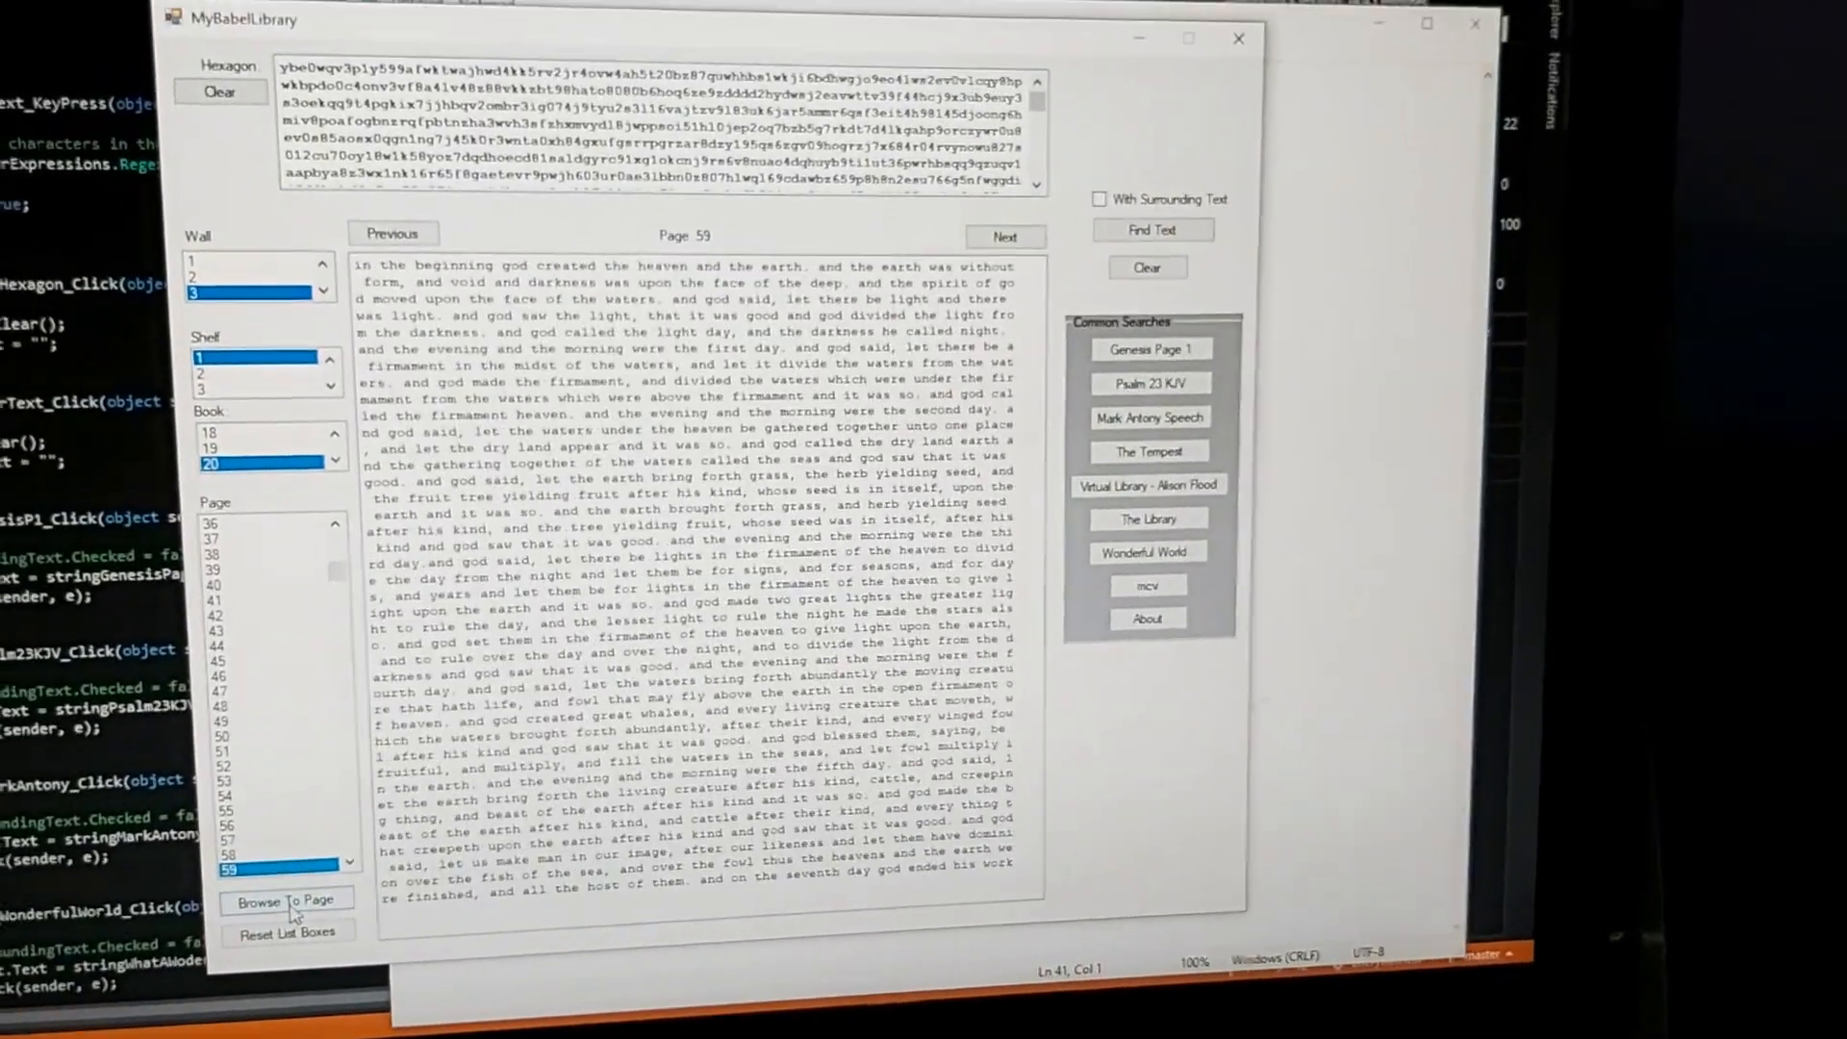